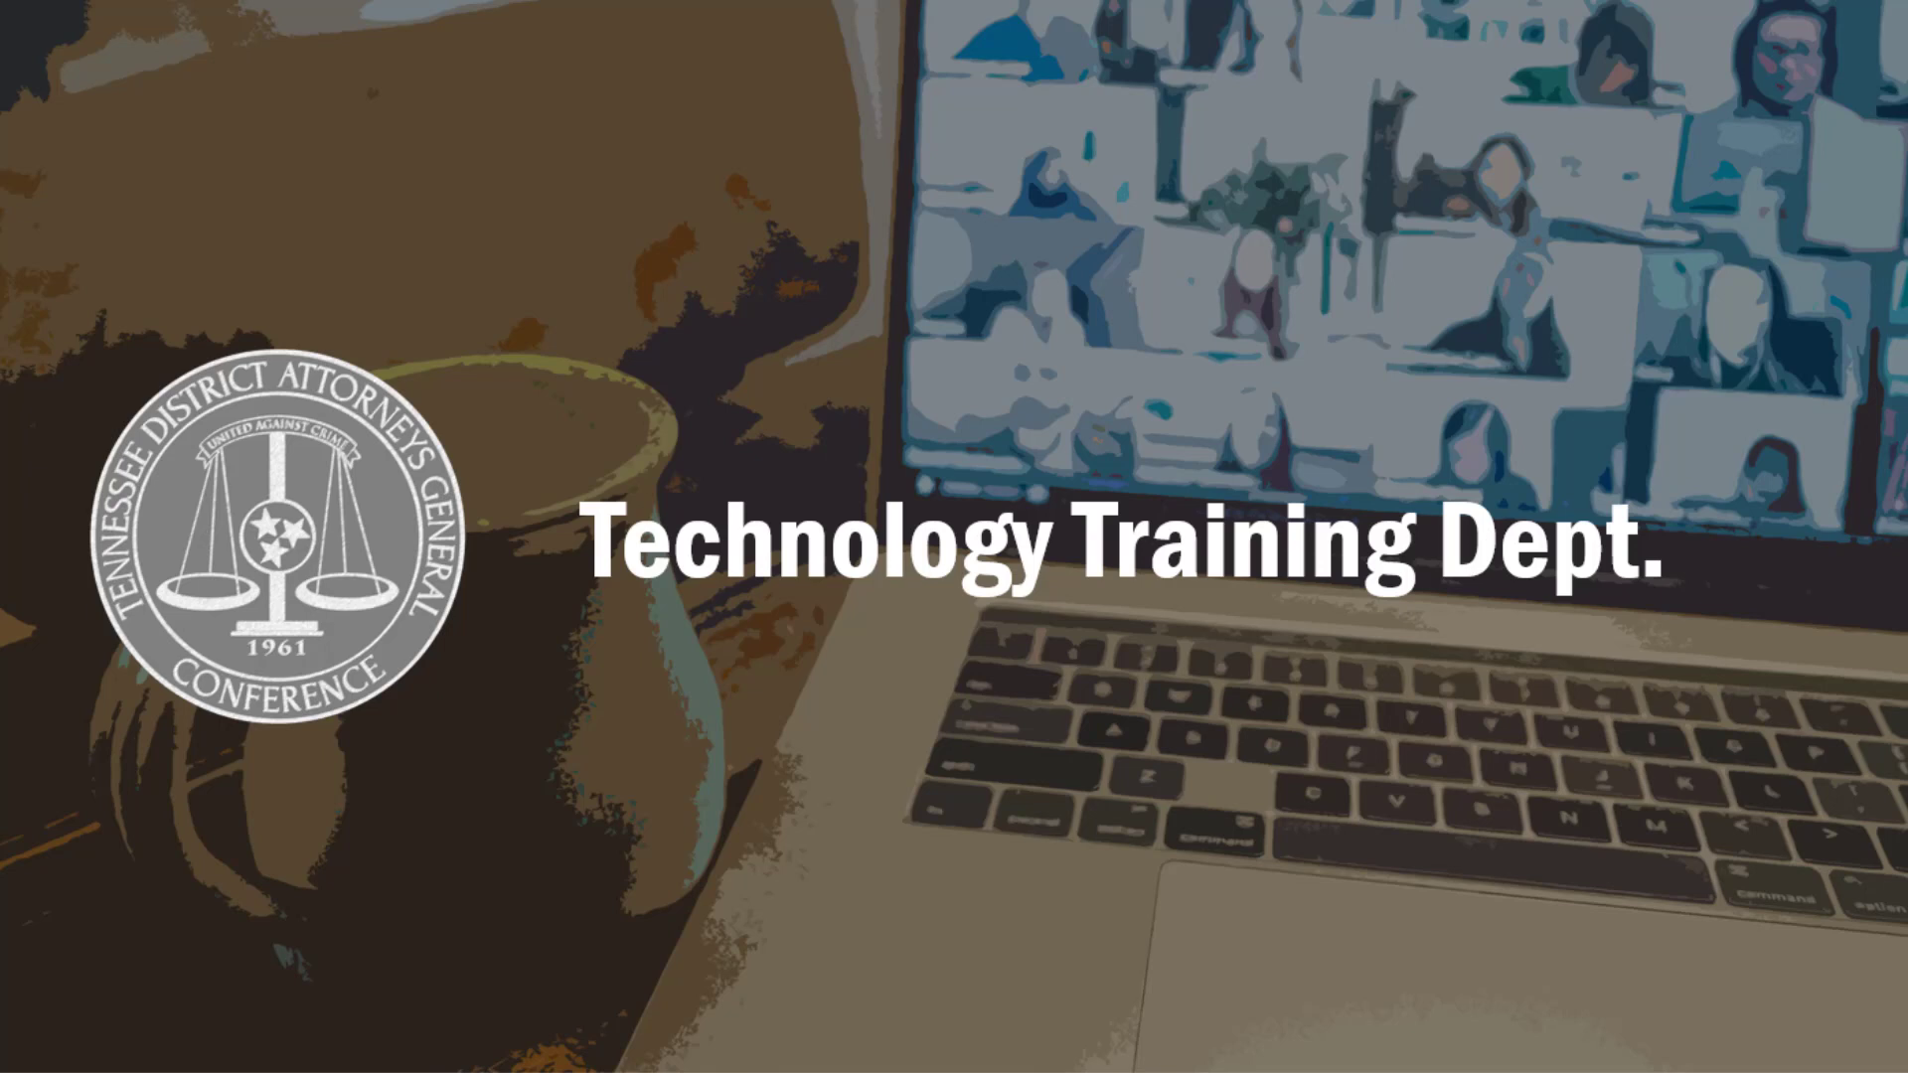
Create a new email, dismiss the new-look tip, and enter subject 'Sensitive Info'.
left_click(1126, 1049)
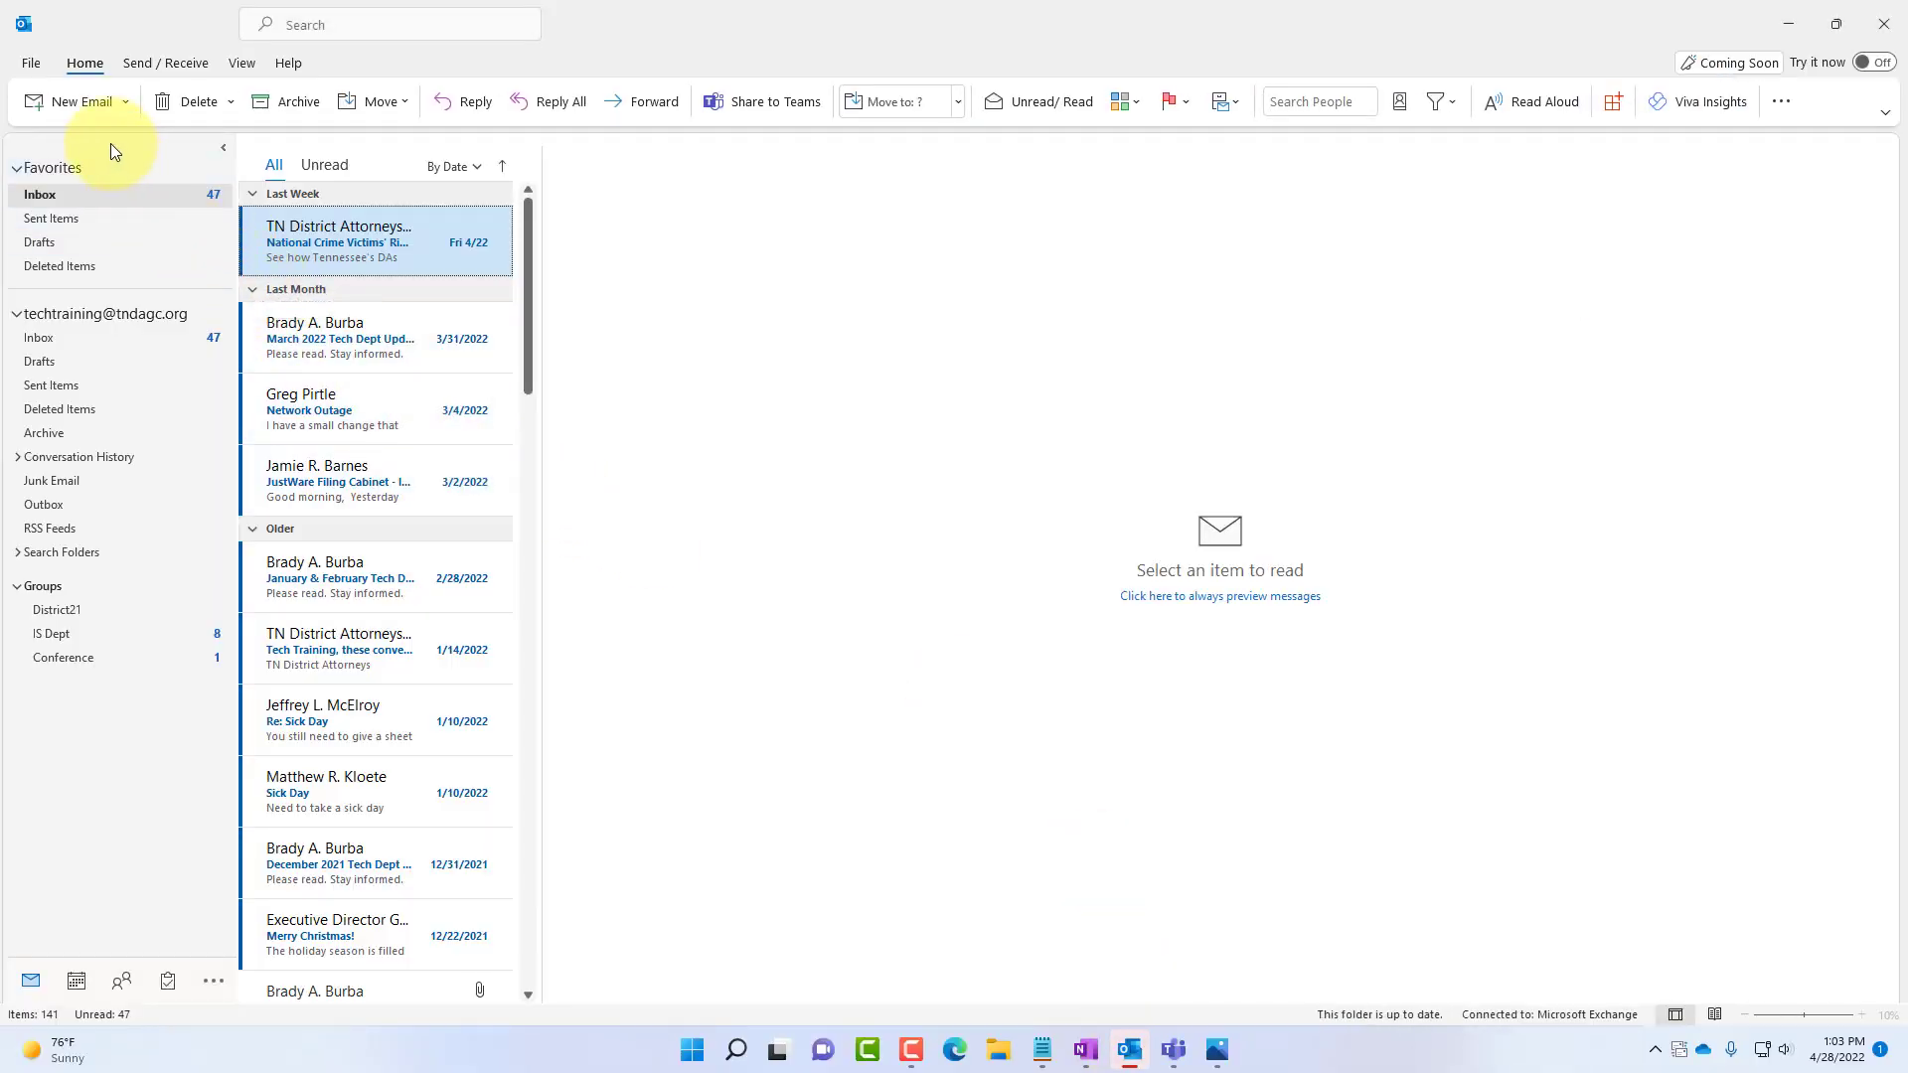
left_click(73, 101)
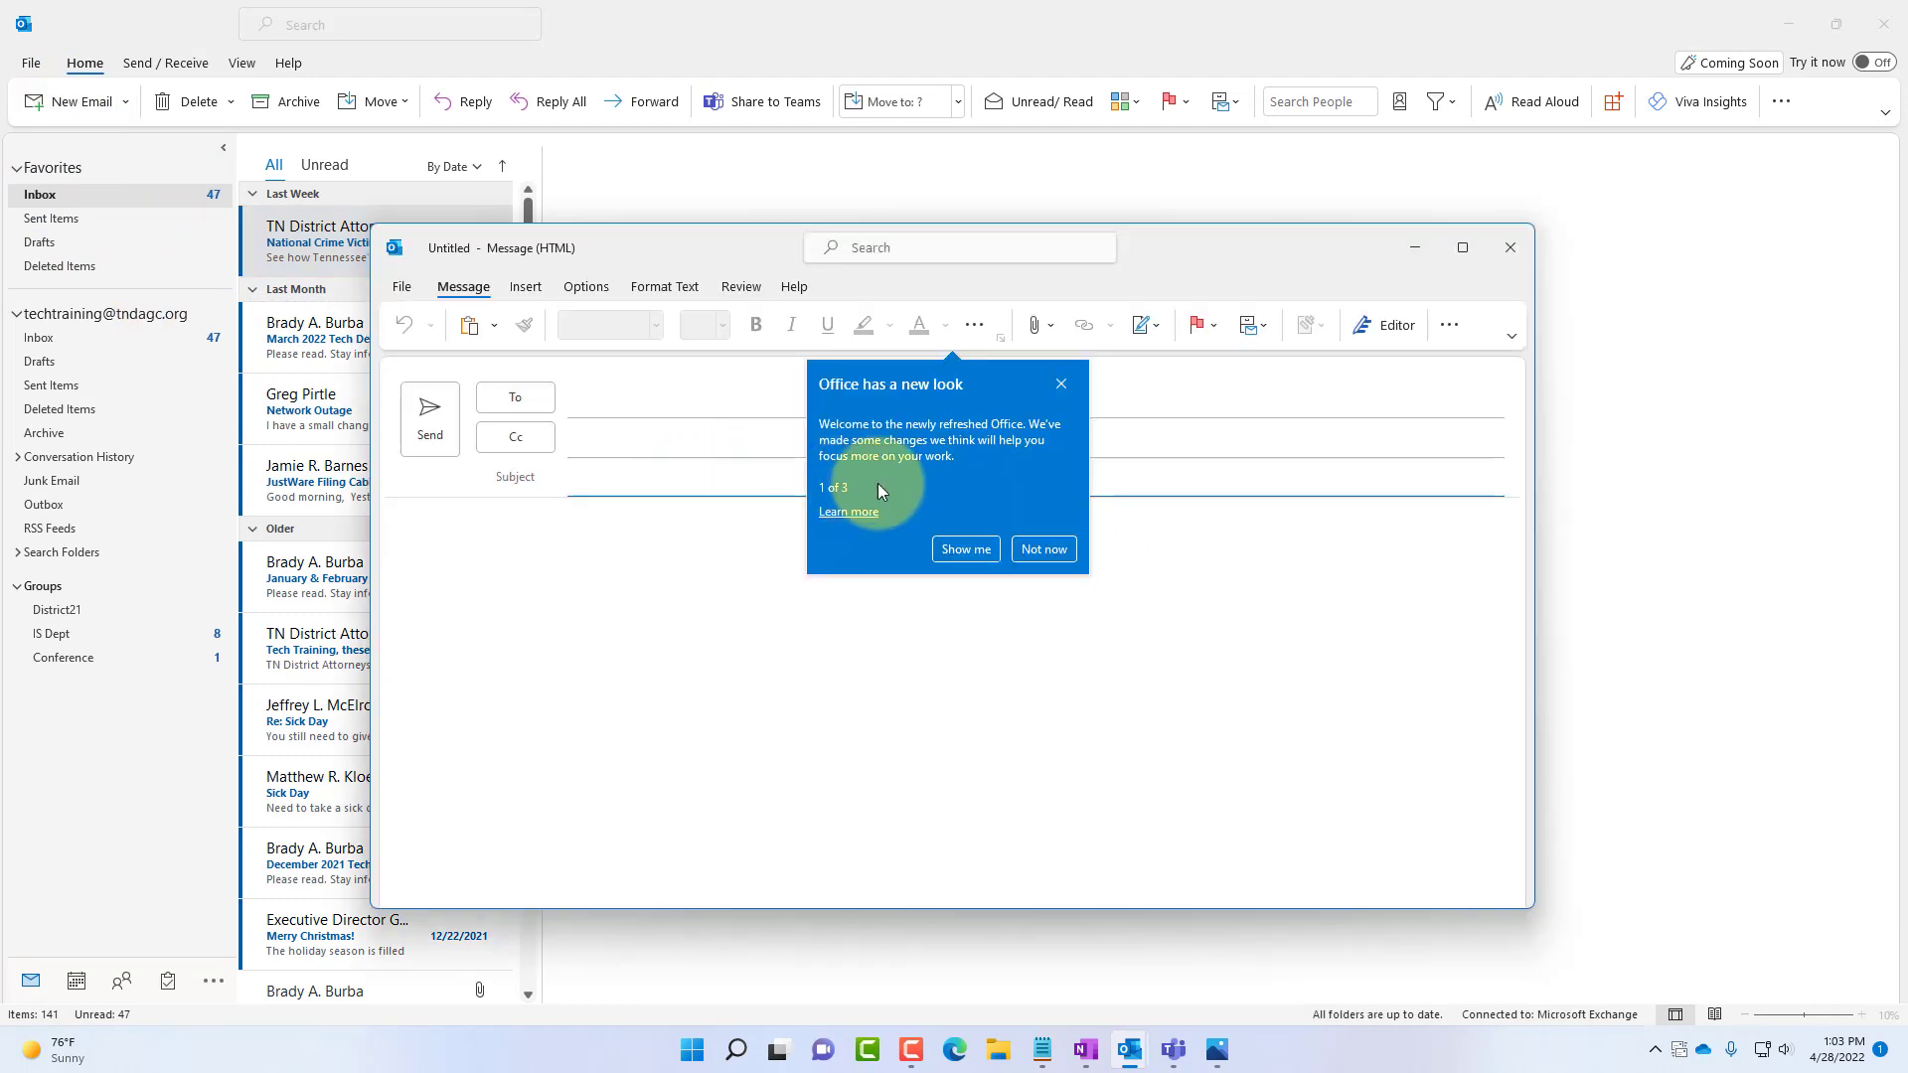
left_click(1041, 548)
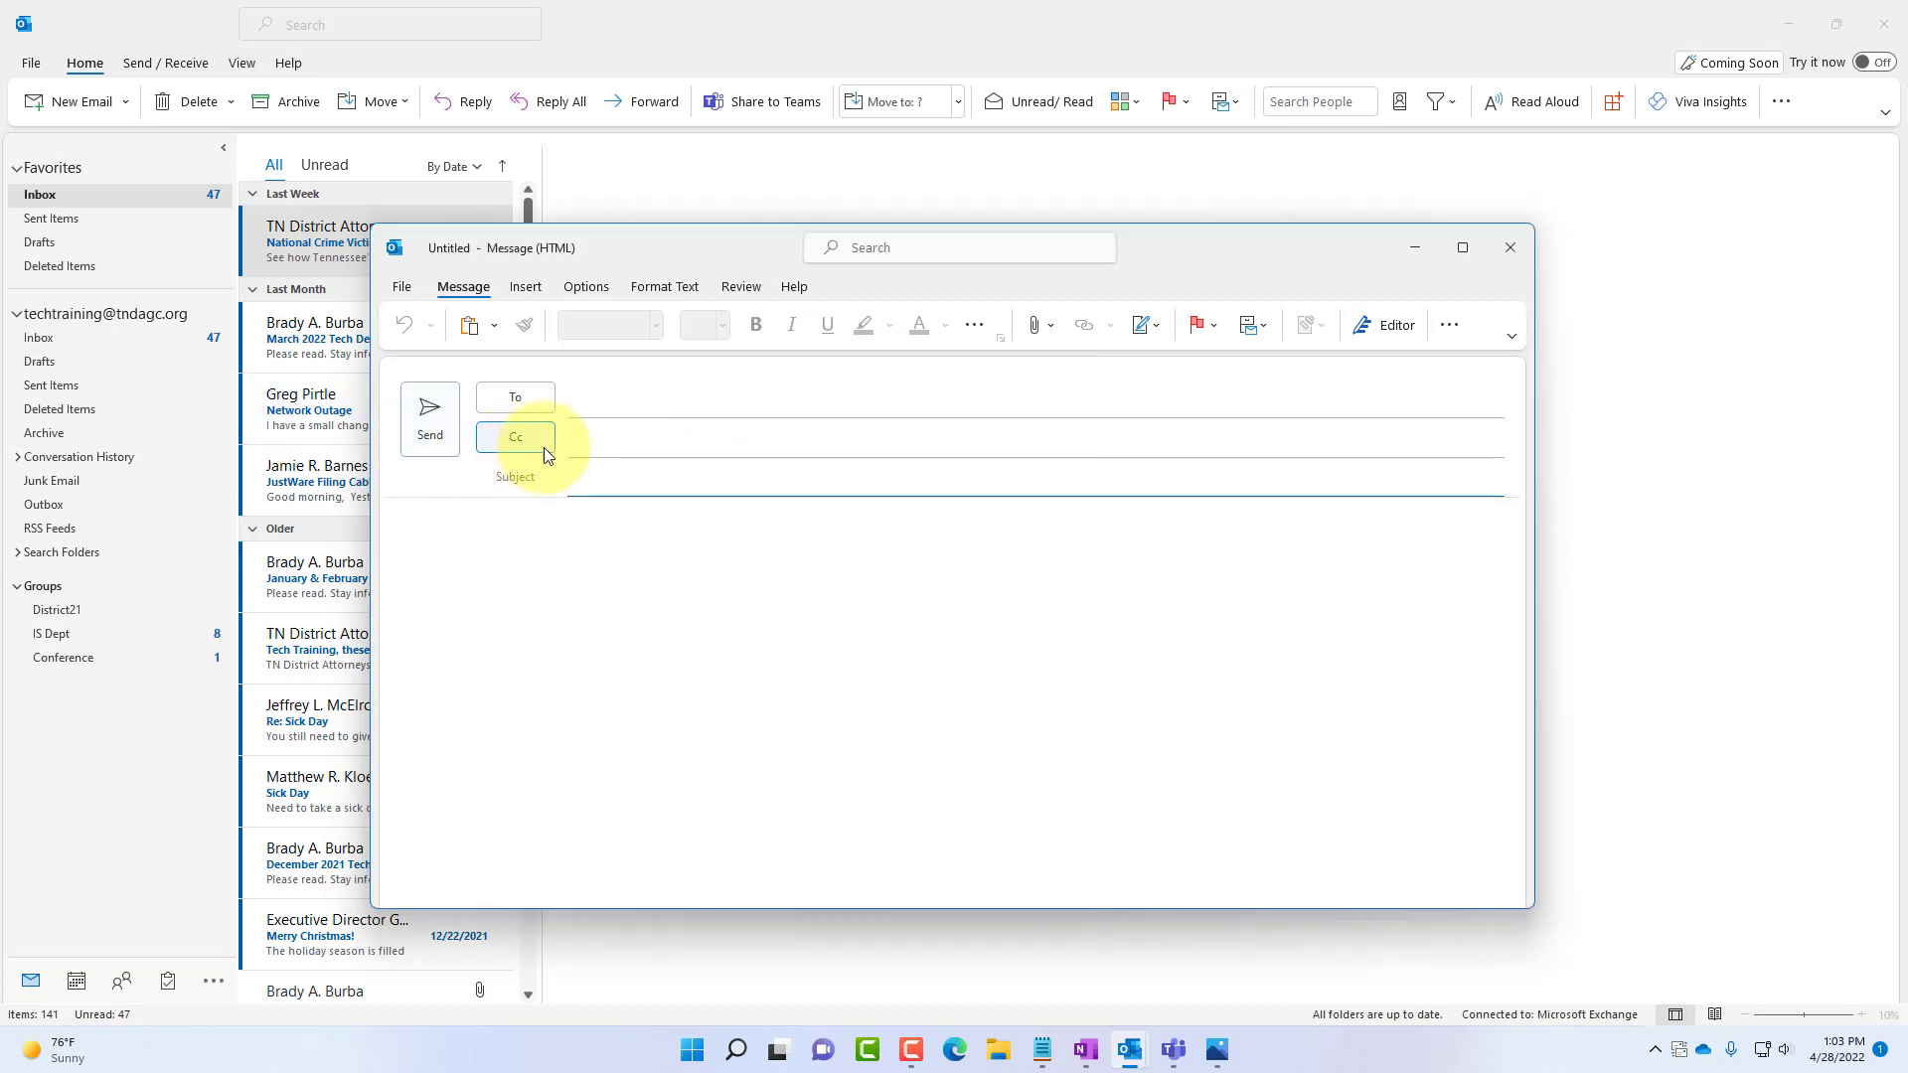
type("Sen")
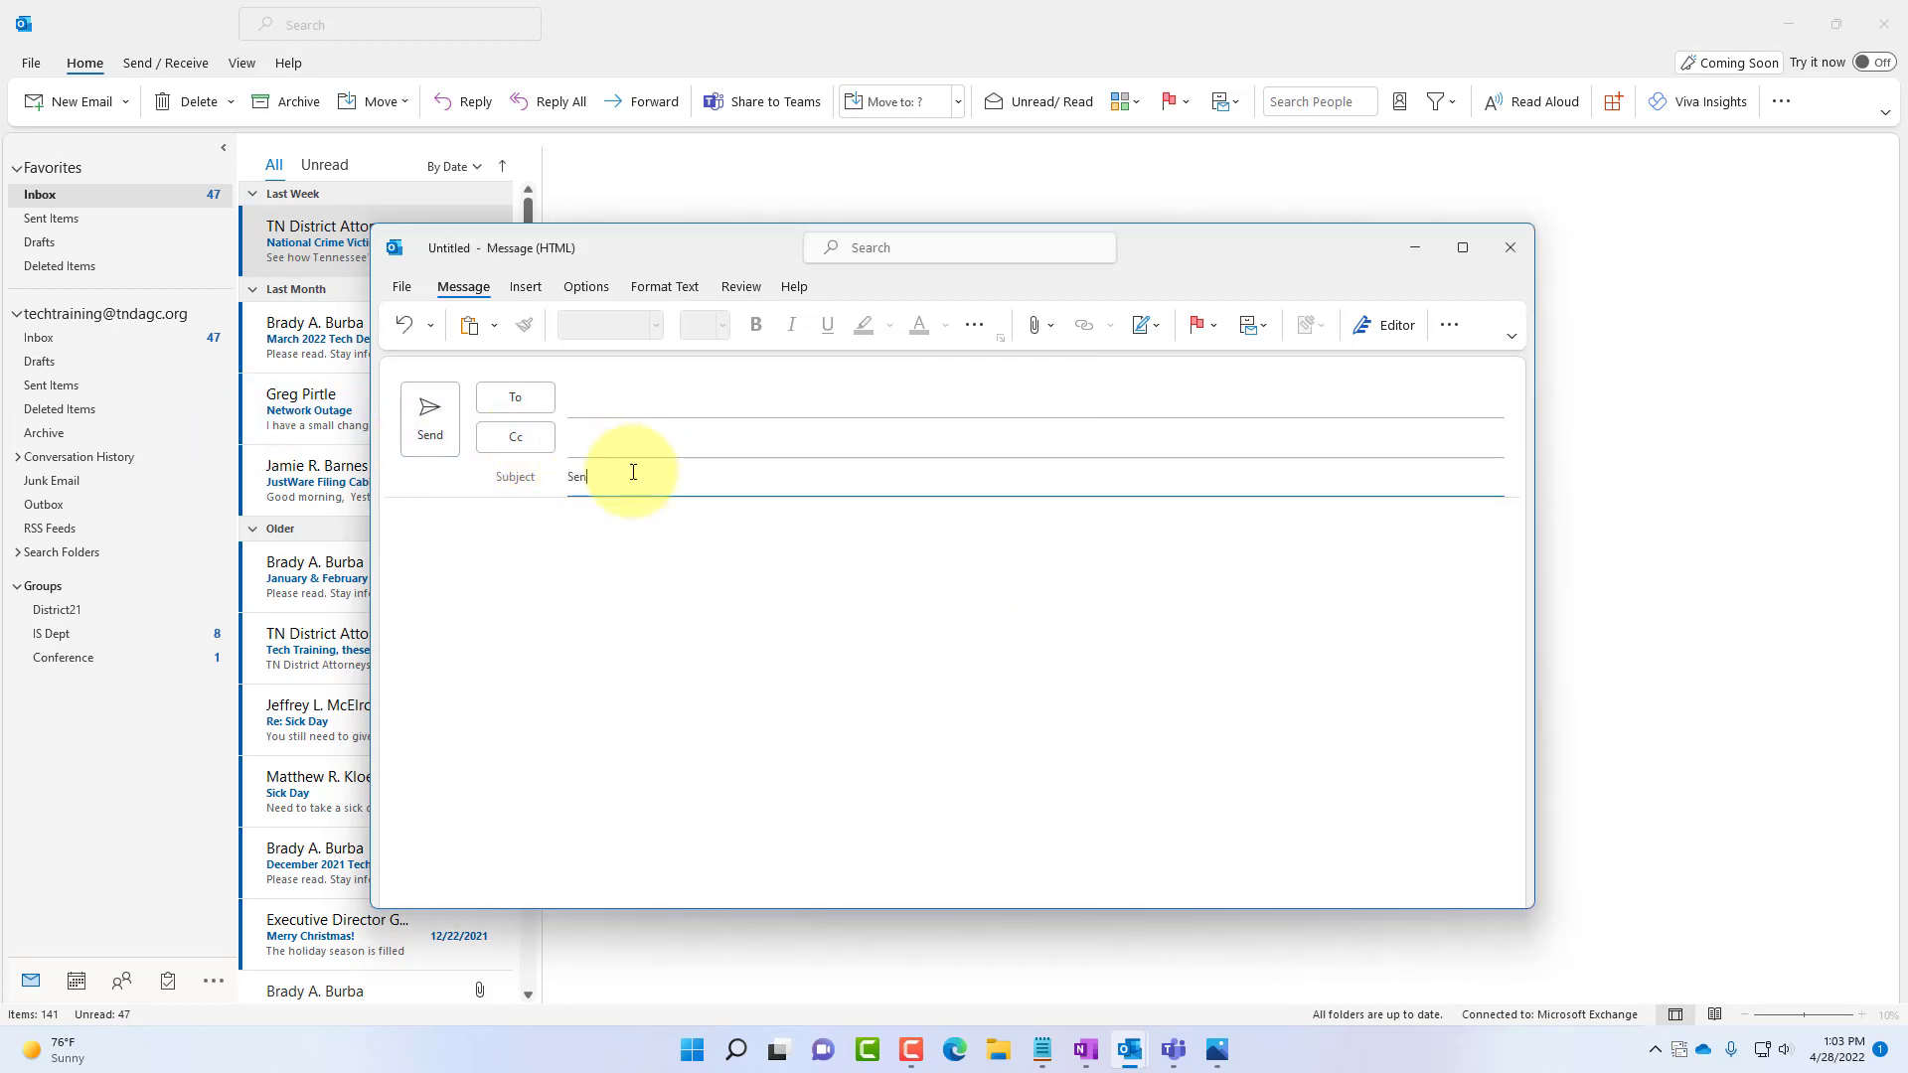
type("sitive")
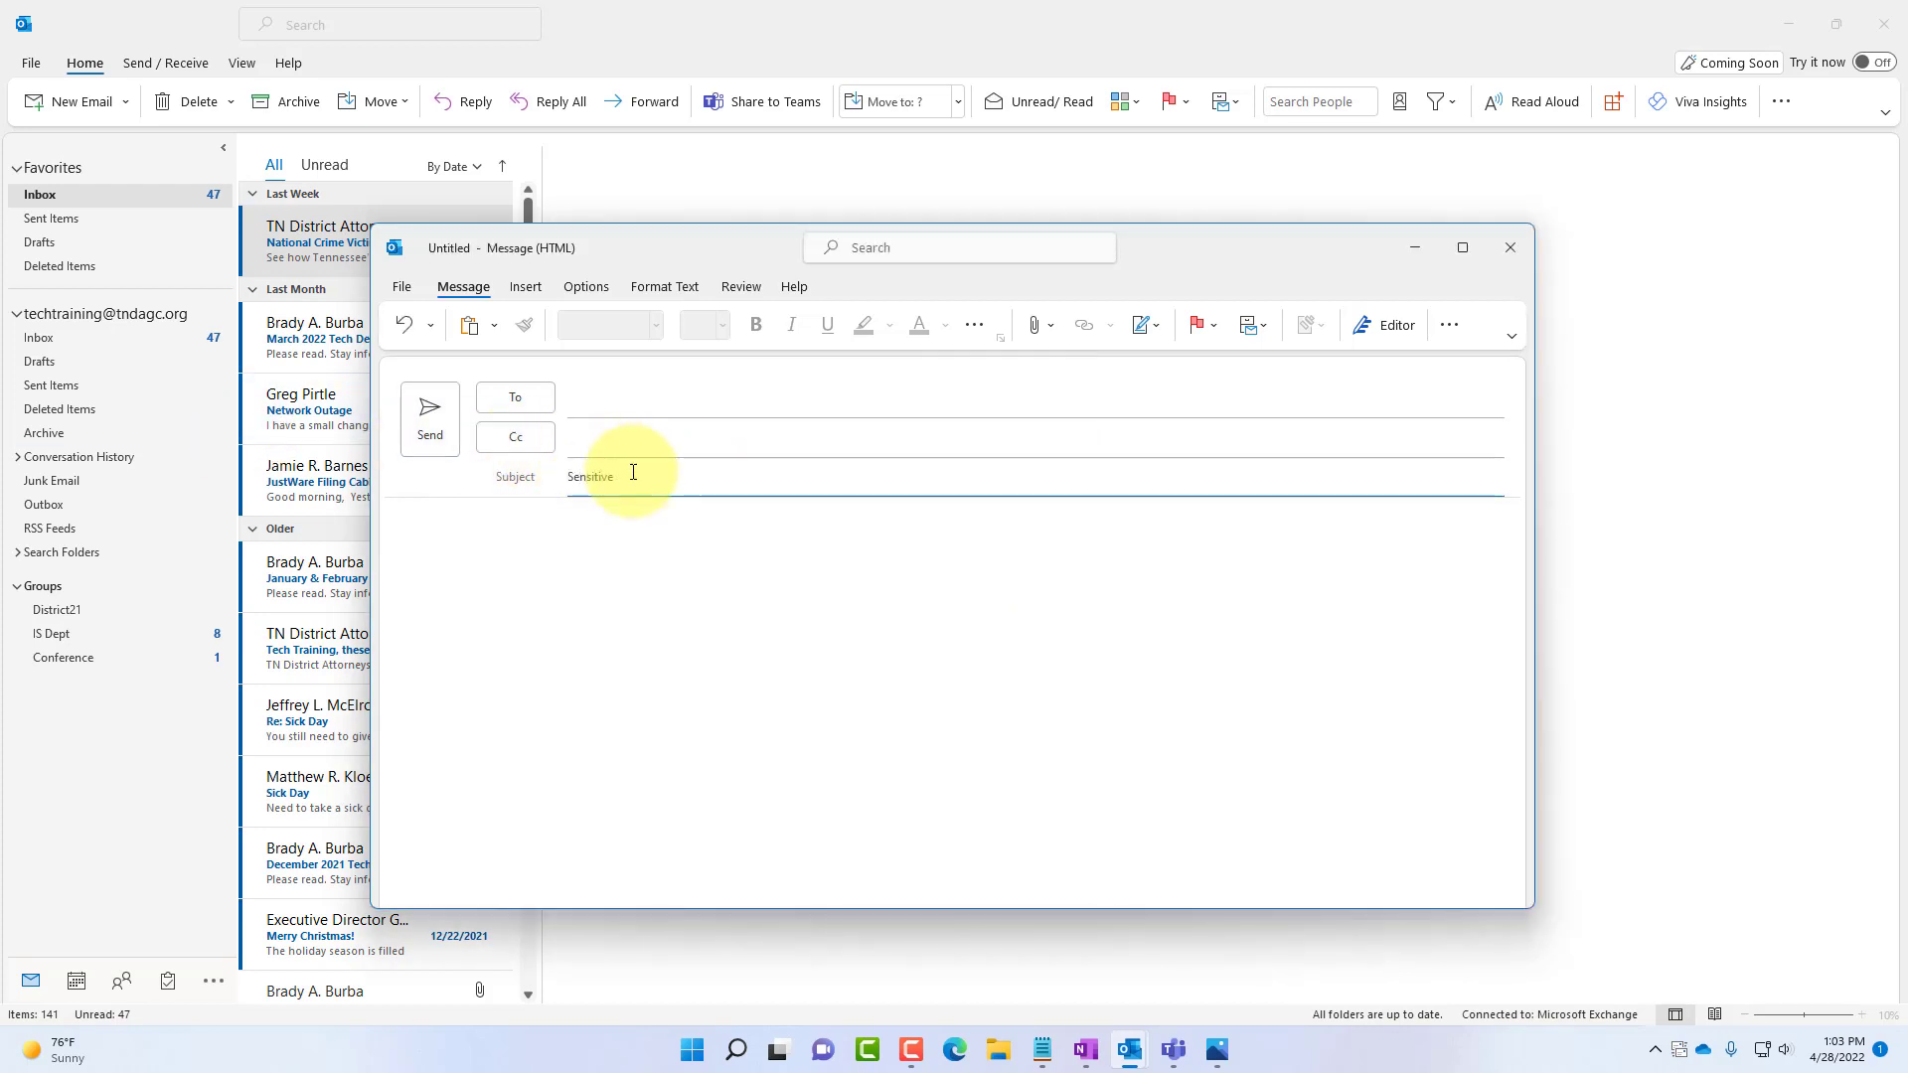
type("Info")
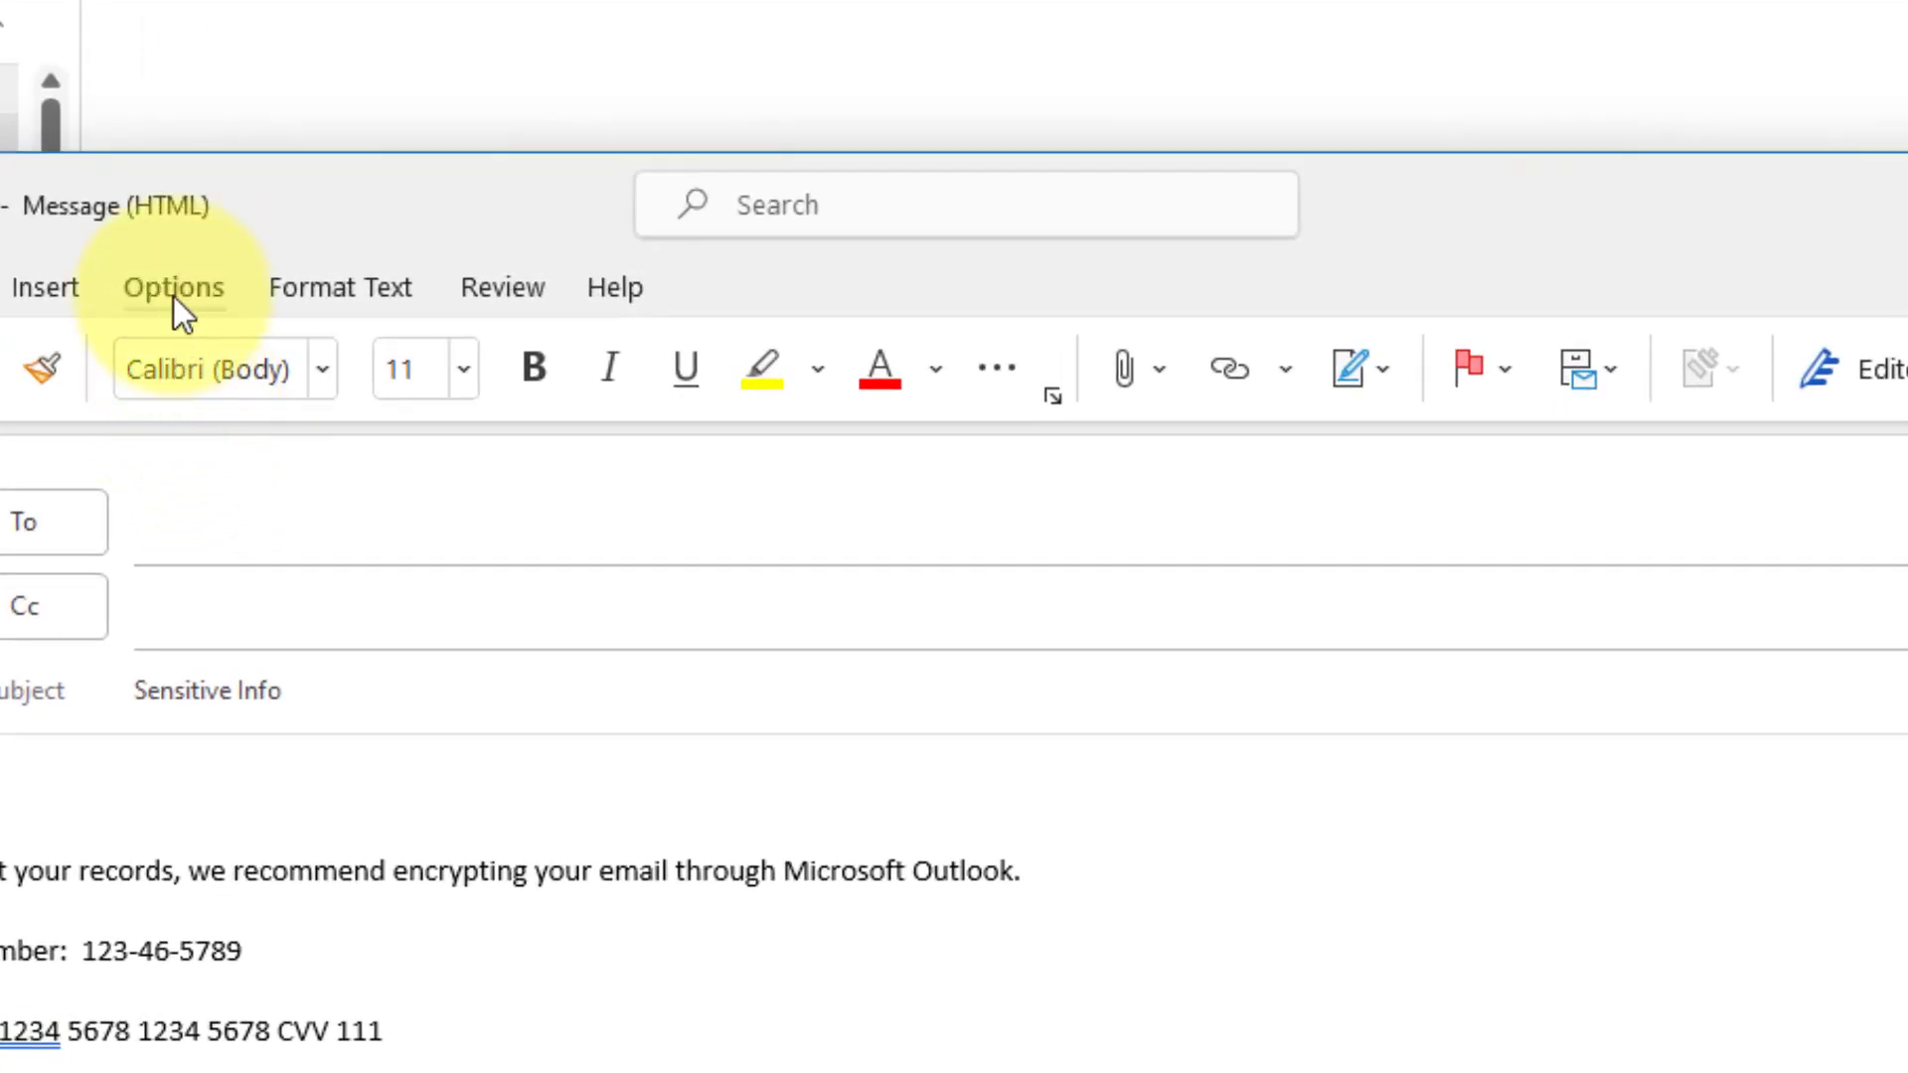
From the Options tab's Encrypt menu, get templates from Rights Management Servers.
left_click(173, 287)
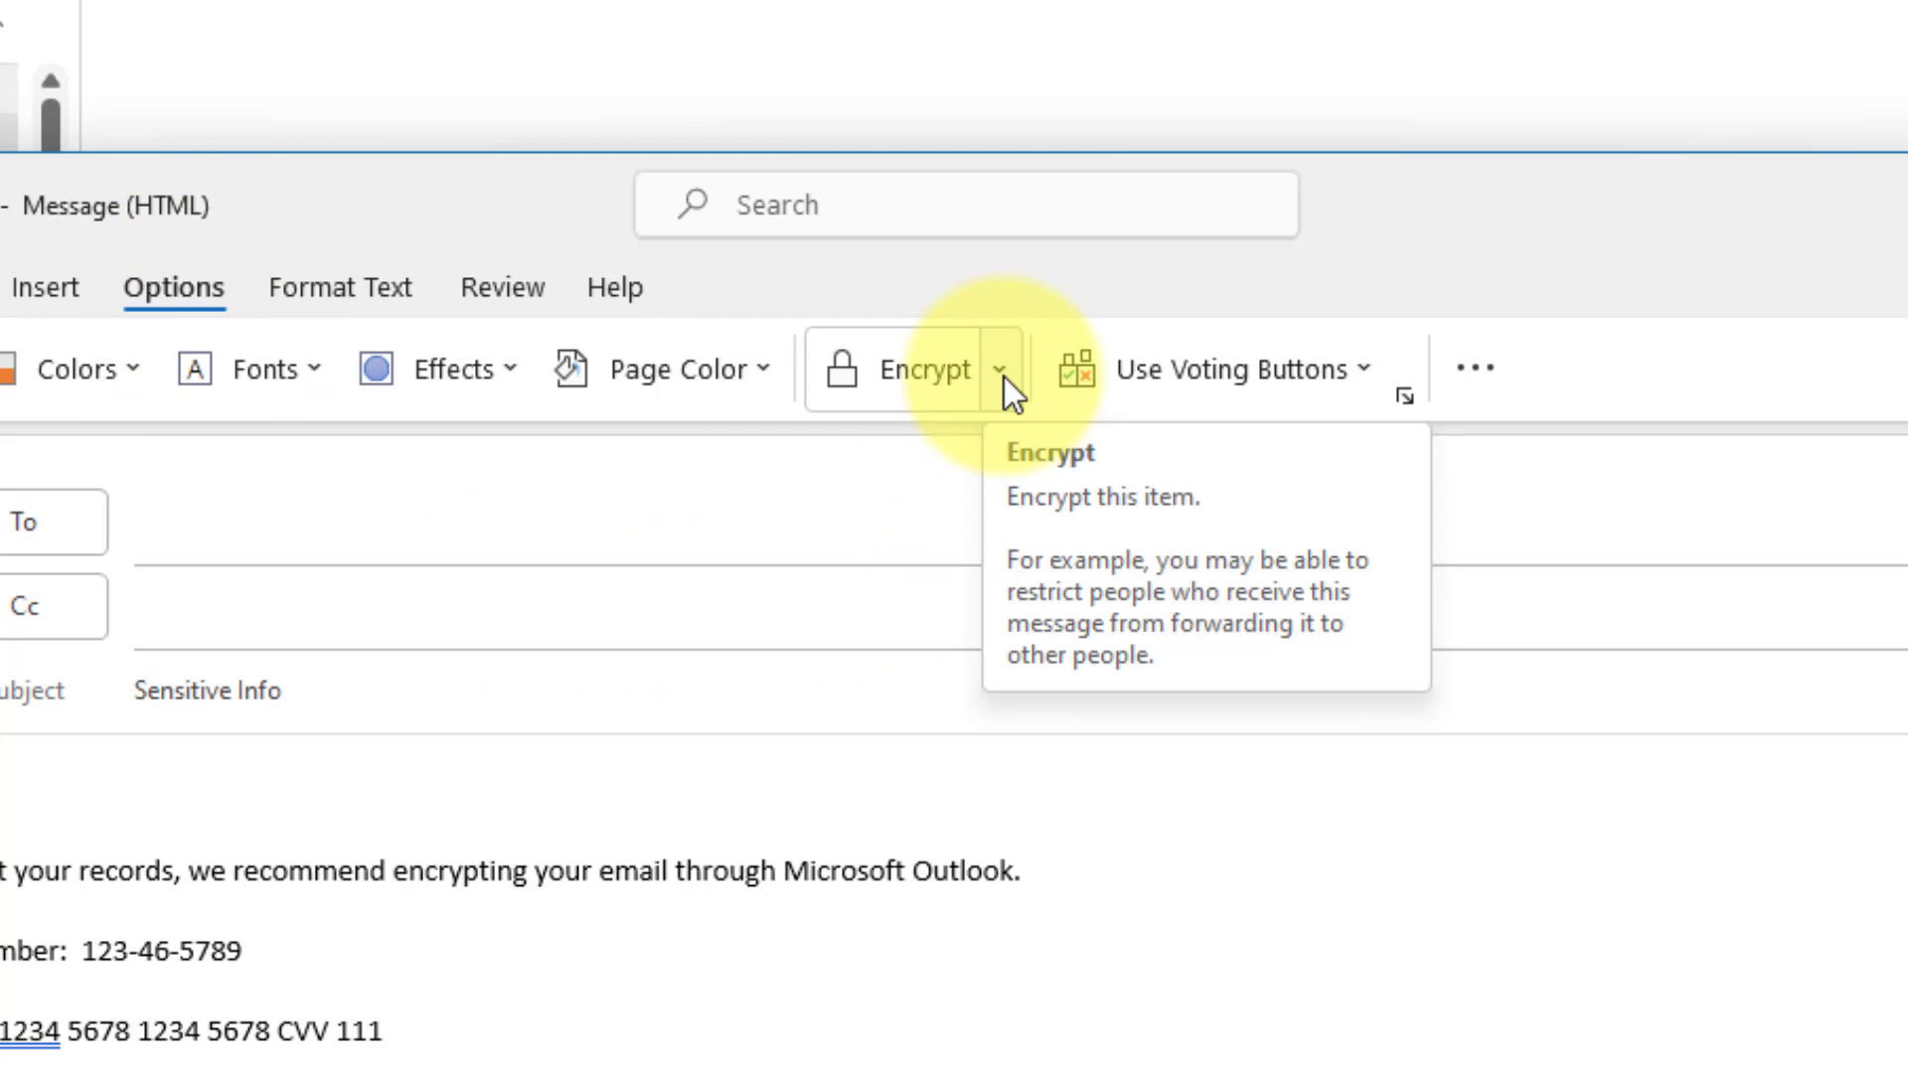
left_click(1000, 368)
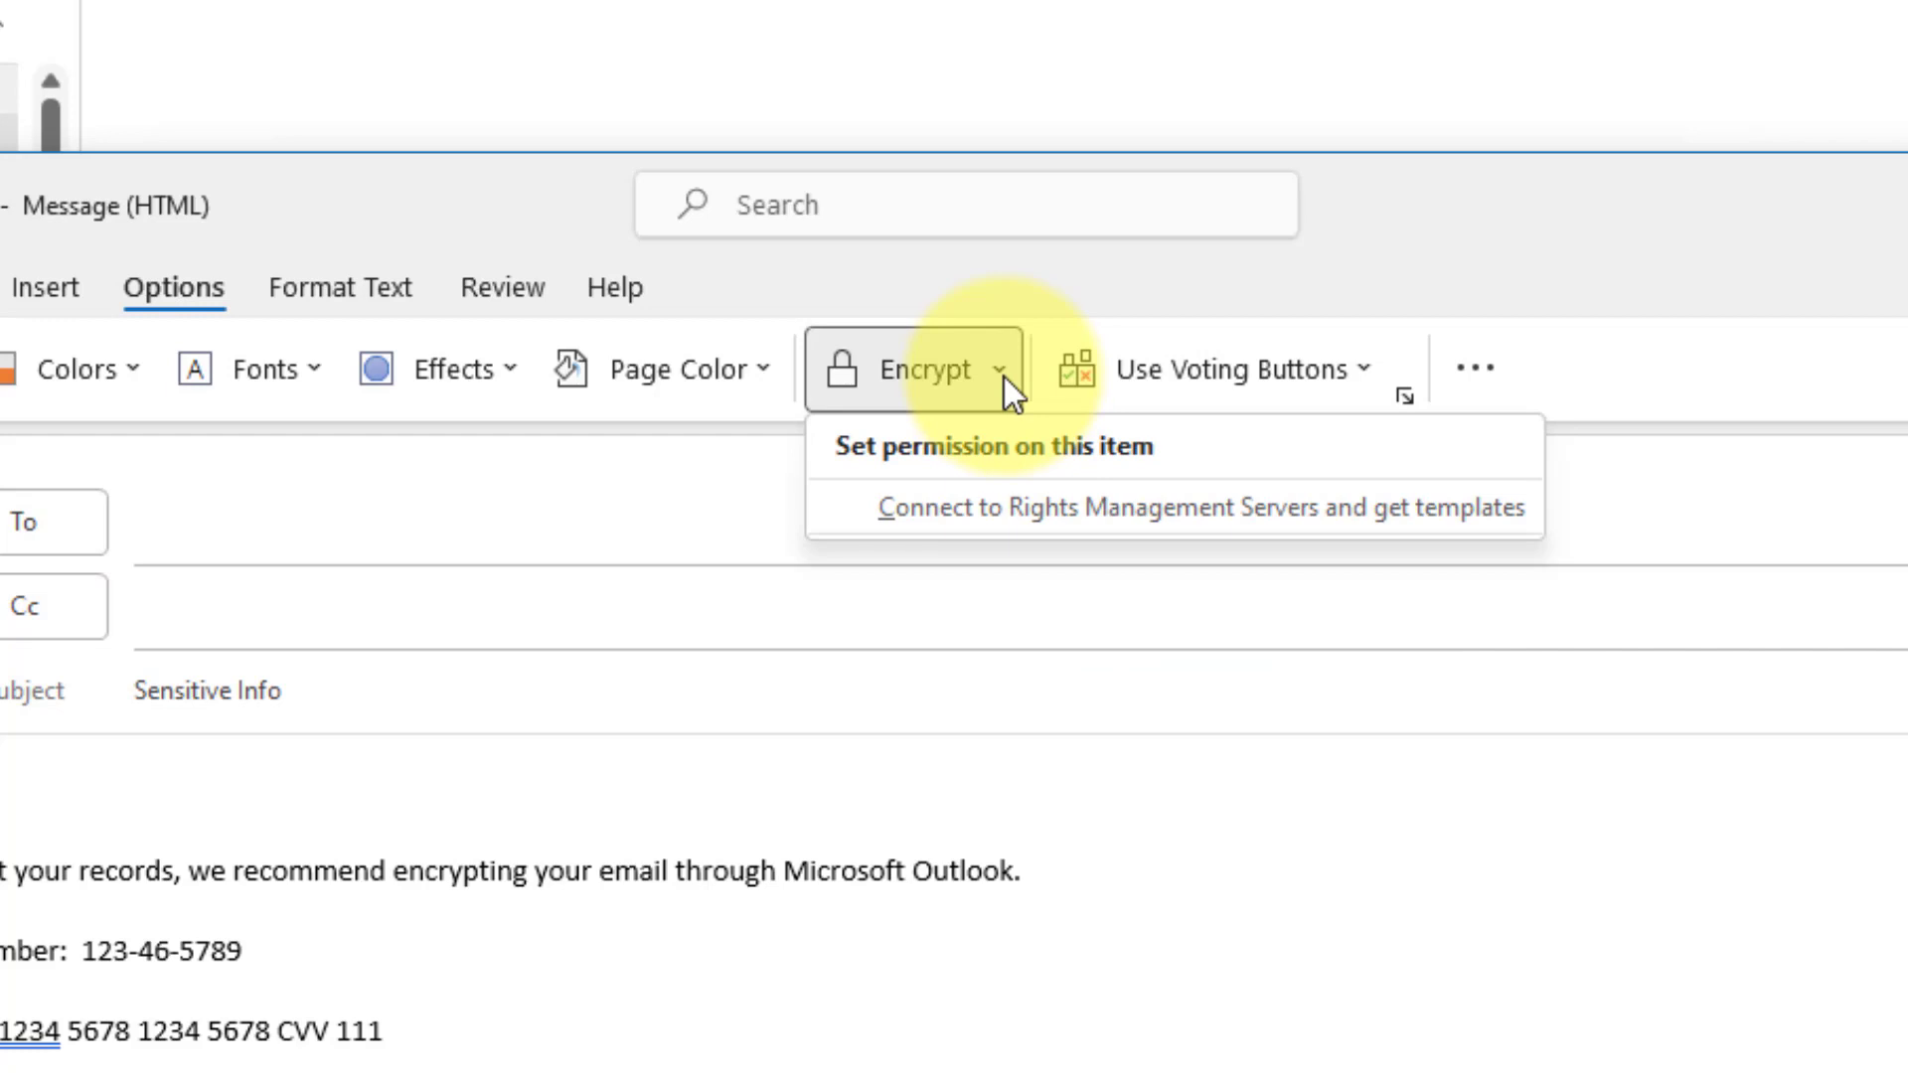
mouse_move(931, 456)
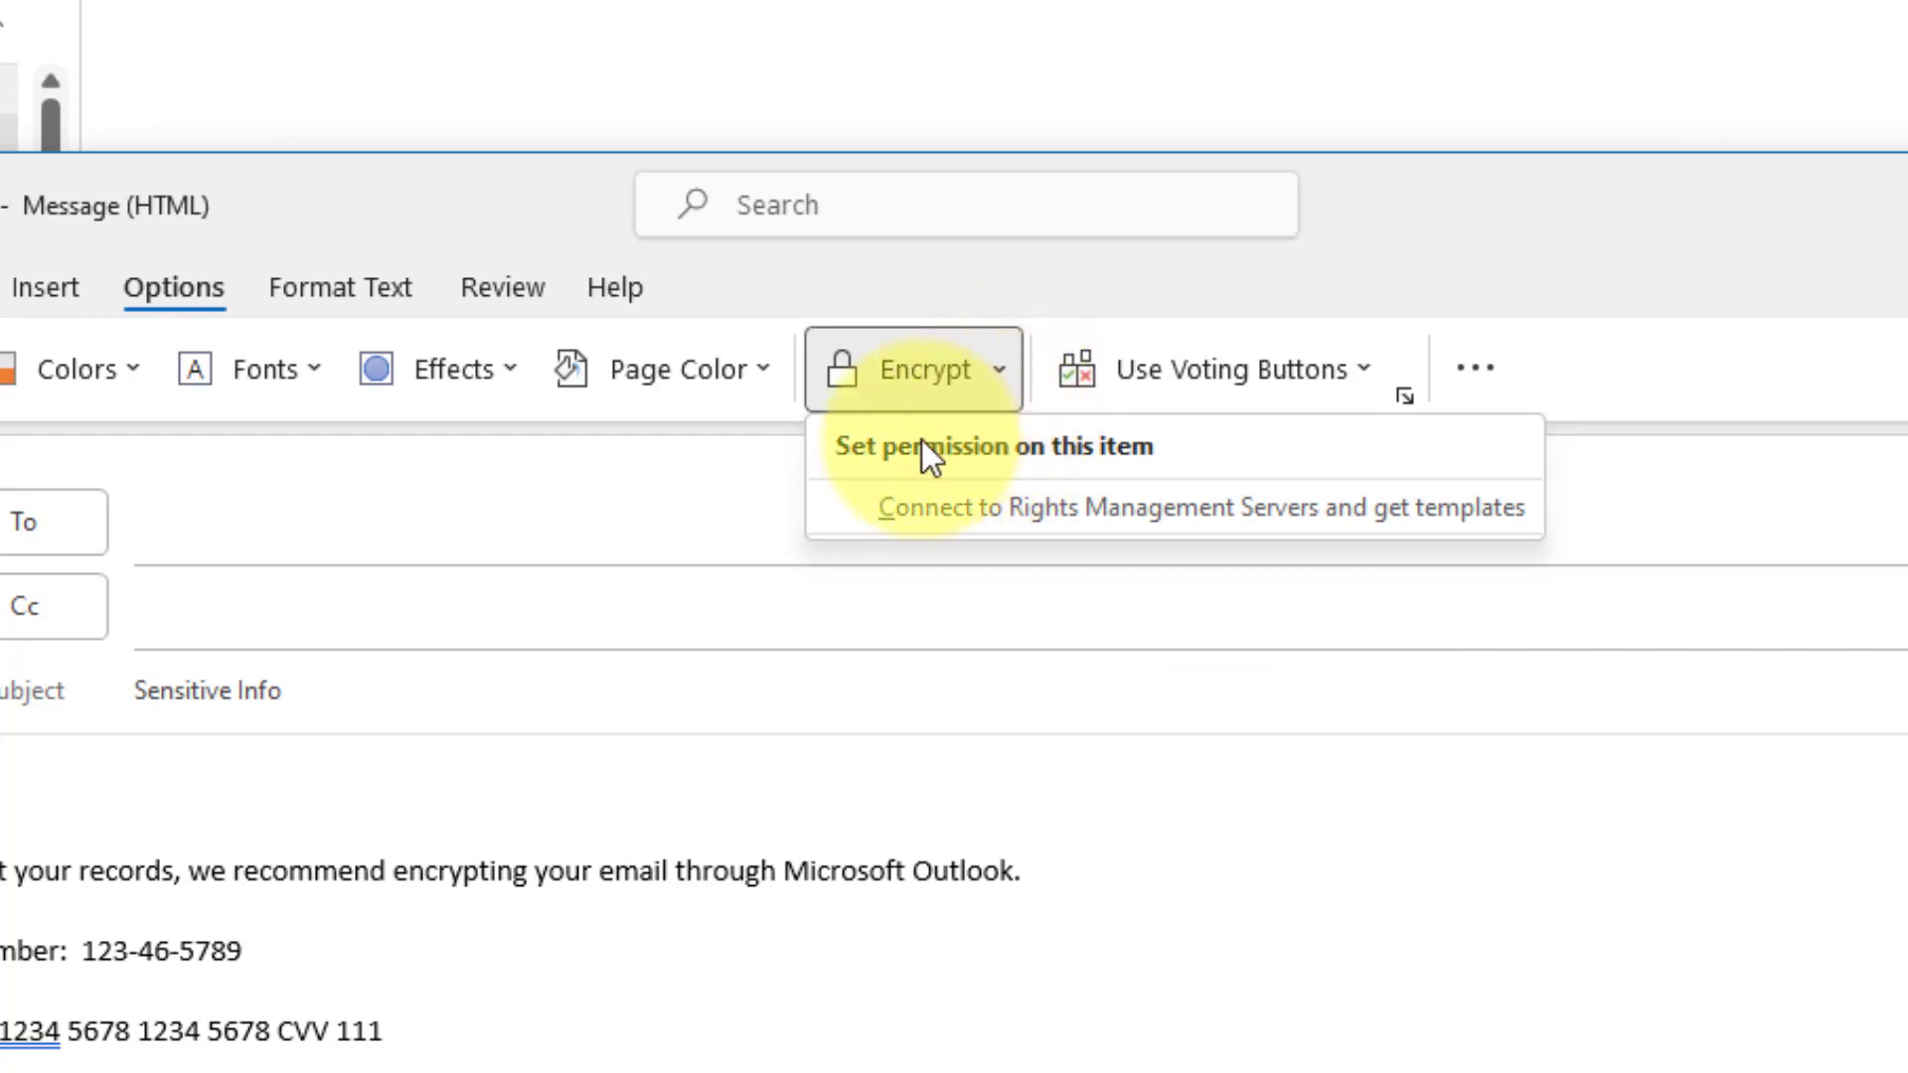
mouse_move(1000, 477)
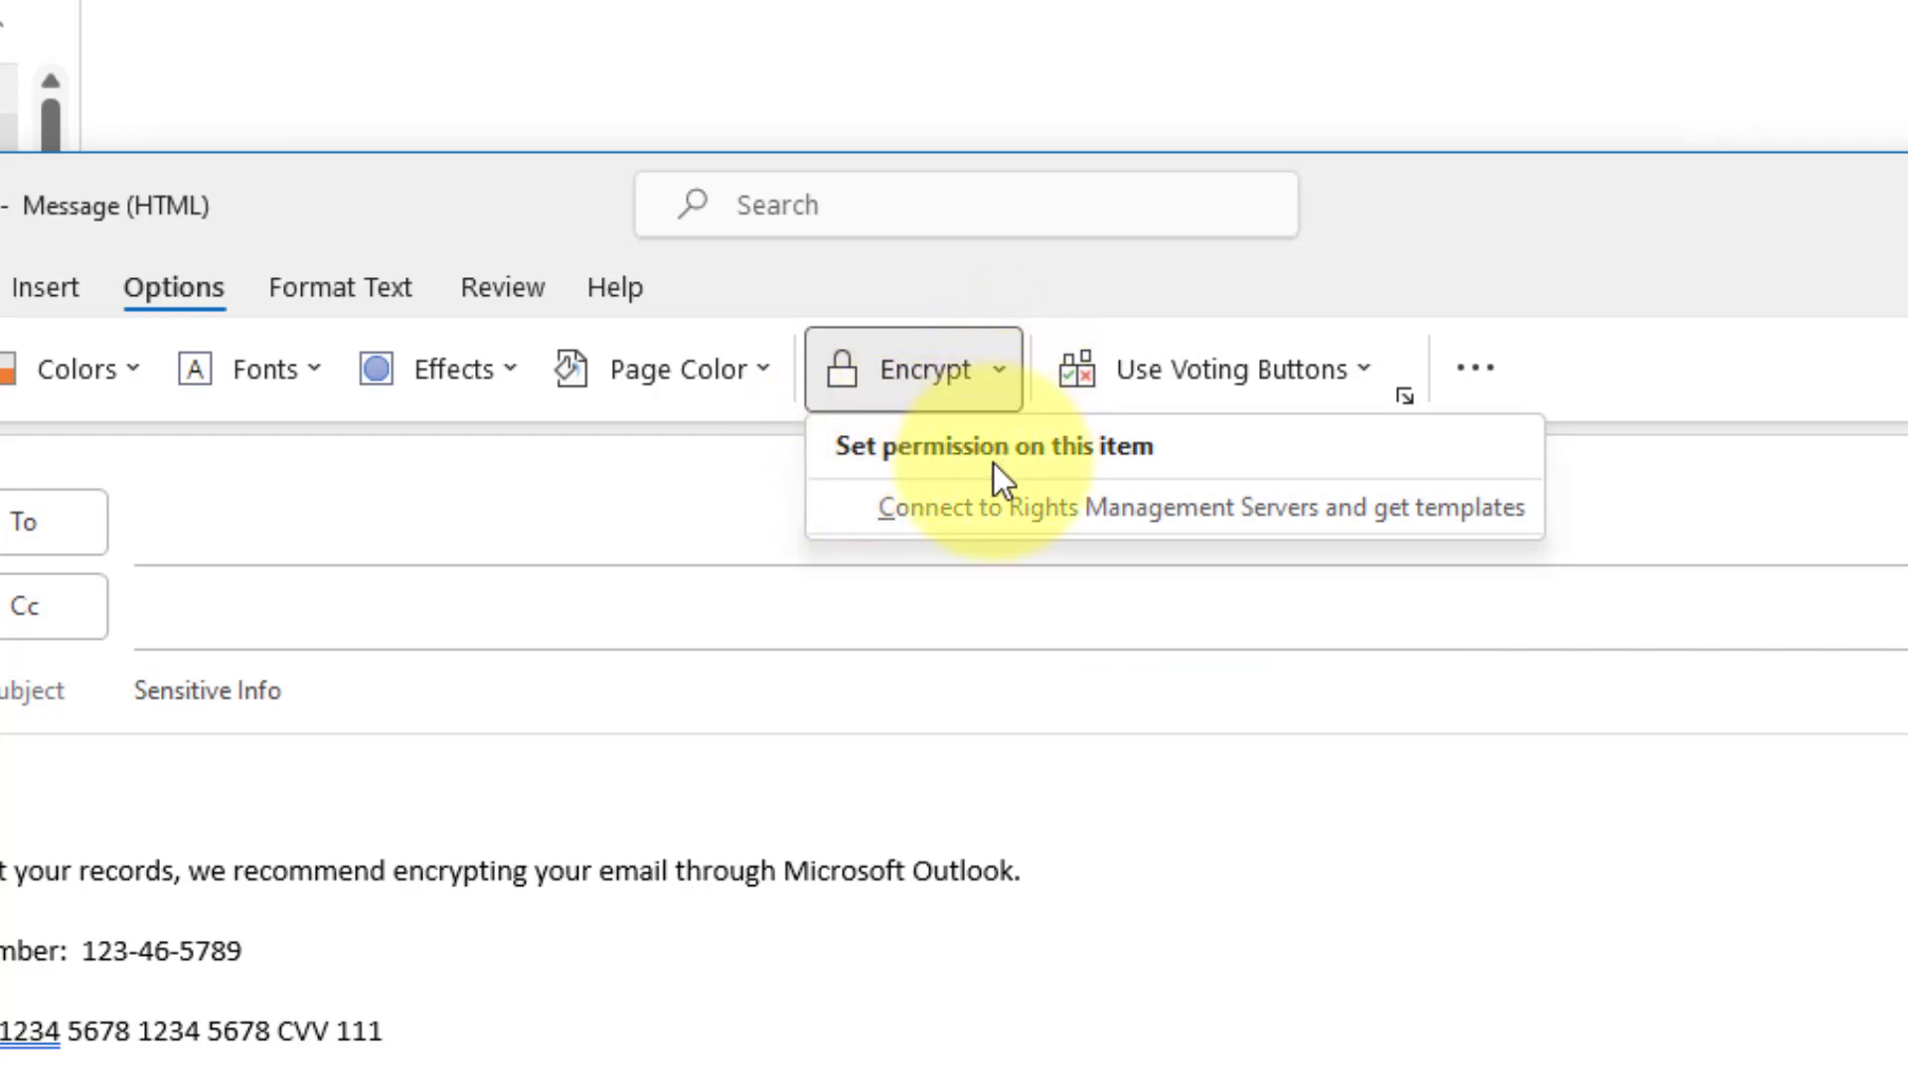
mouse_move(1015, 507)
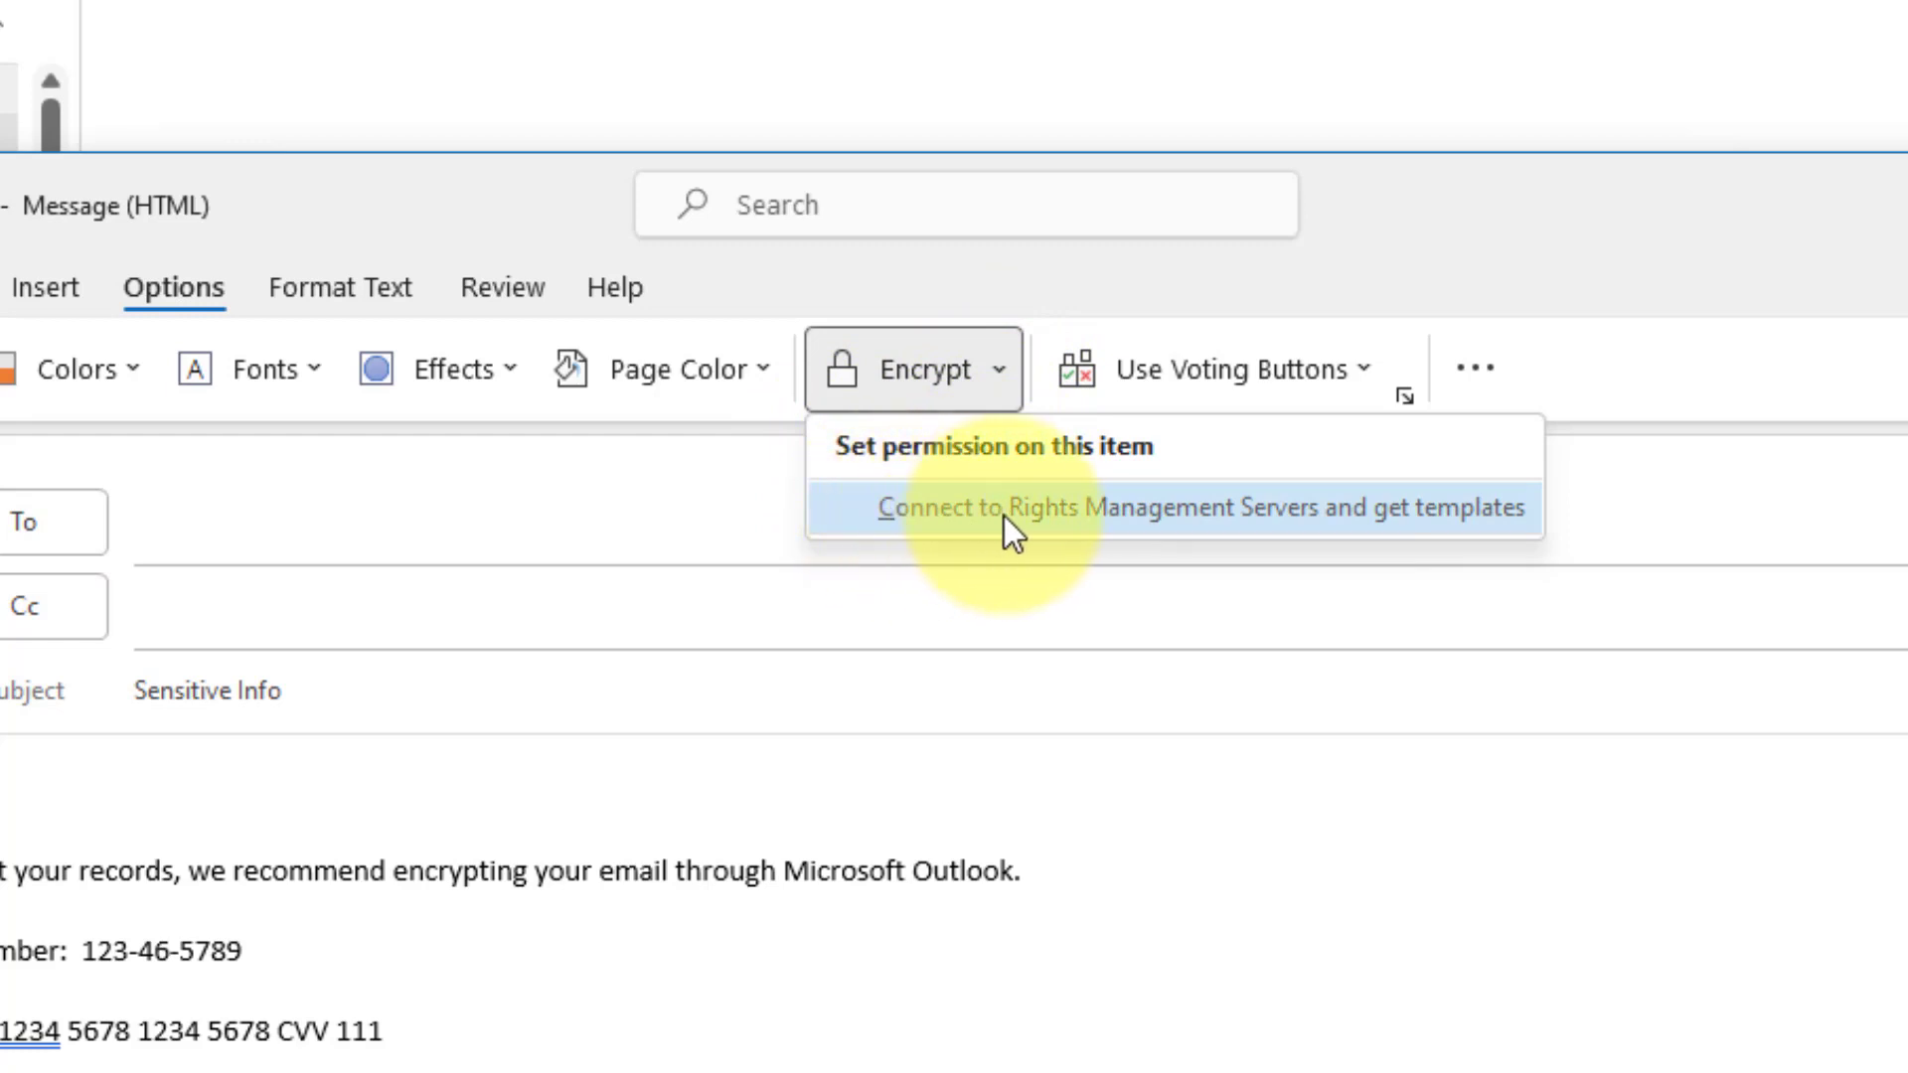
mouse_move(1313, 529)
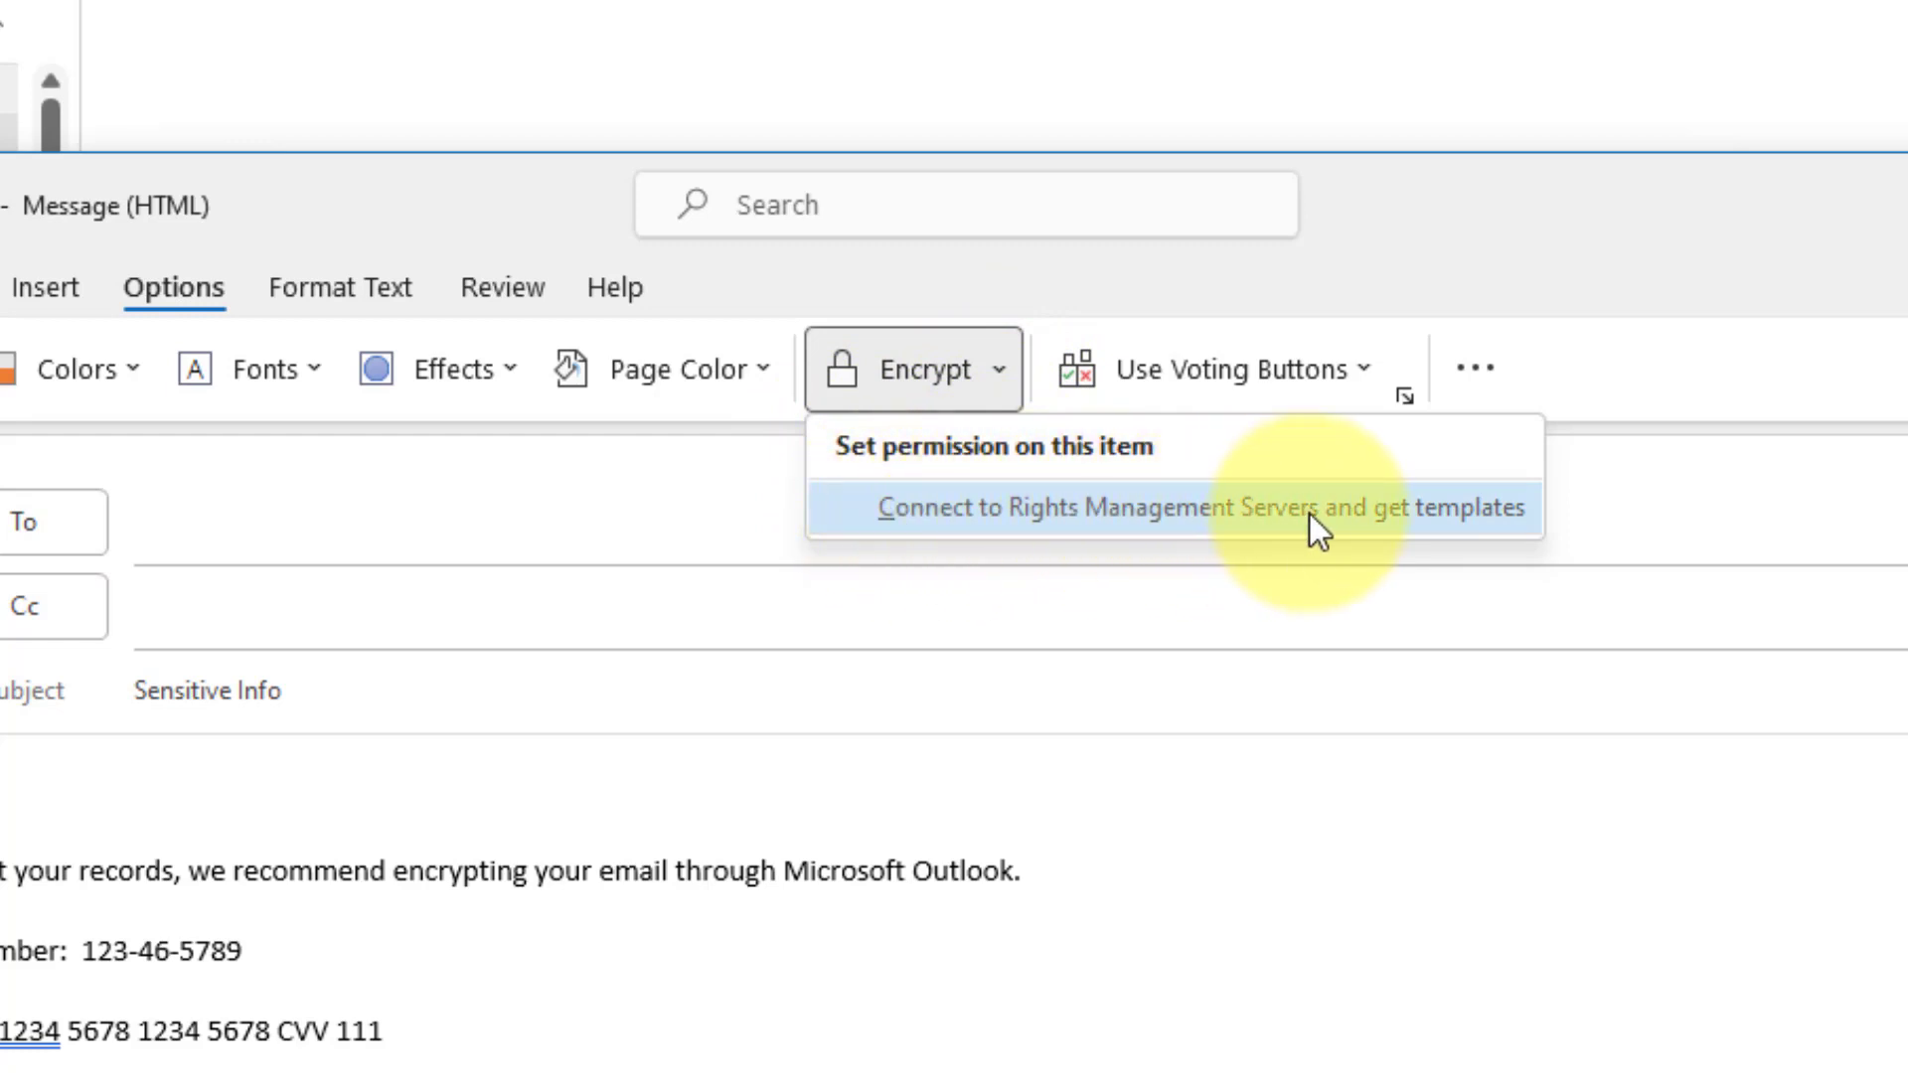
left_click(1198, 507)
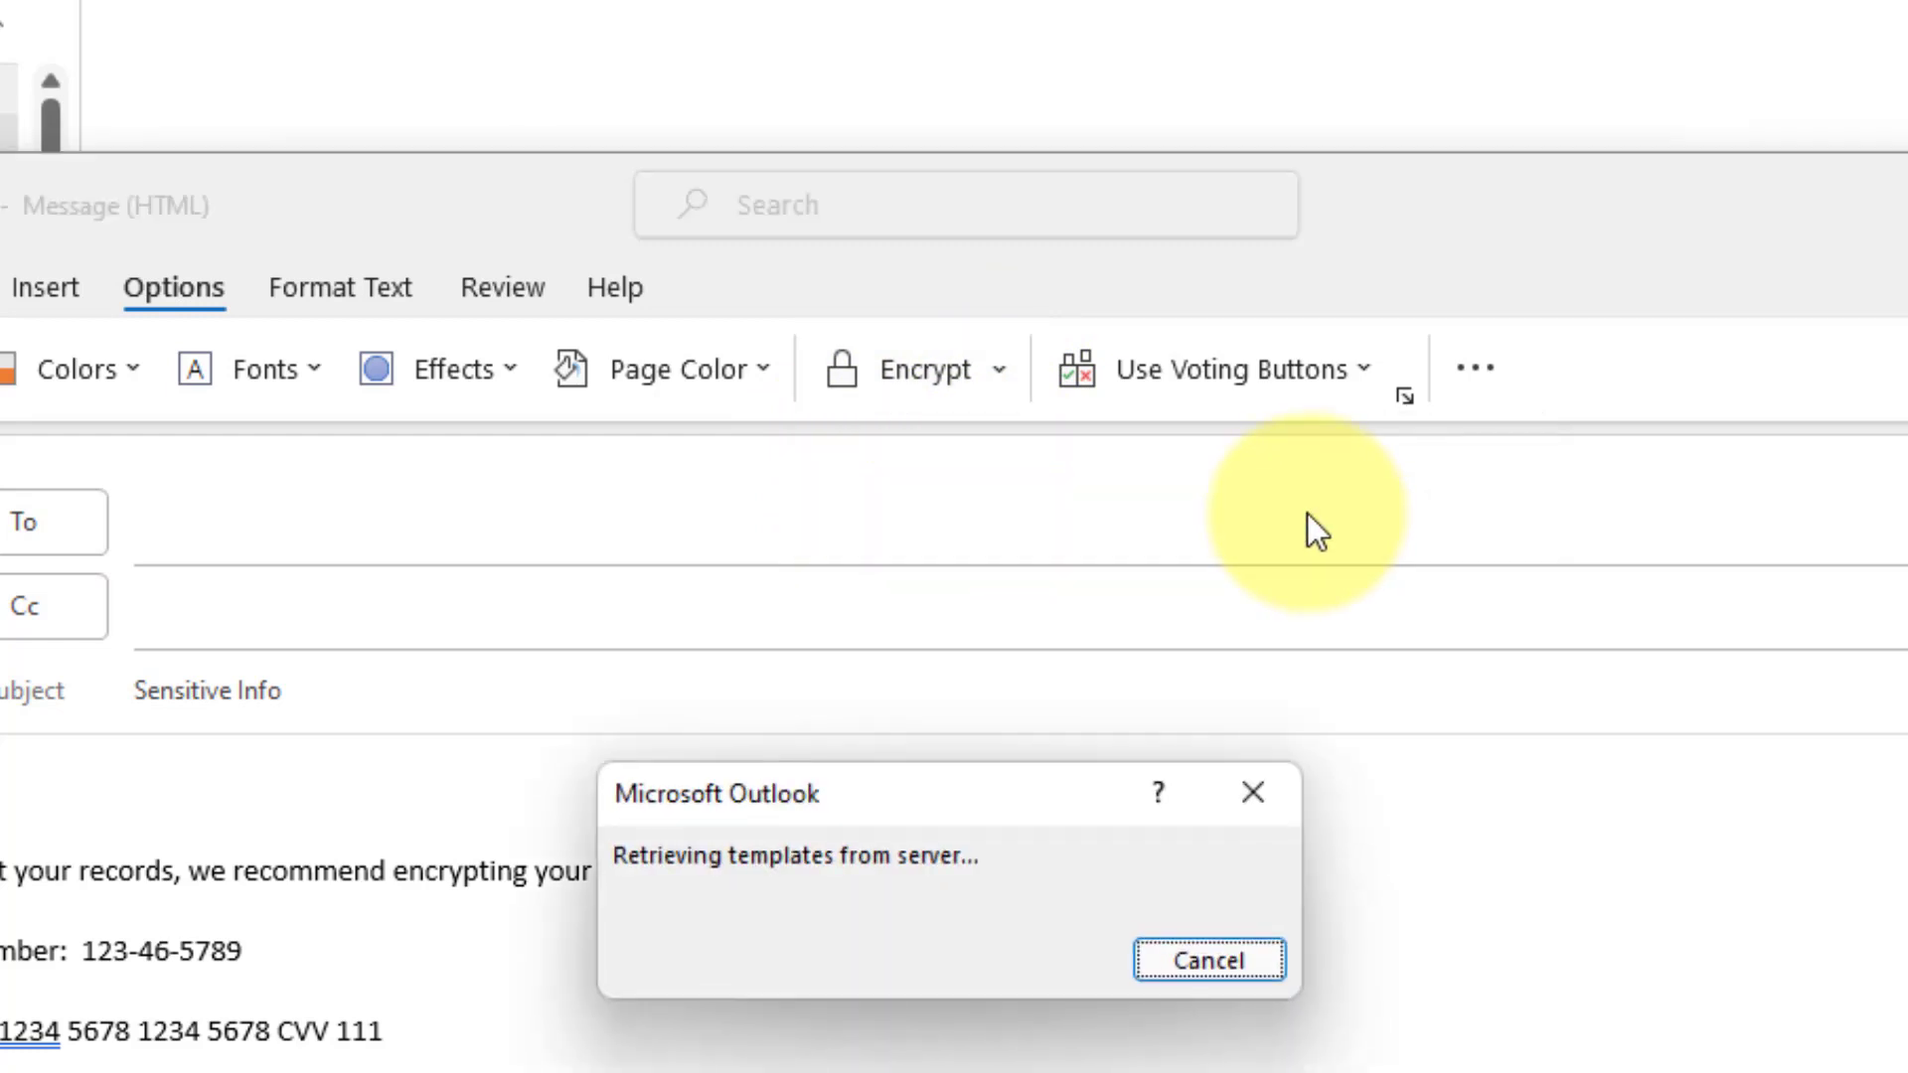
left_click(1209, 960)
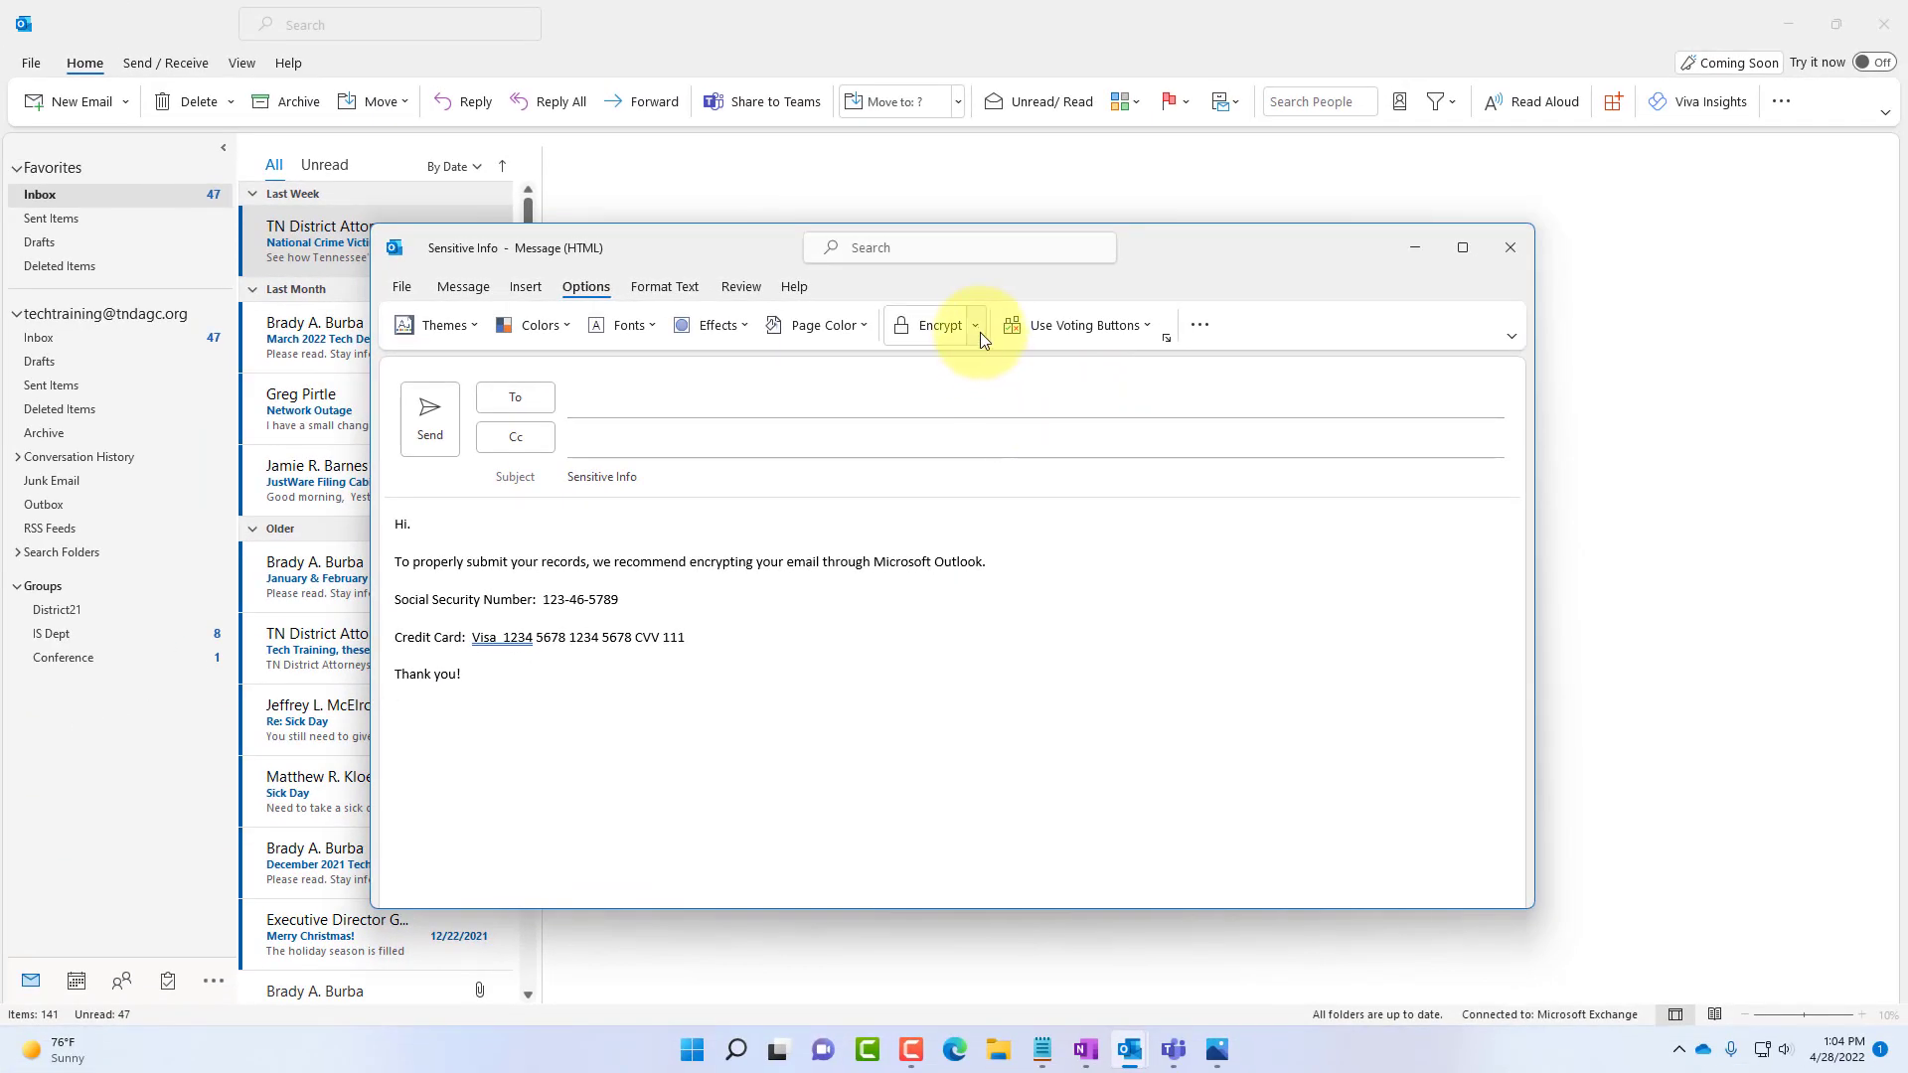
left_click(942, 325)
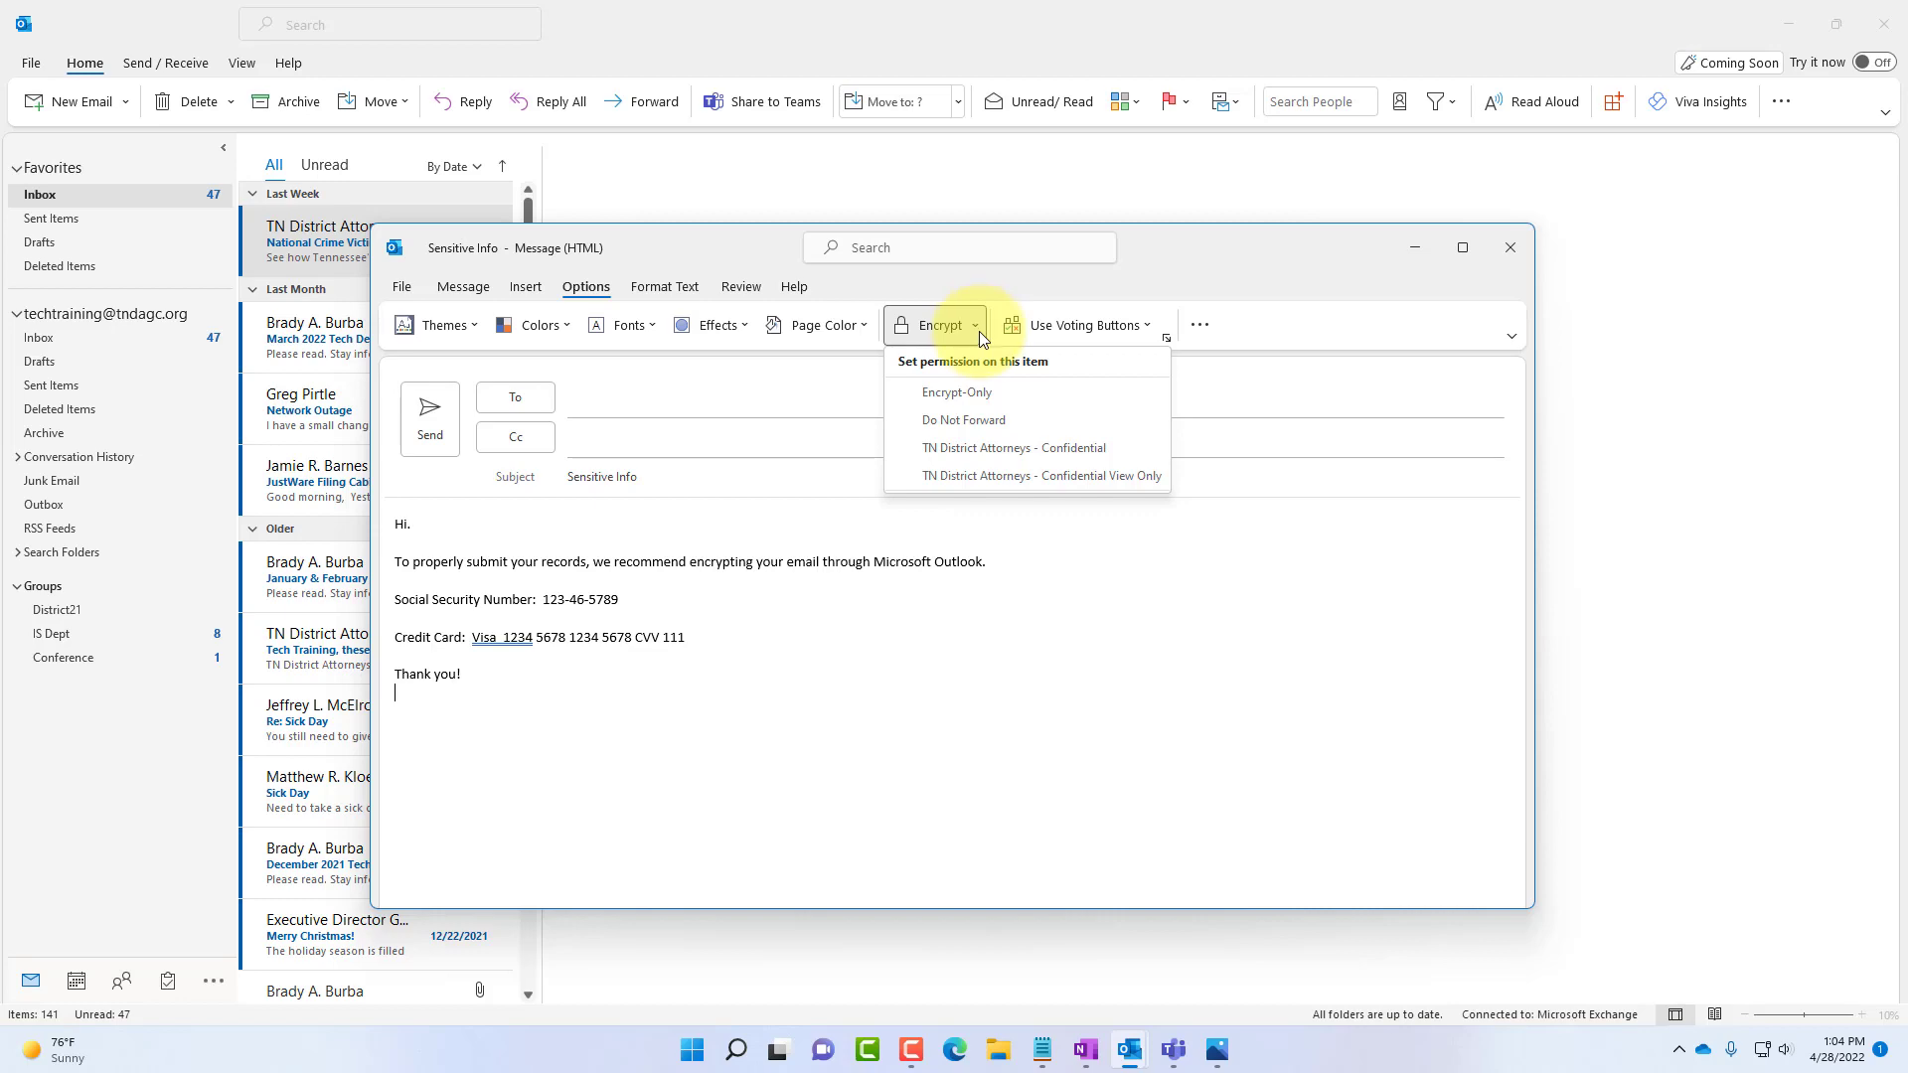
mouse_move(958, 391)
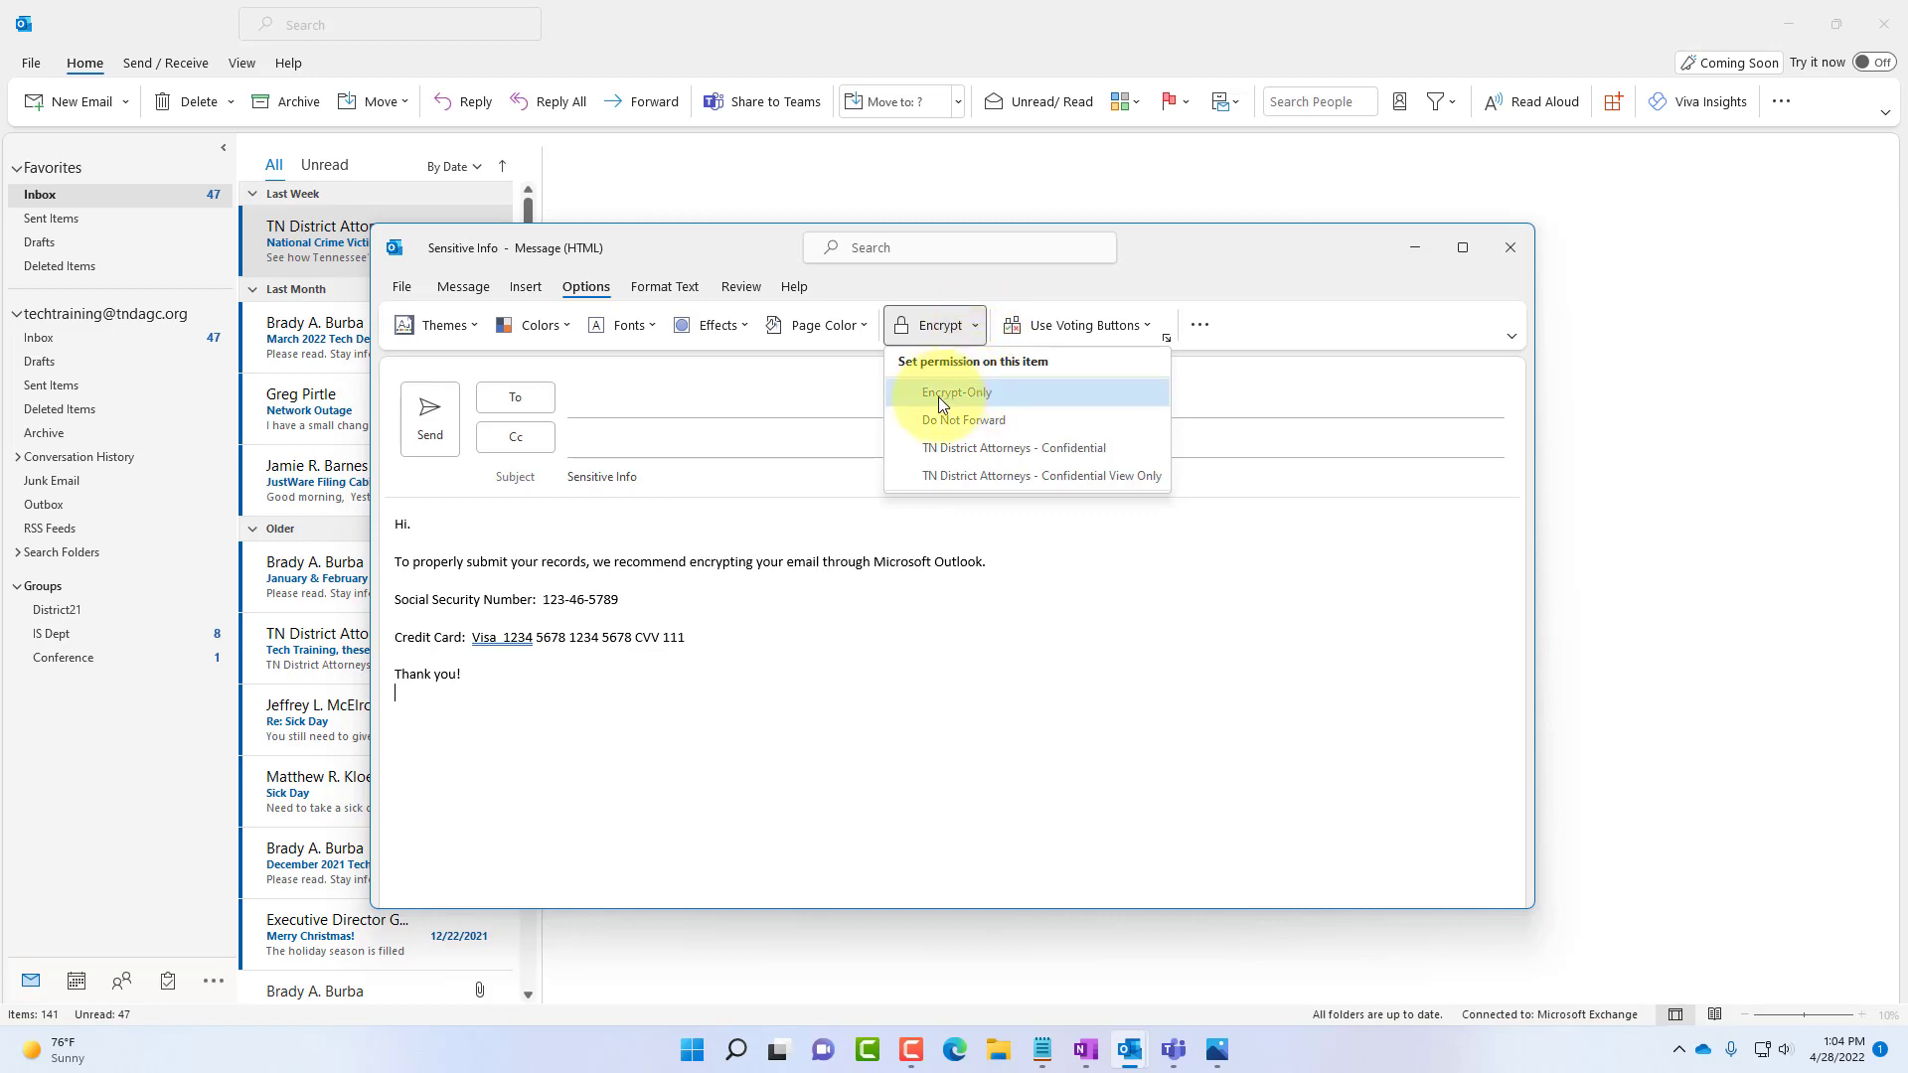
left_click(1463, 247)
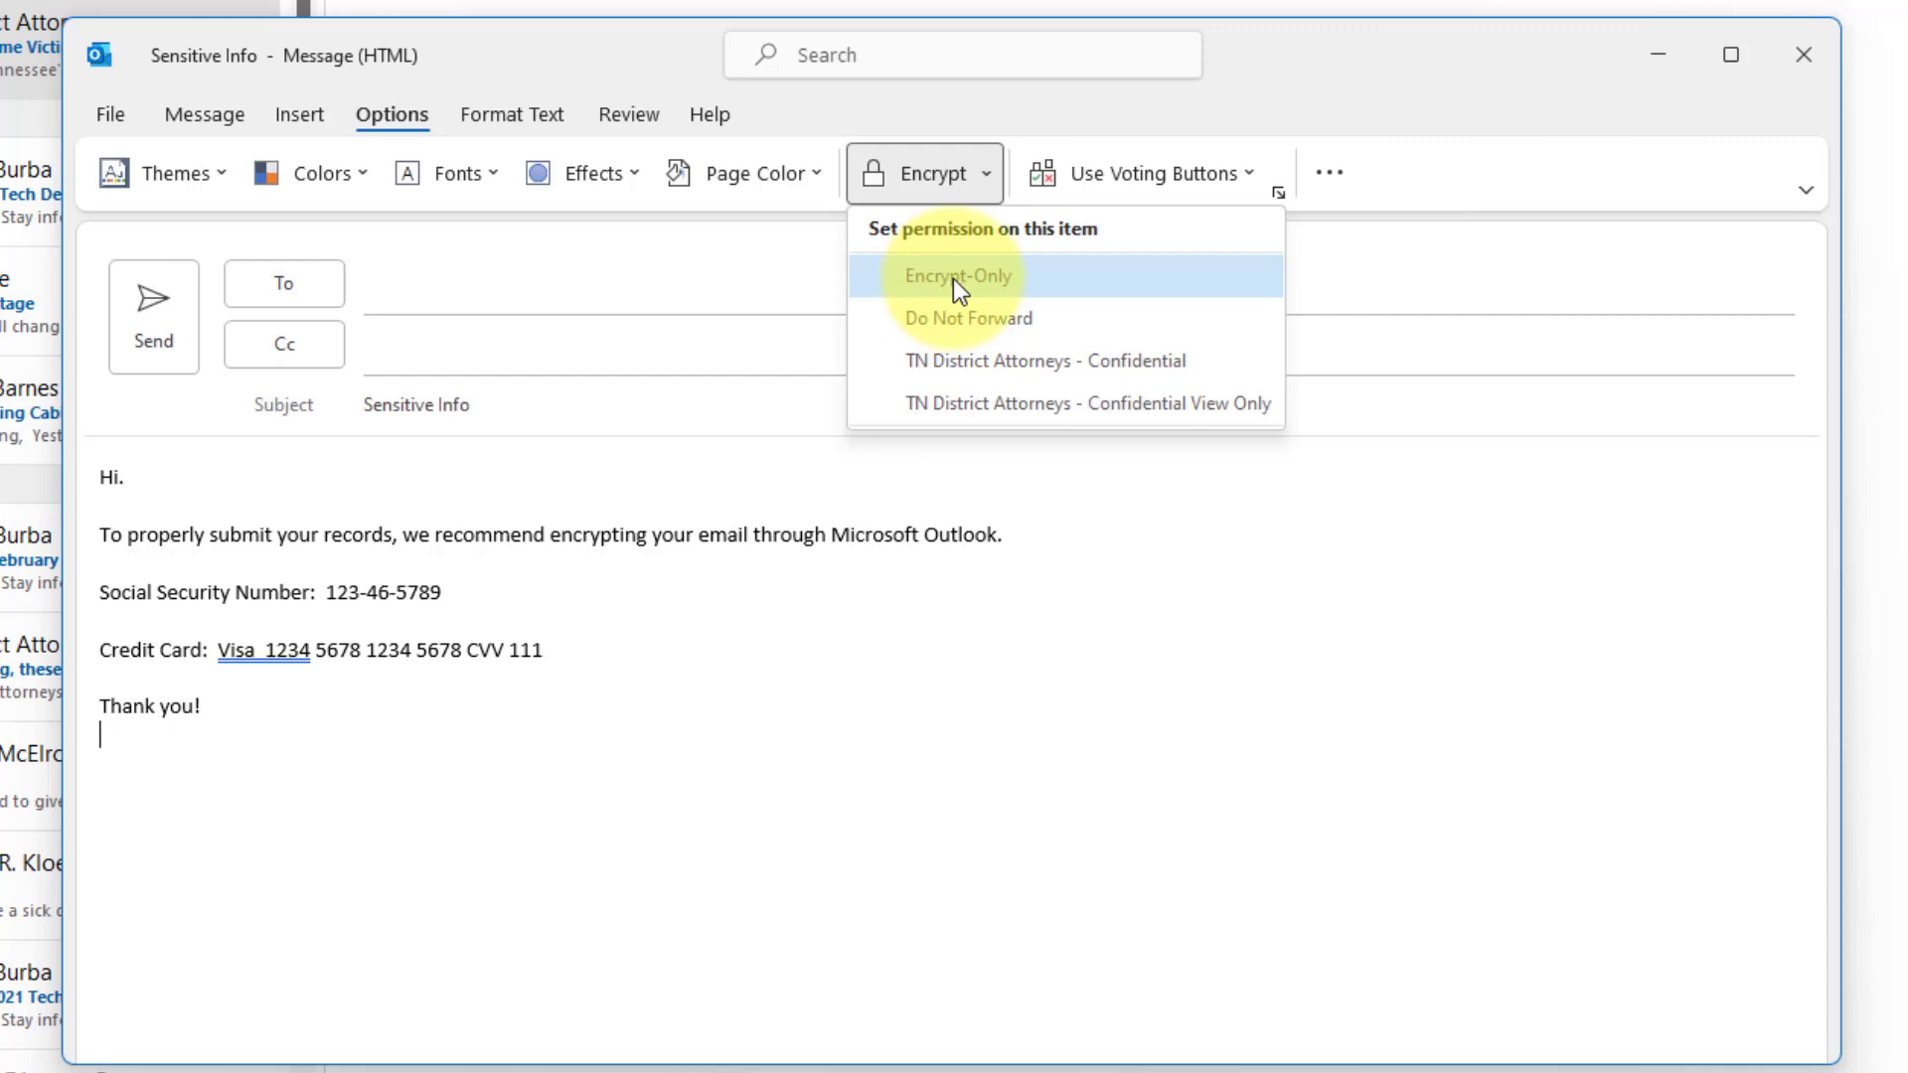
left_click(959, 276)
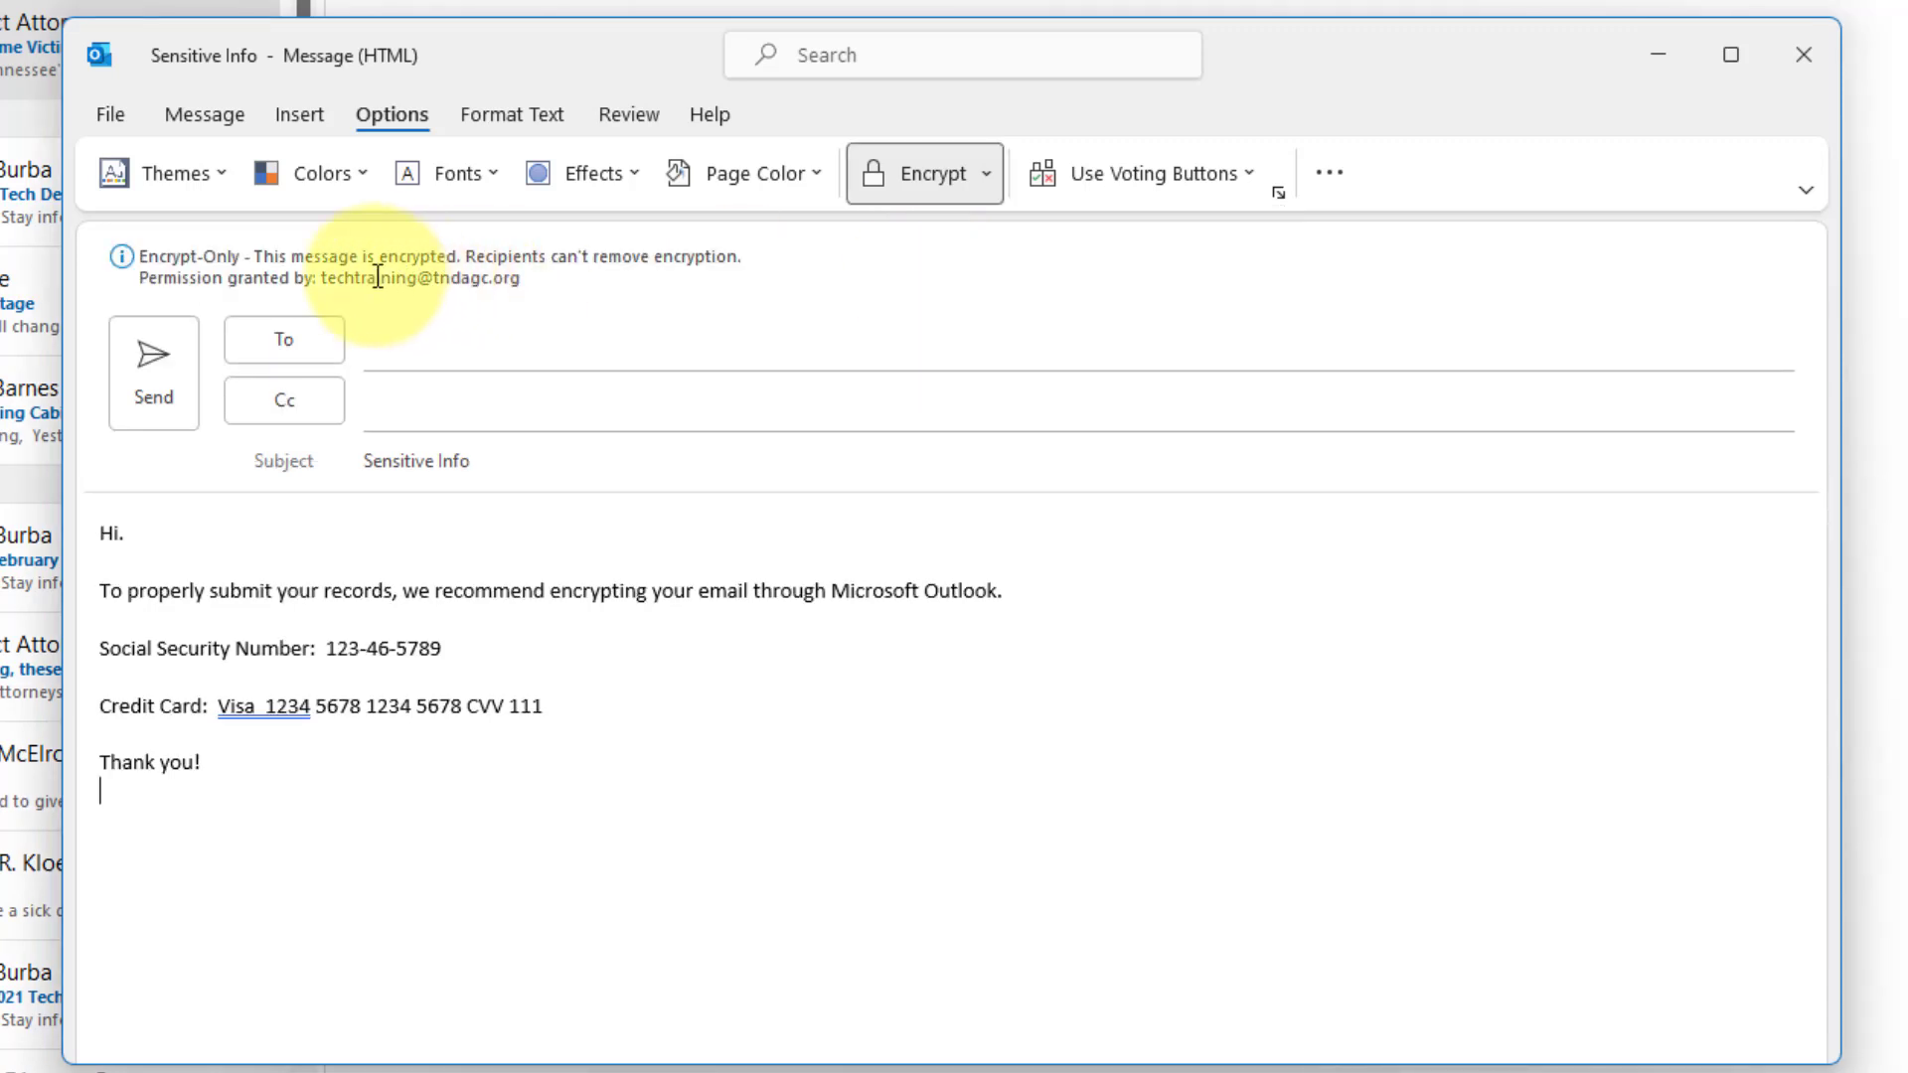
mouse_move(270, 256)
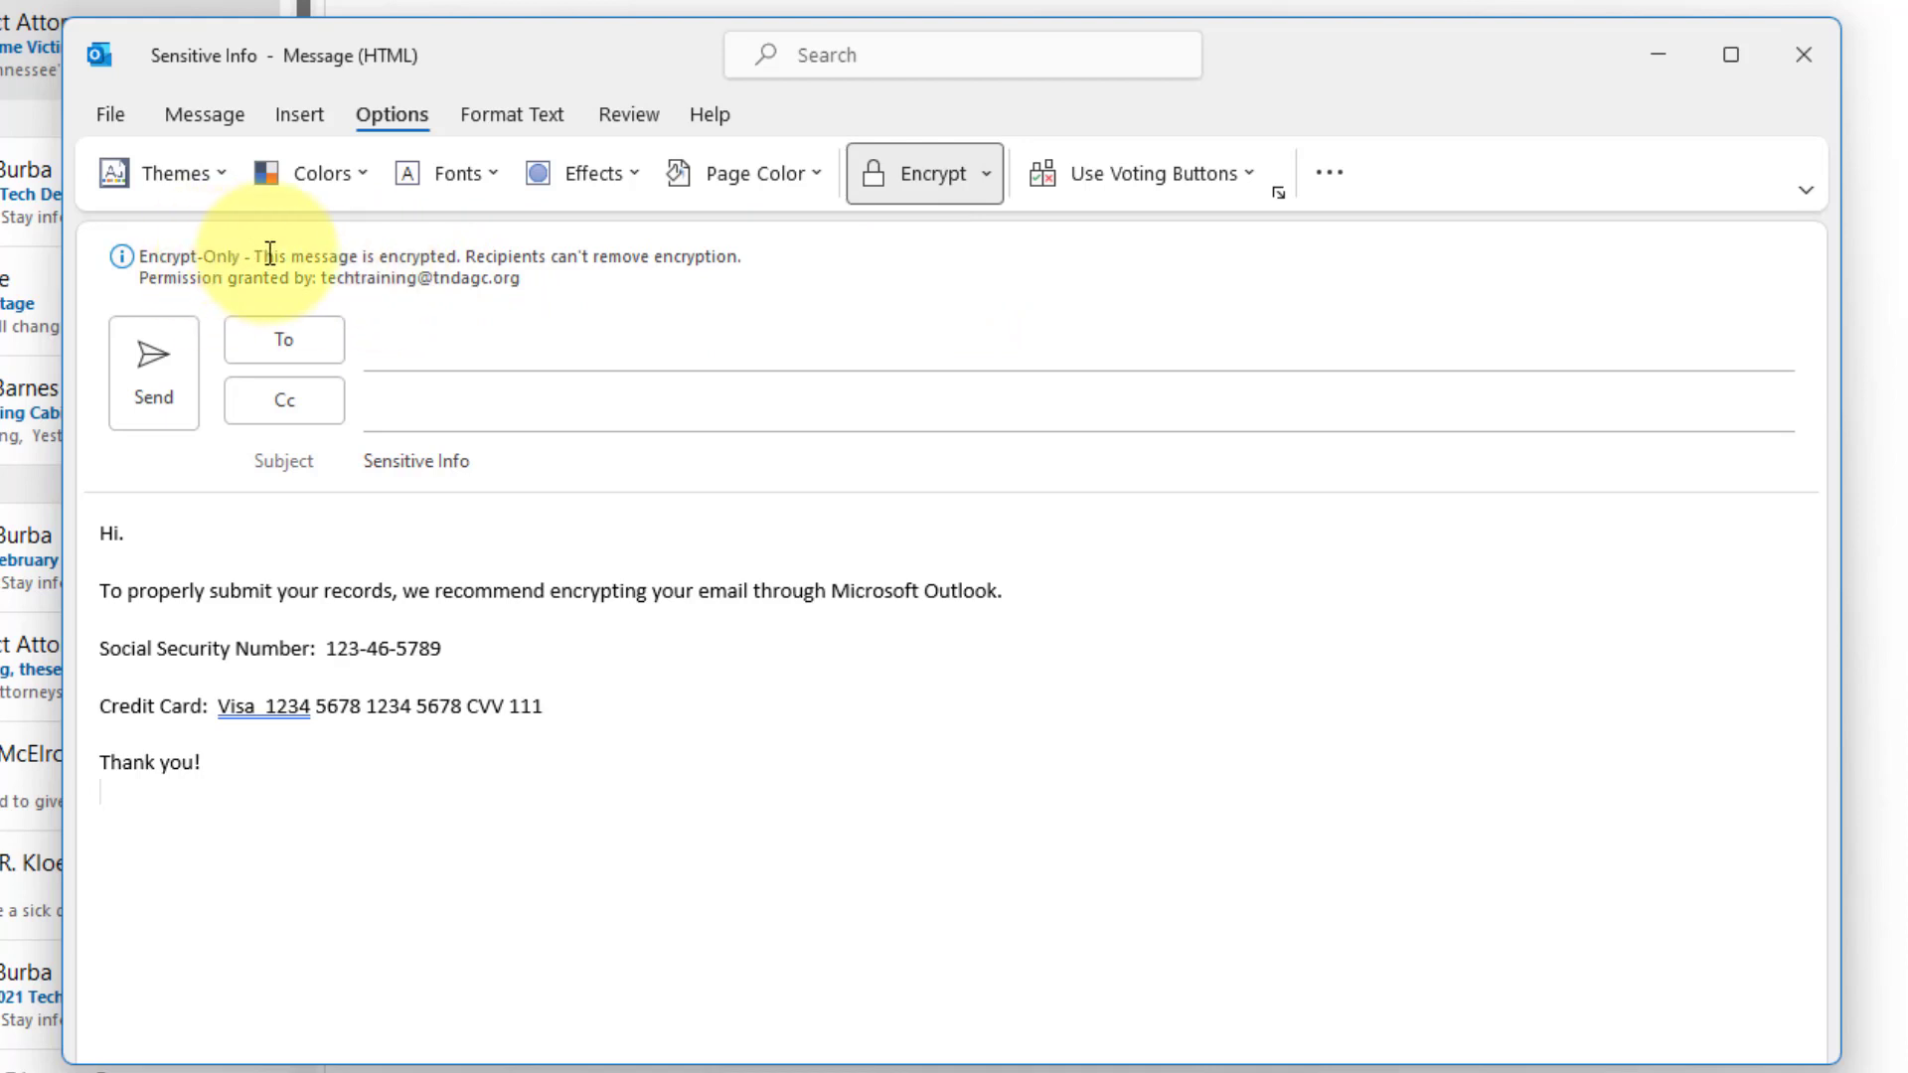
mouse_move(370, 329)
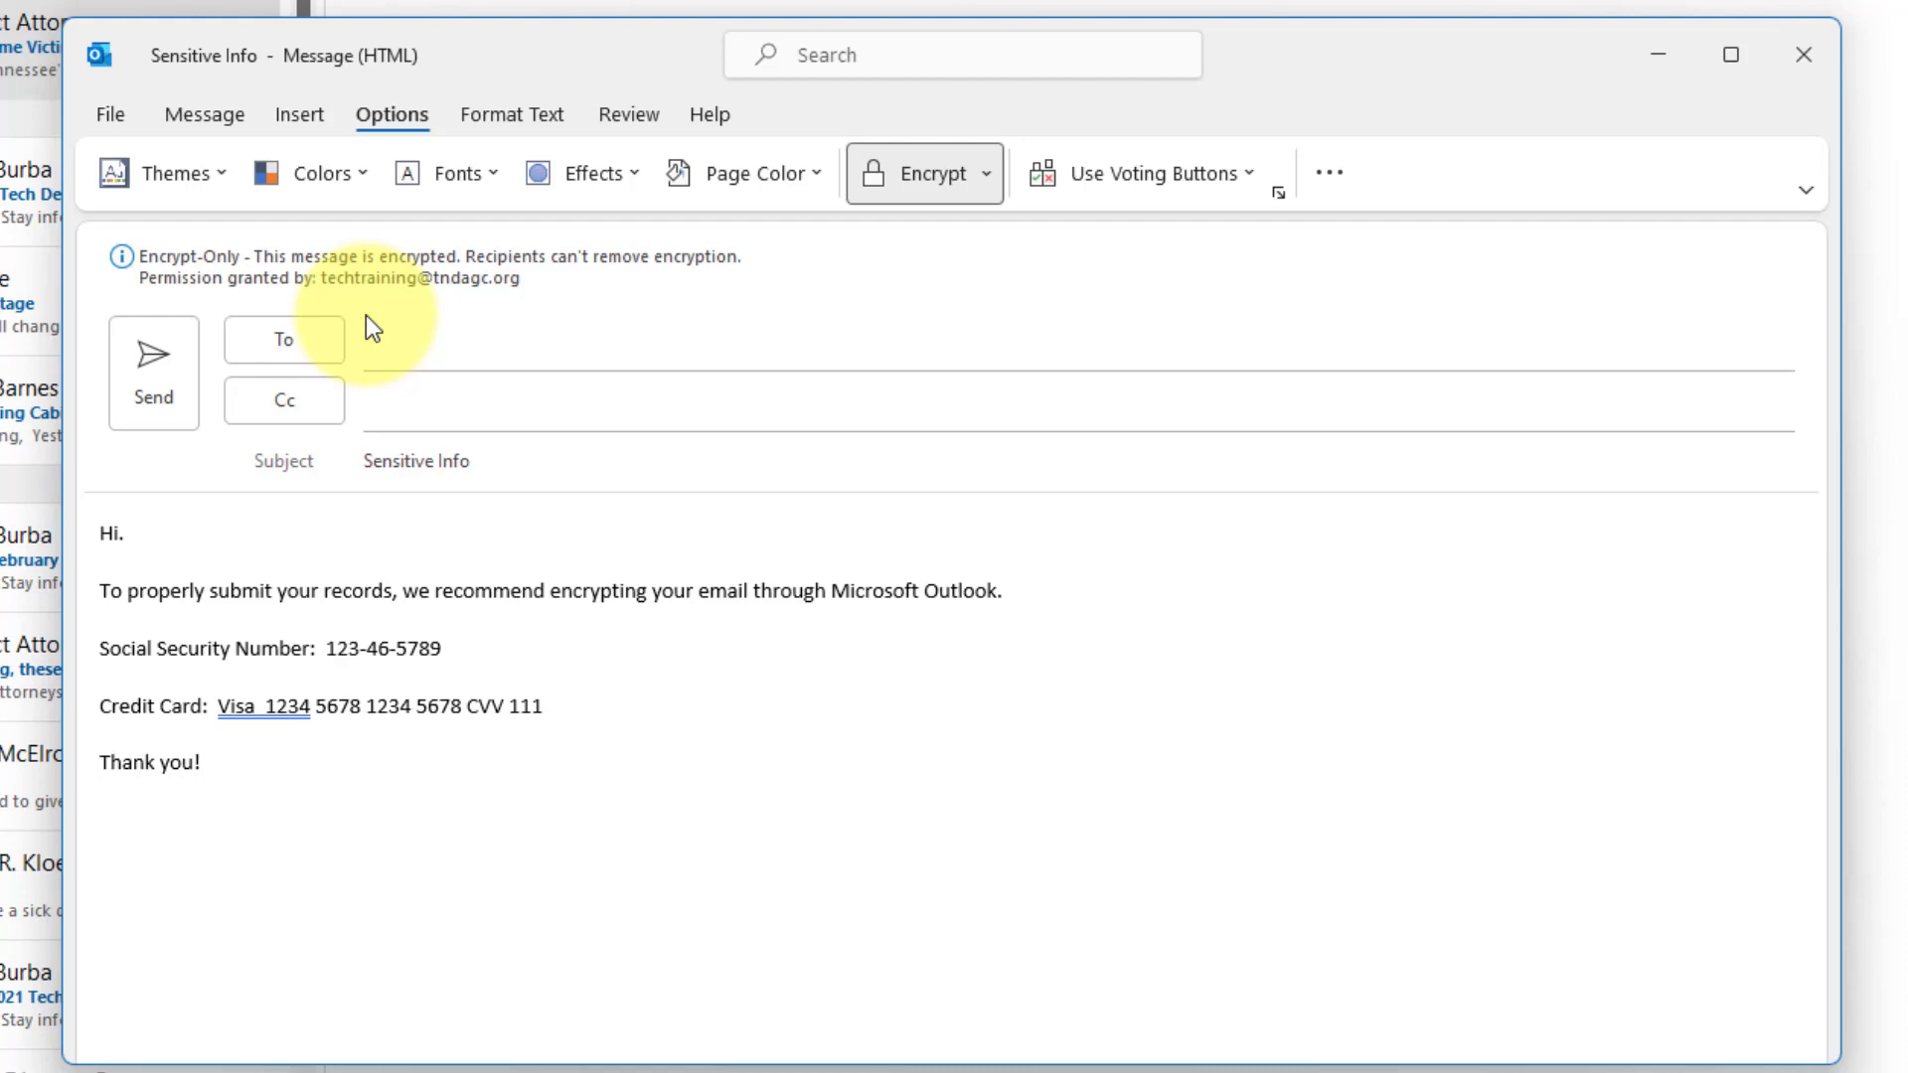
left_click(103, 791)
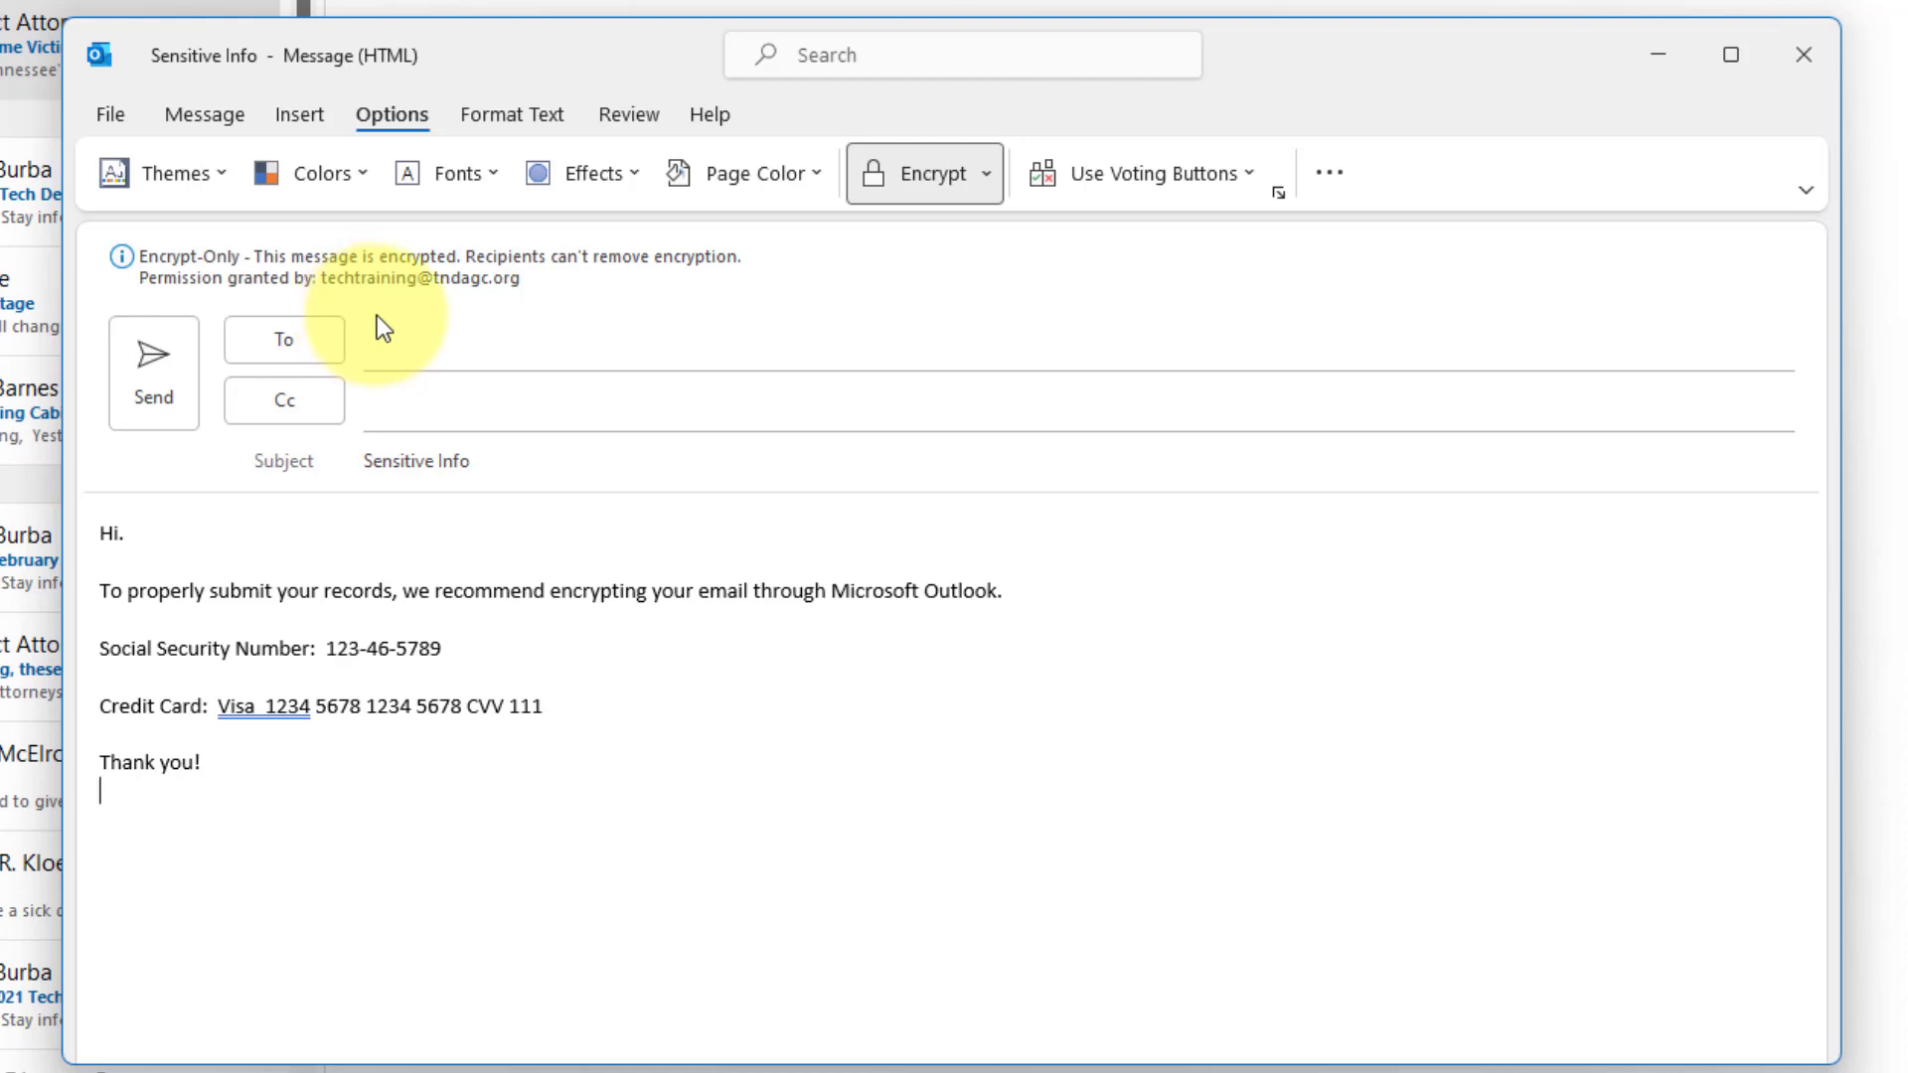
Apply the Do Not Forward permission from the Encrypt menu.
left_click(986, 172)
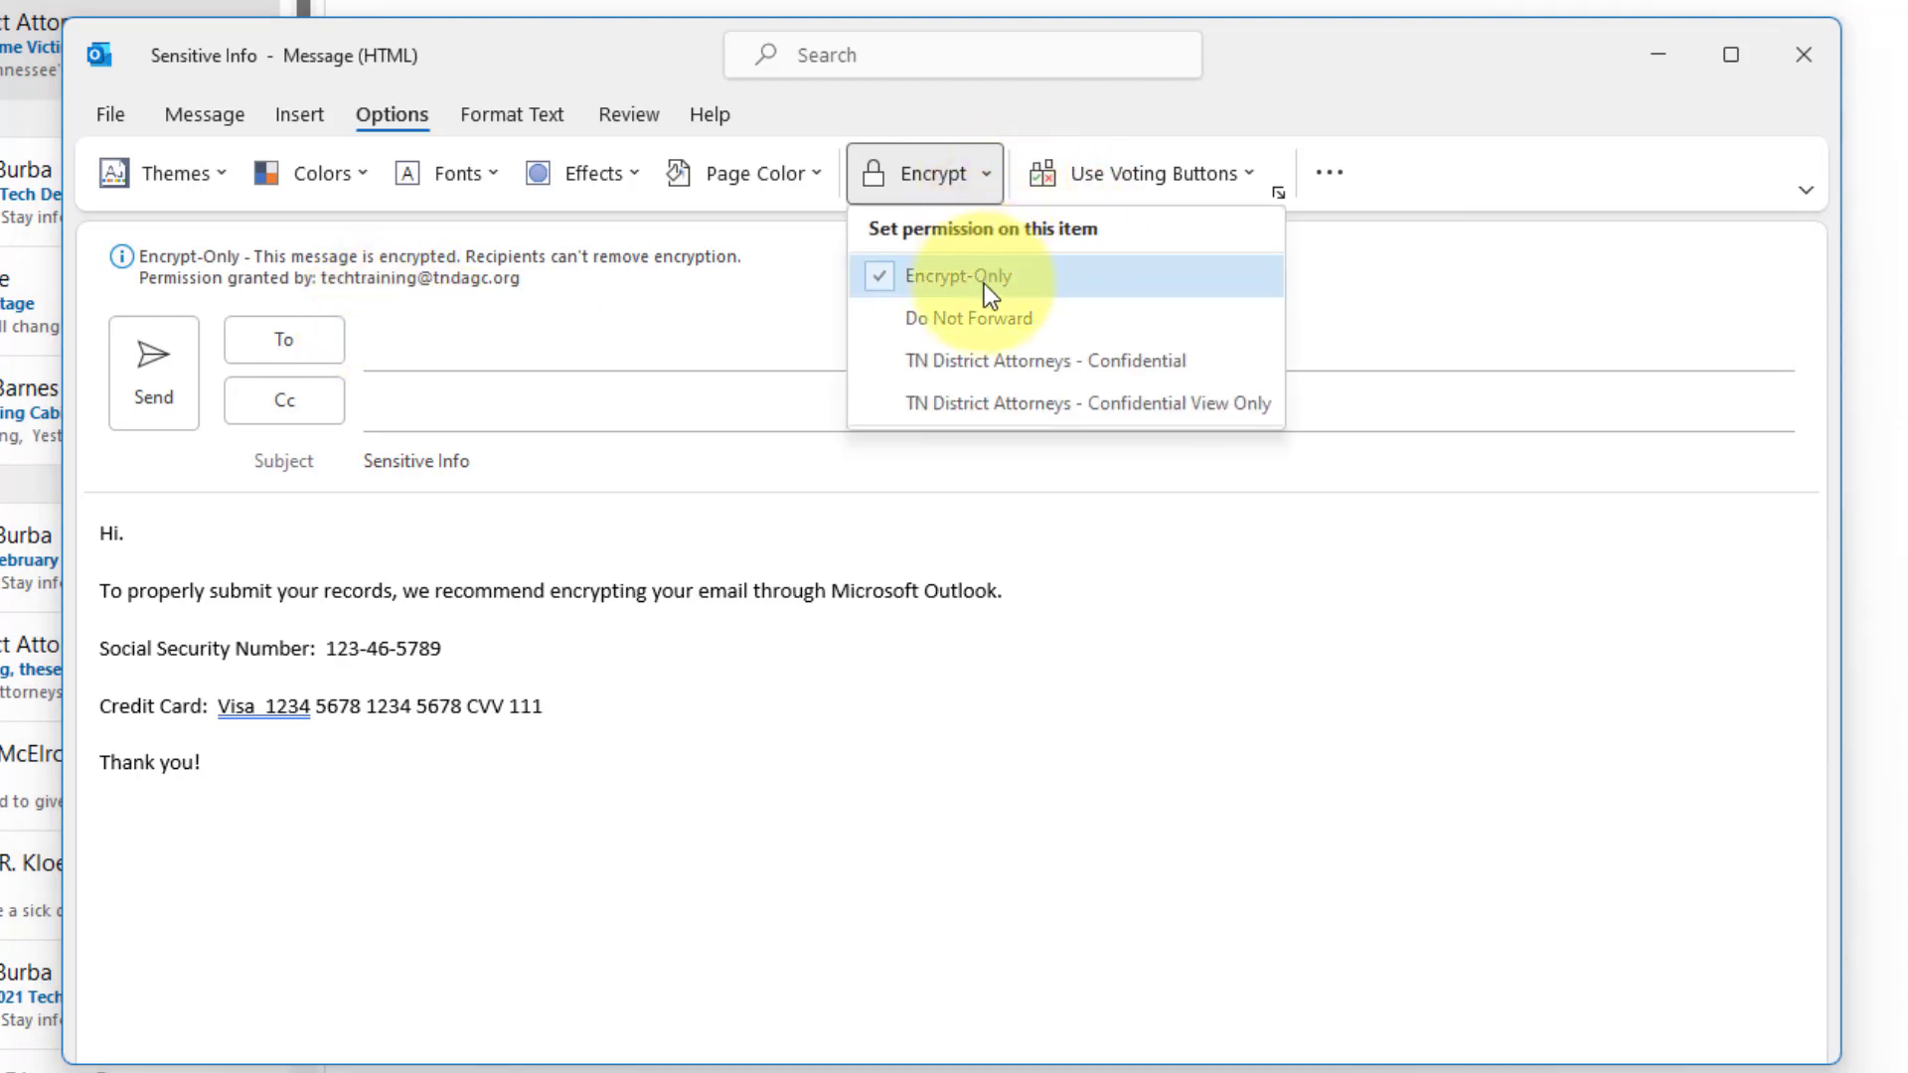
left_click(968, 319)
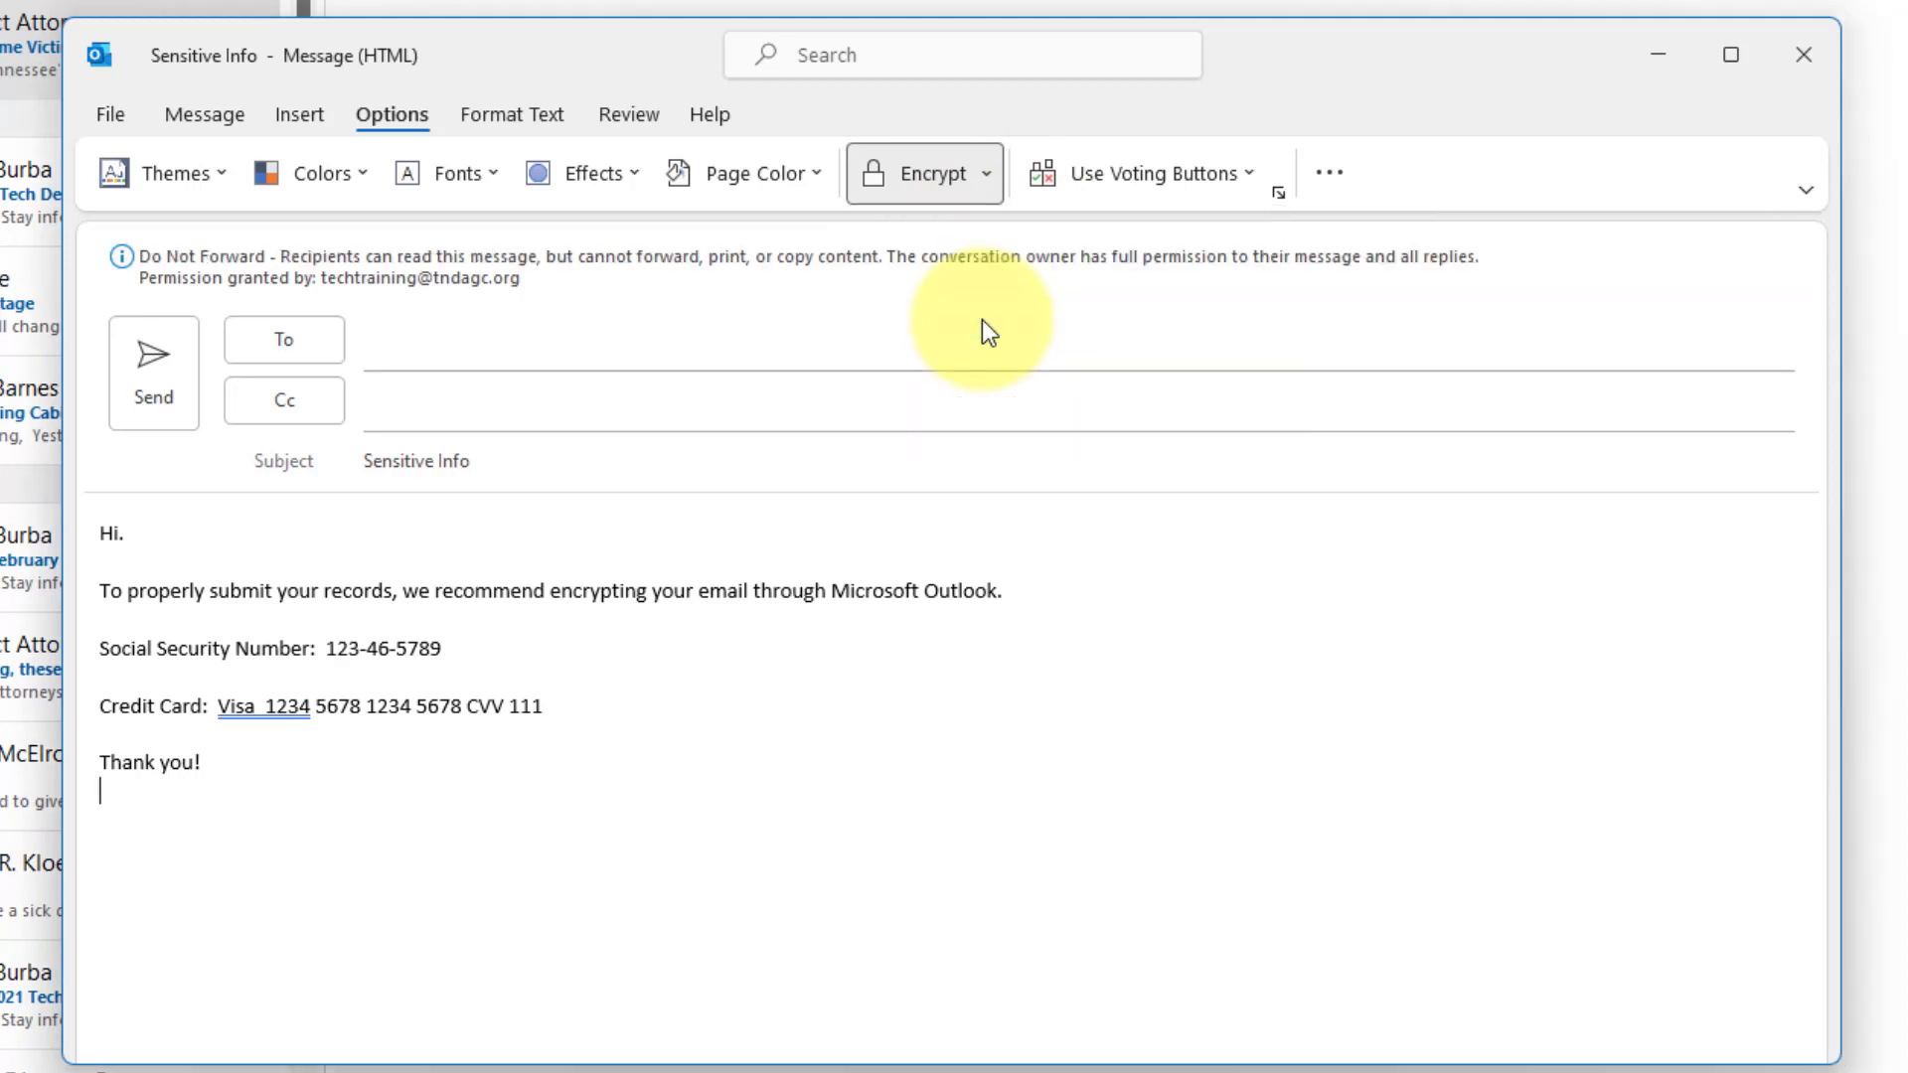
mouse_move(472, 321)
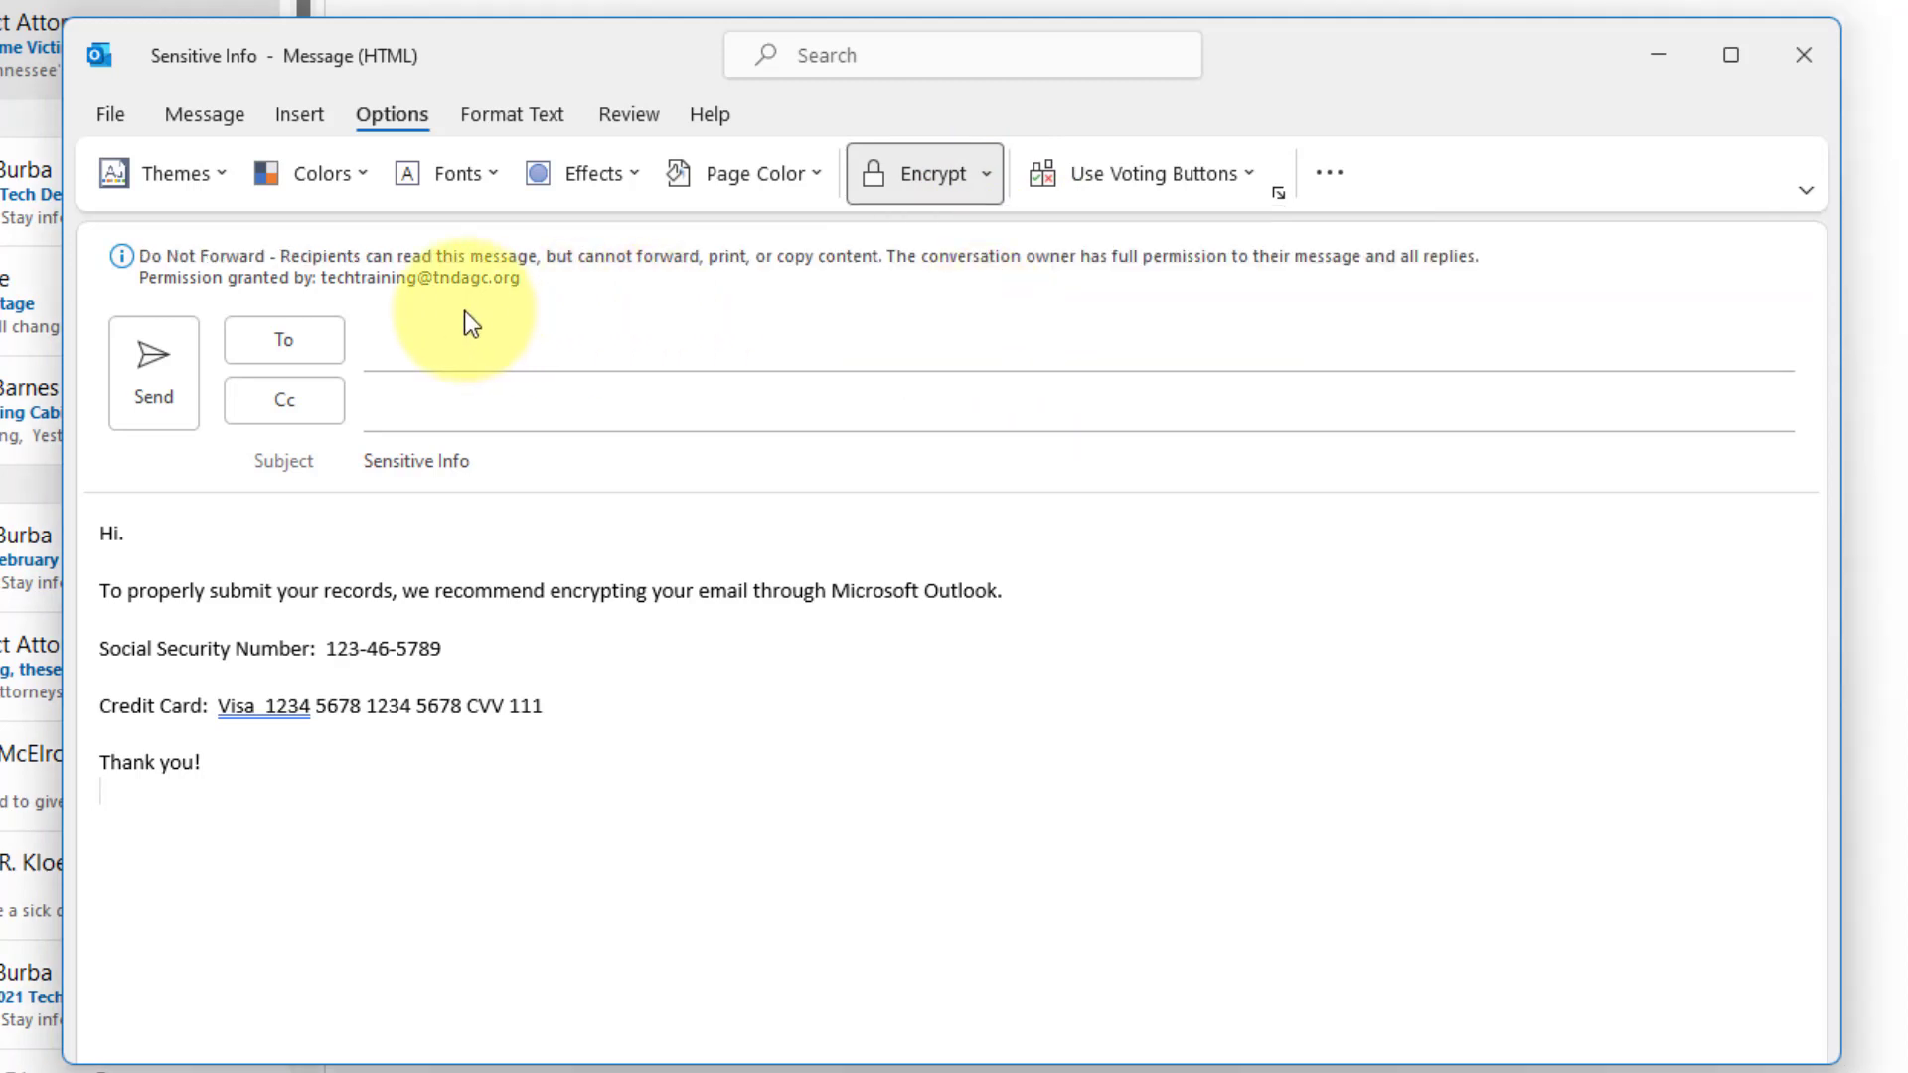
mouse_move(453, 320)
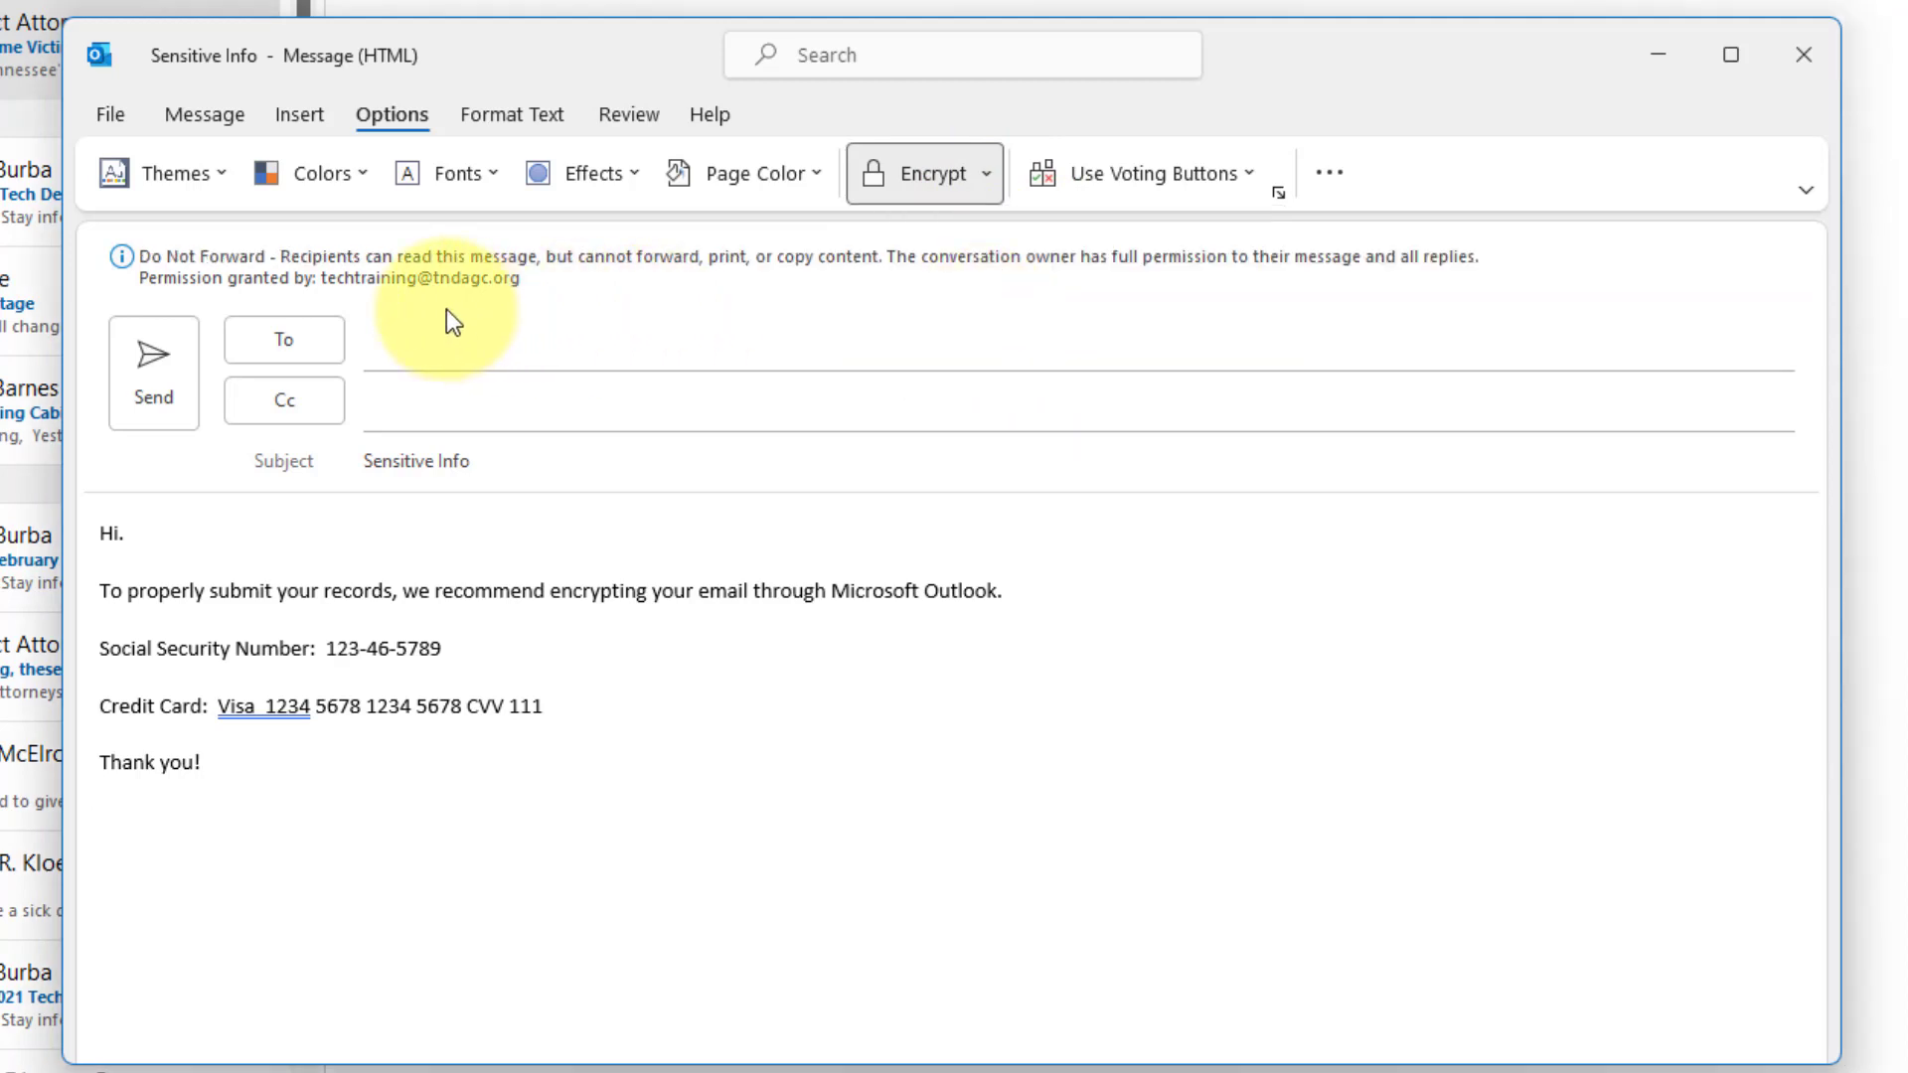
left_click(103, 793)
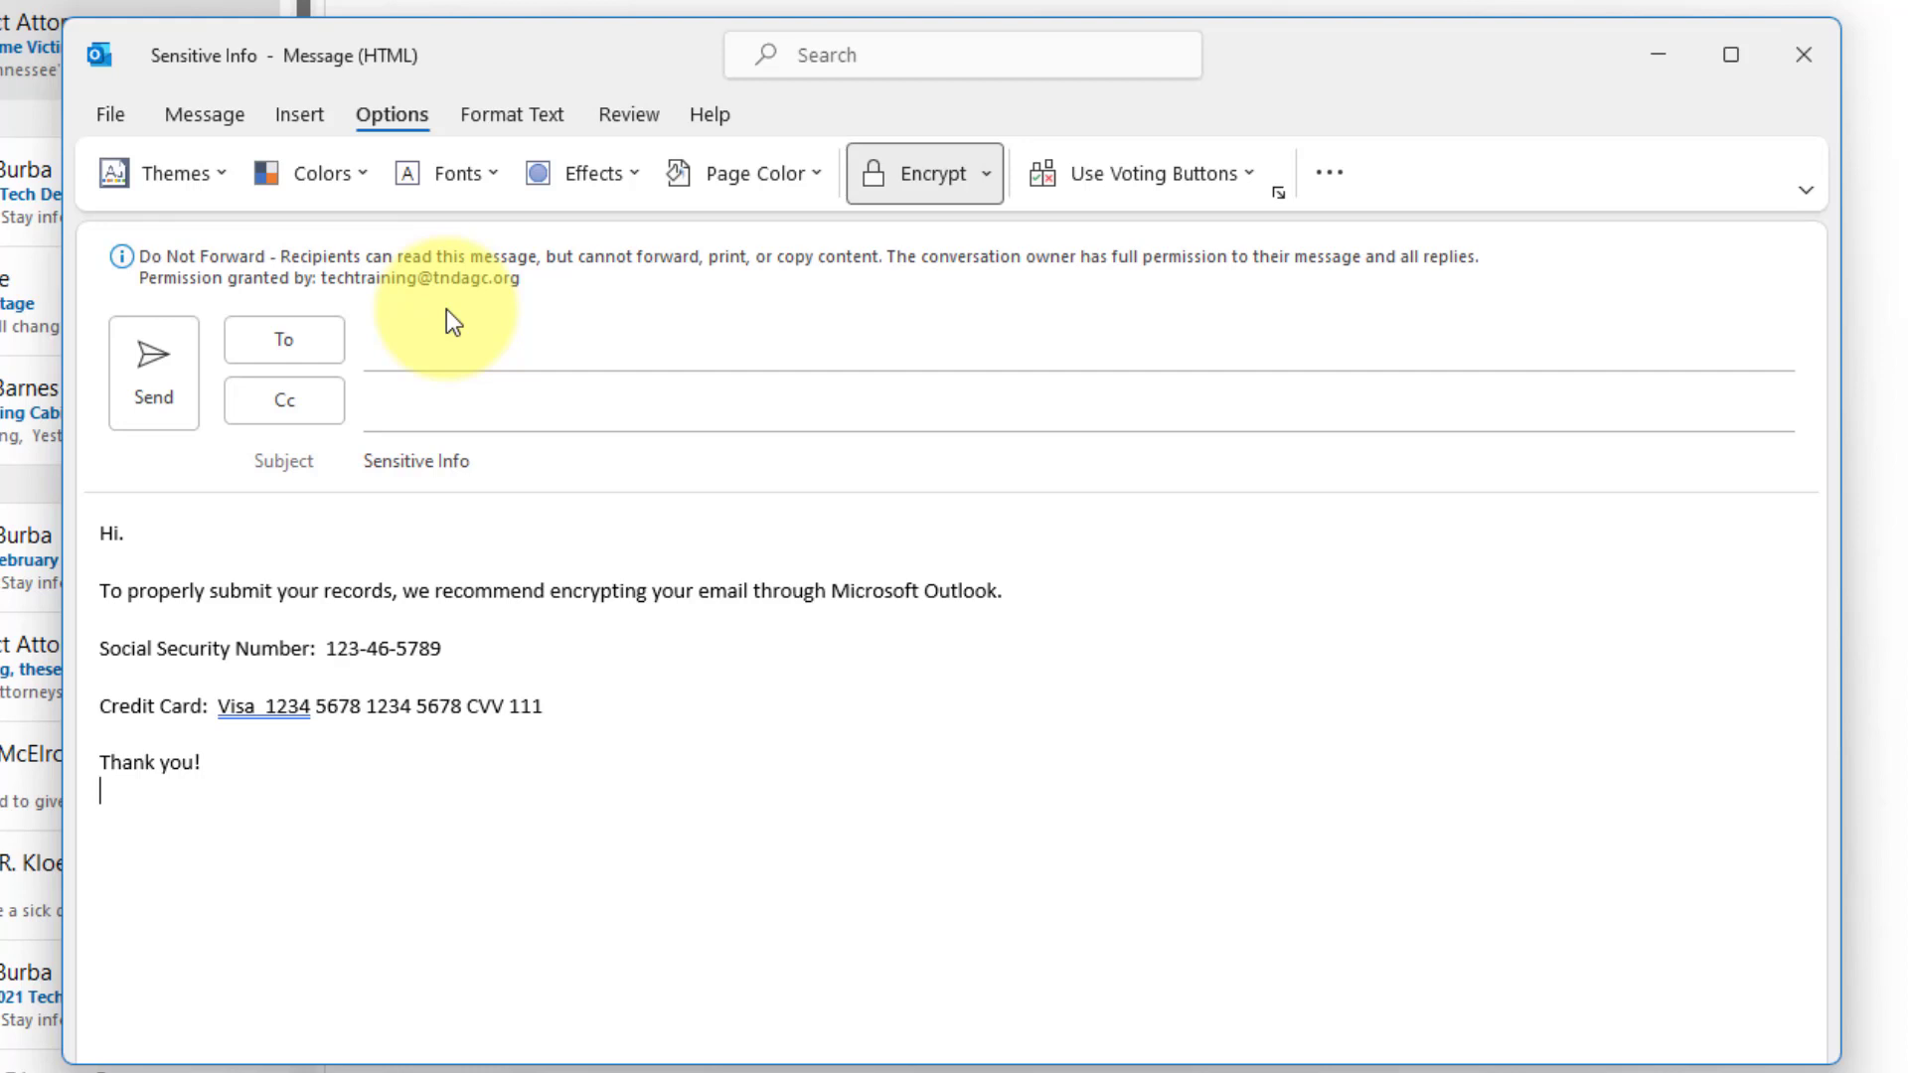
mouse_move(991, 188)
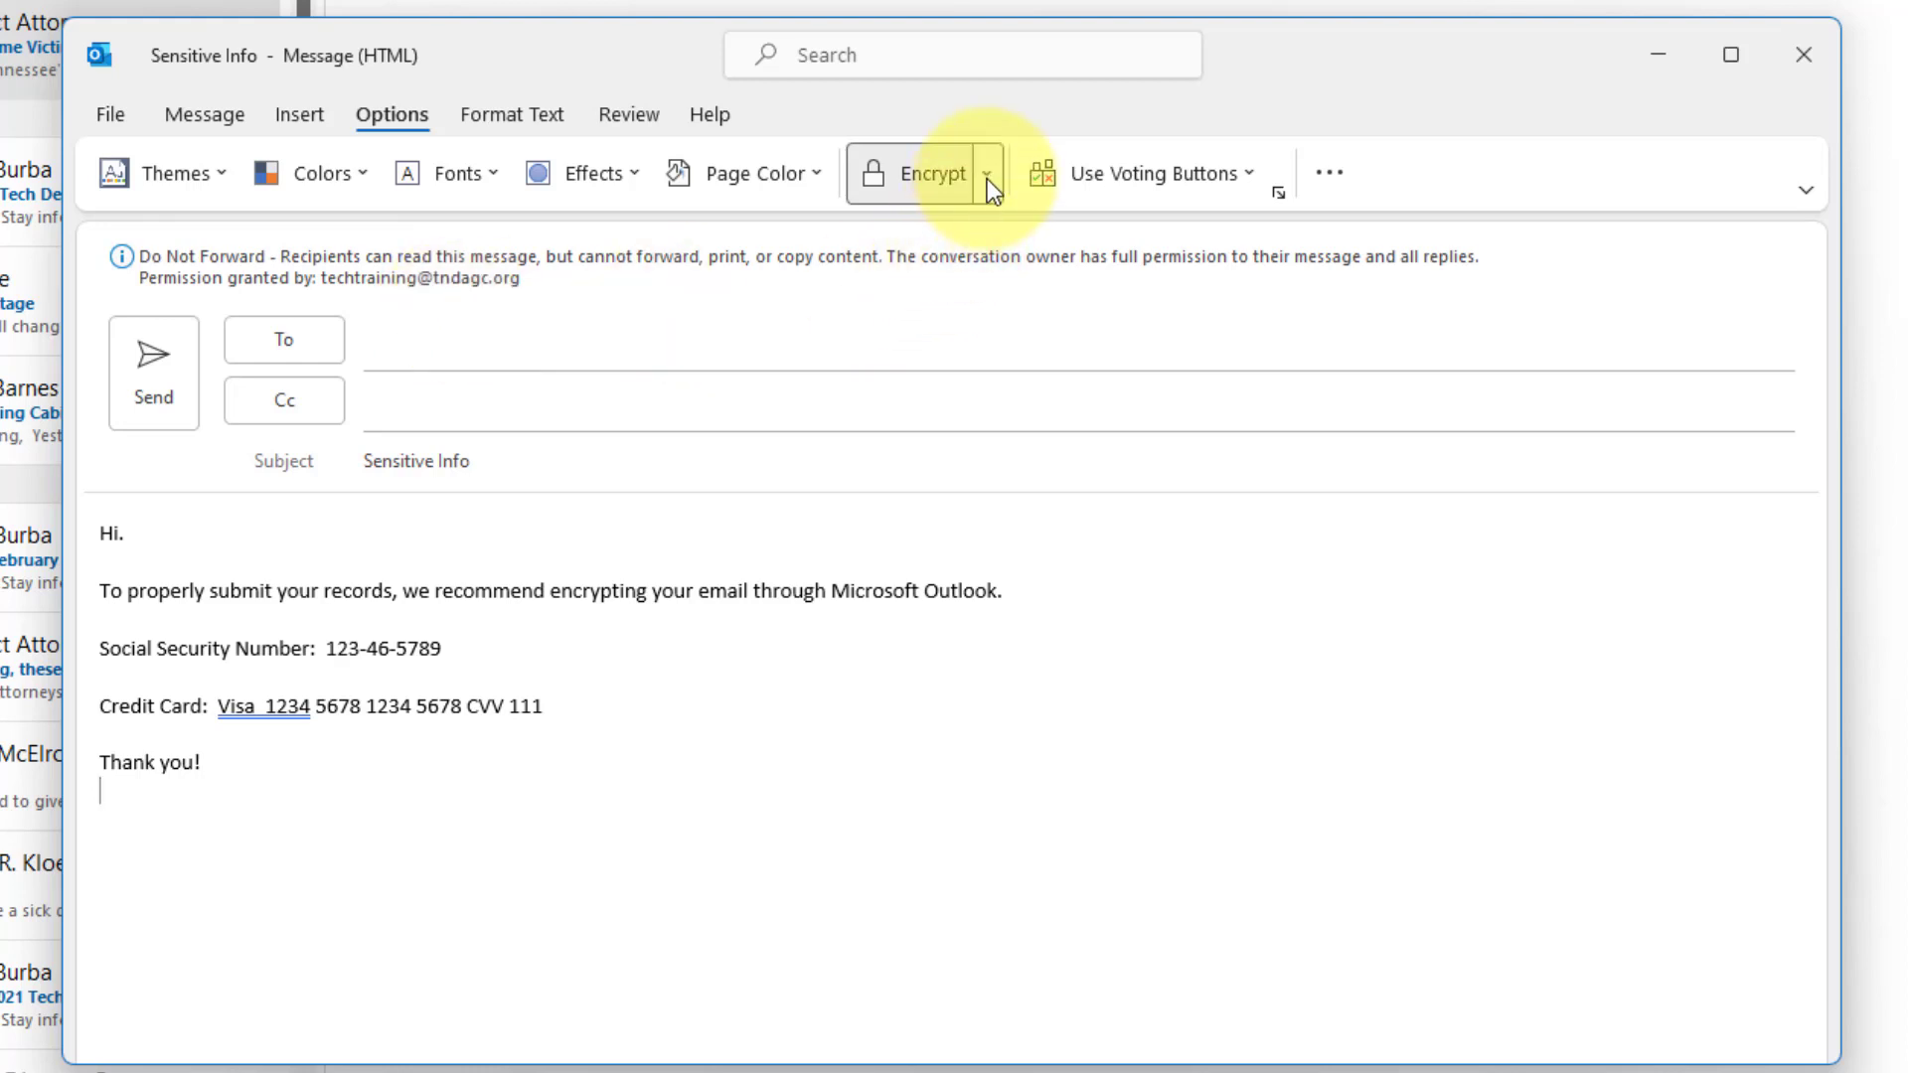
Apply the 'TN District Attorneys - Confidential' permission from the Encrypt menu.
left_click(986, 173)
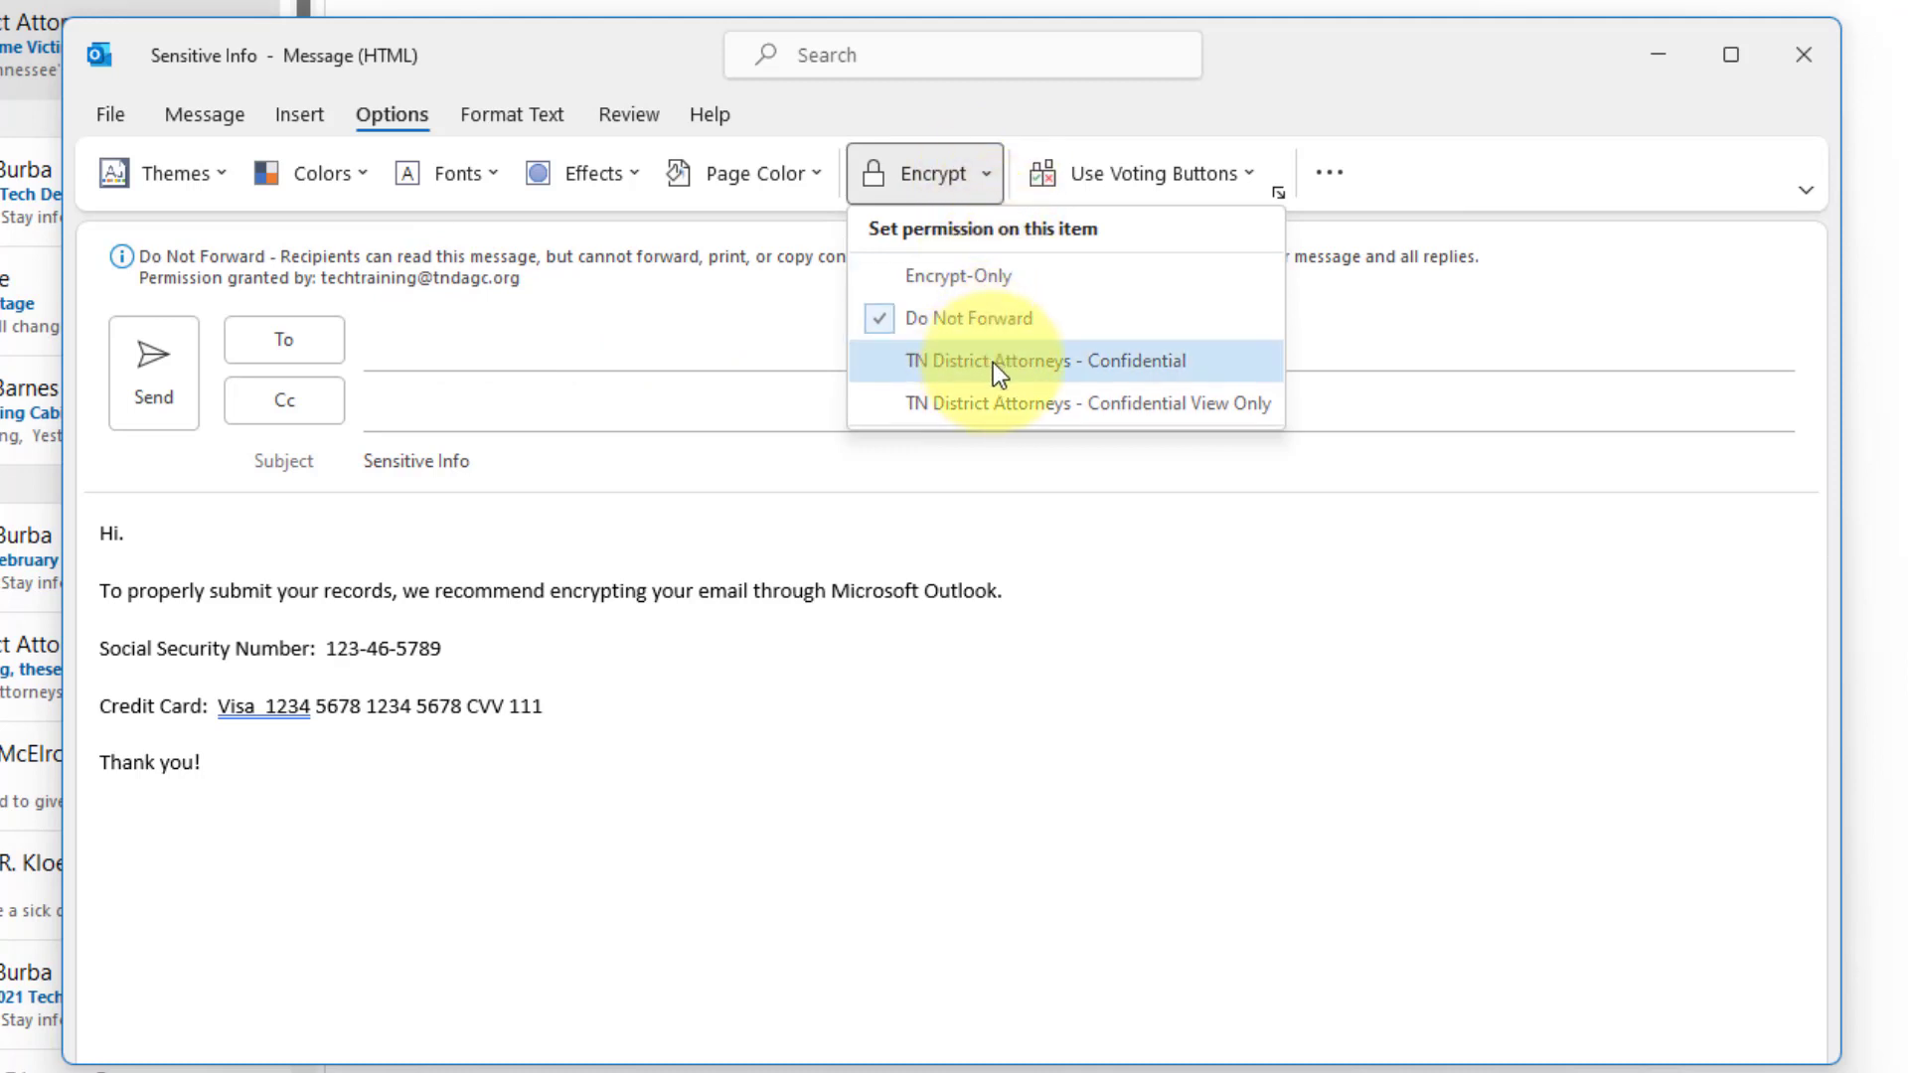
mouse_move(1031, 384)
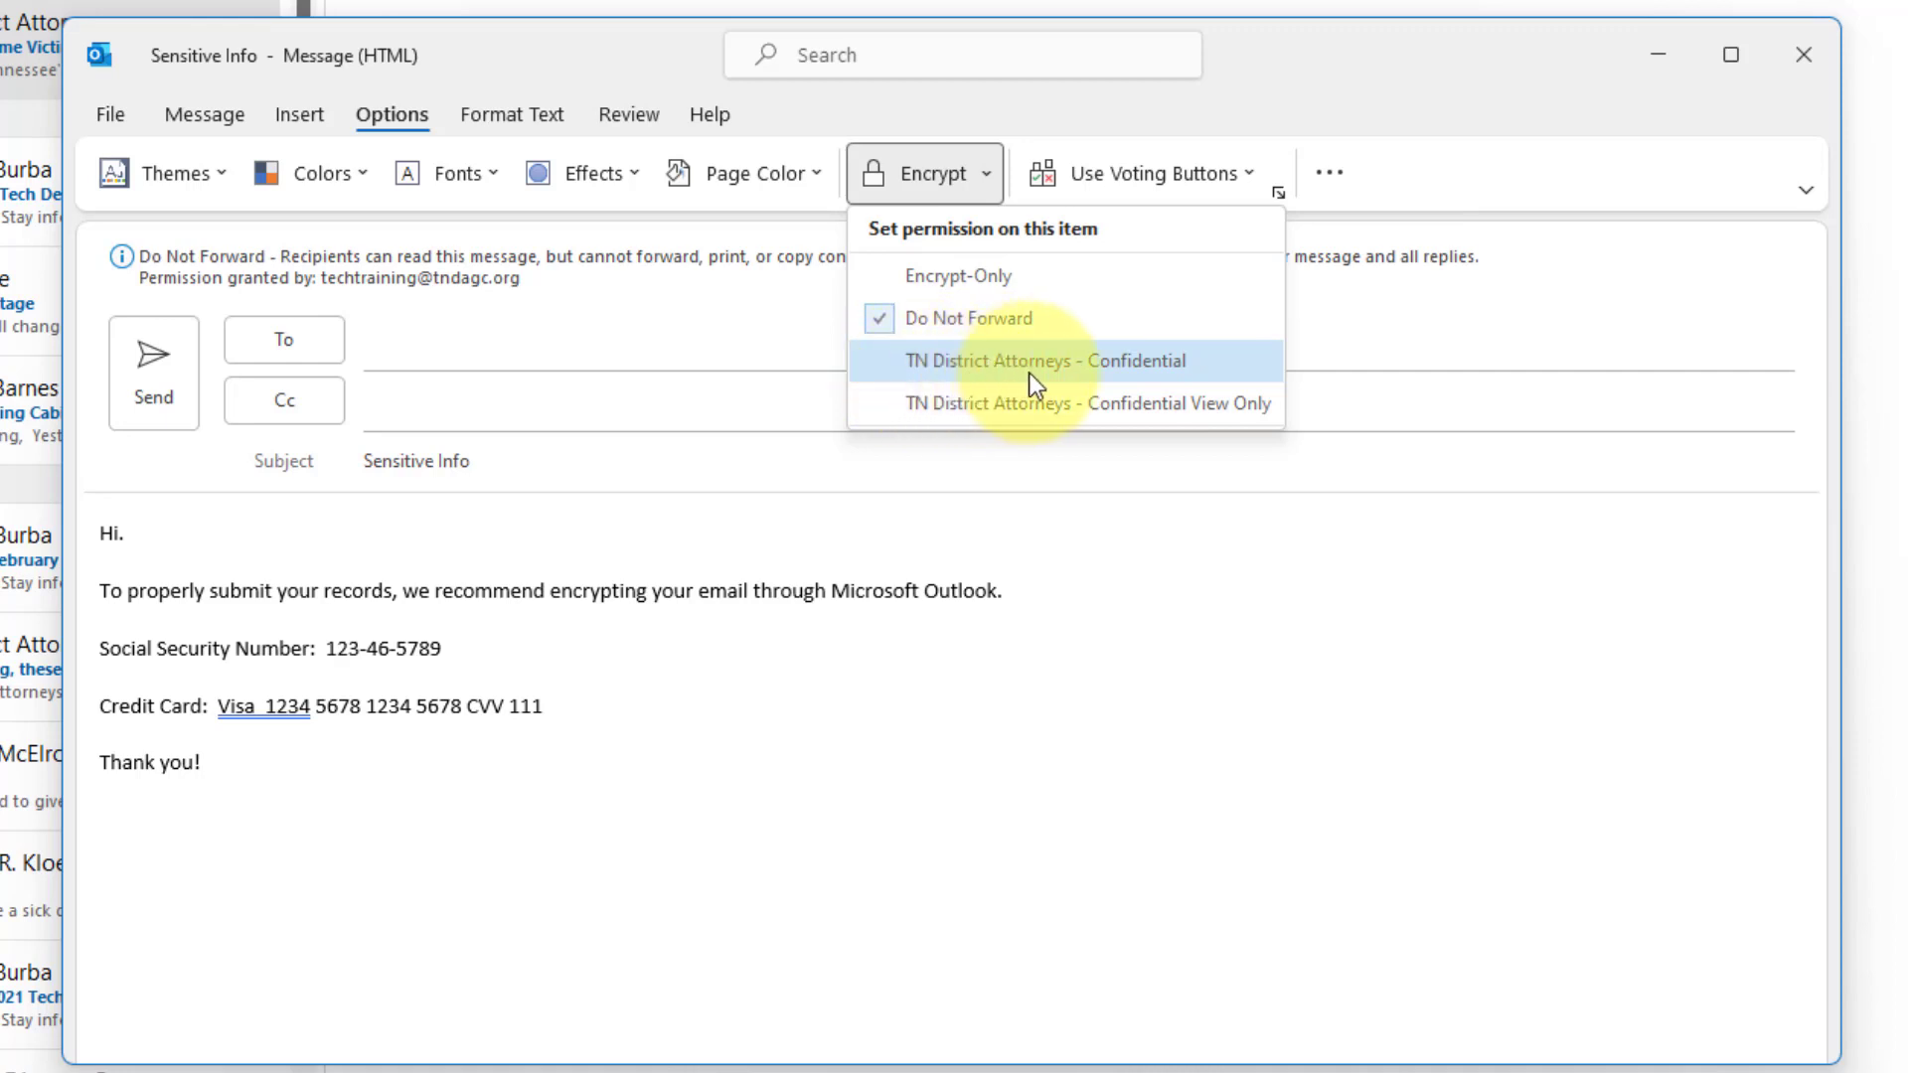
left_click(1040, 360)
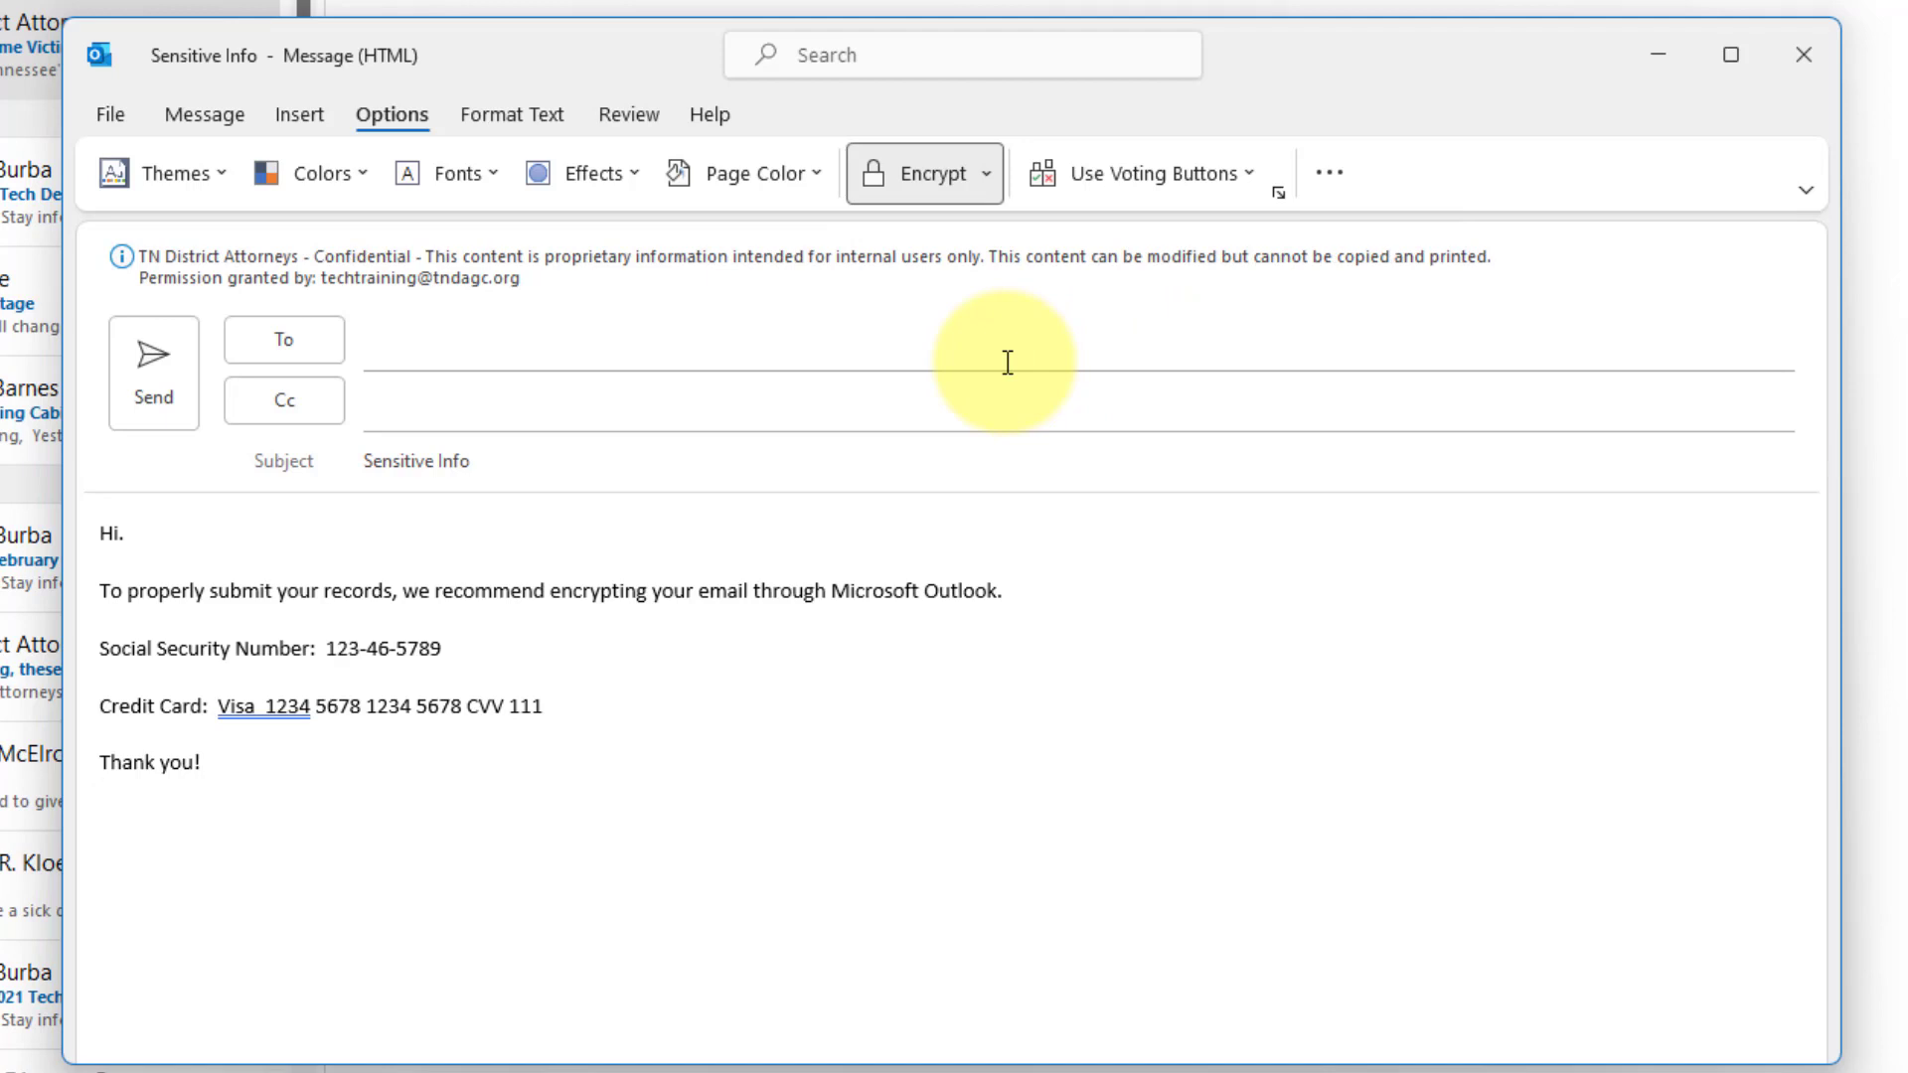
left_click(102, 793)
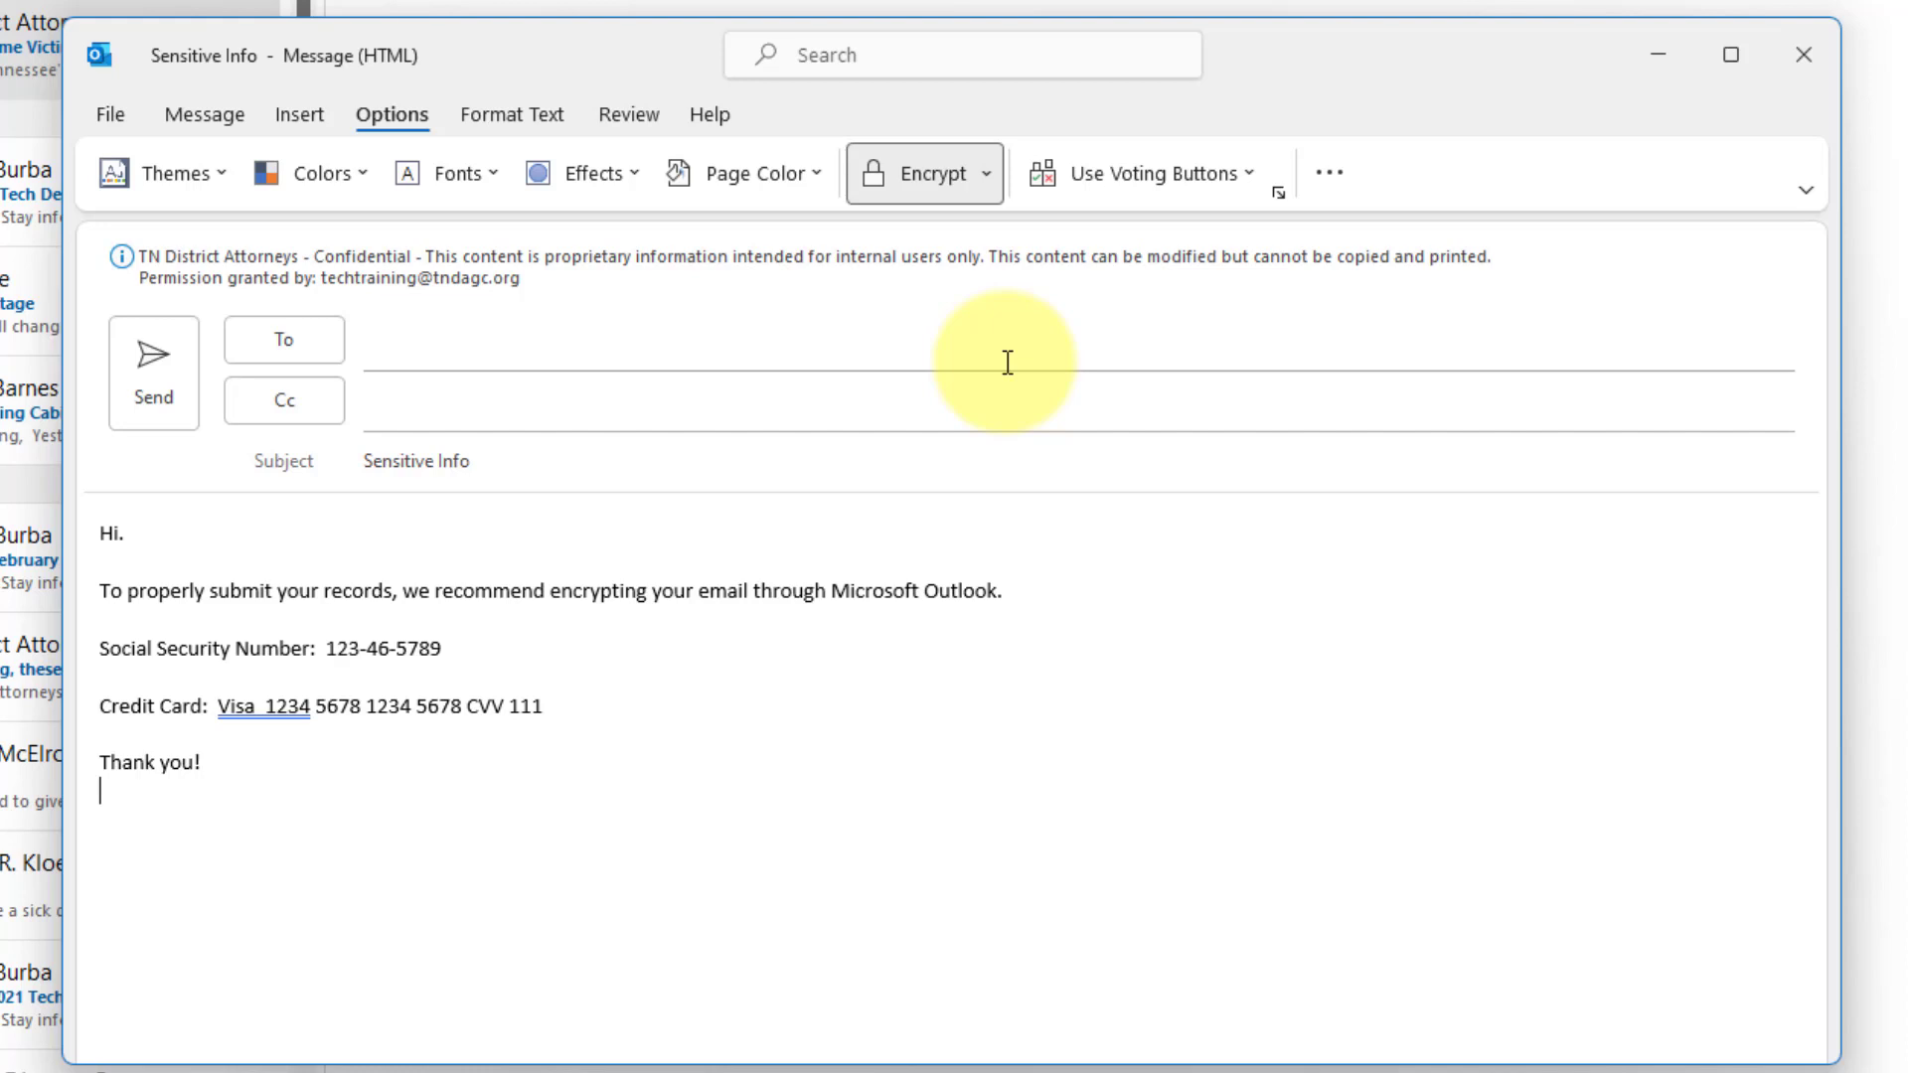
mouse_move(986, 189)
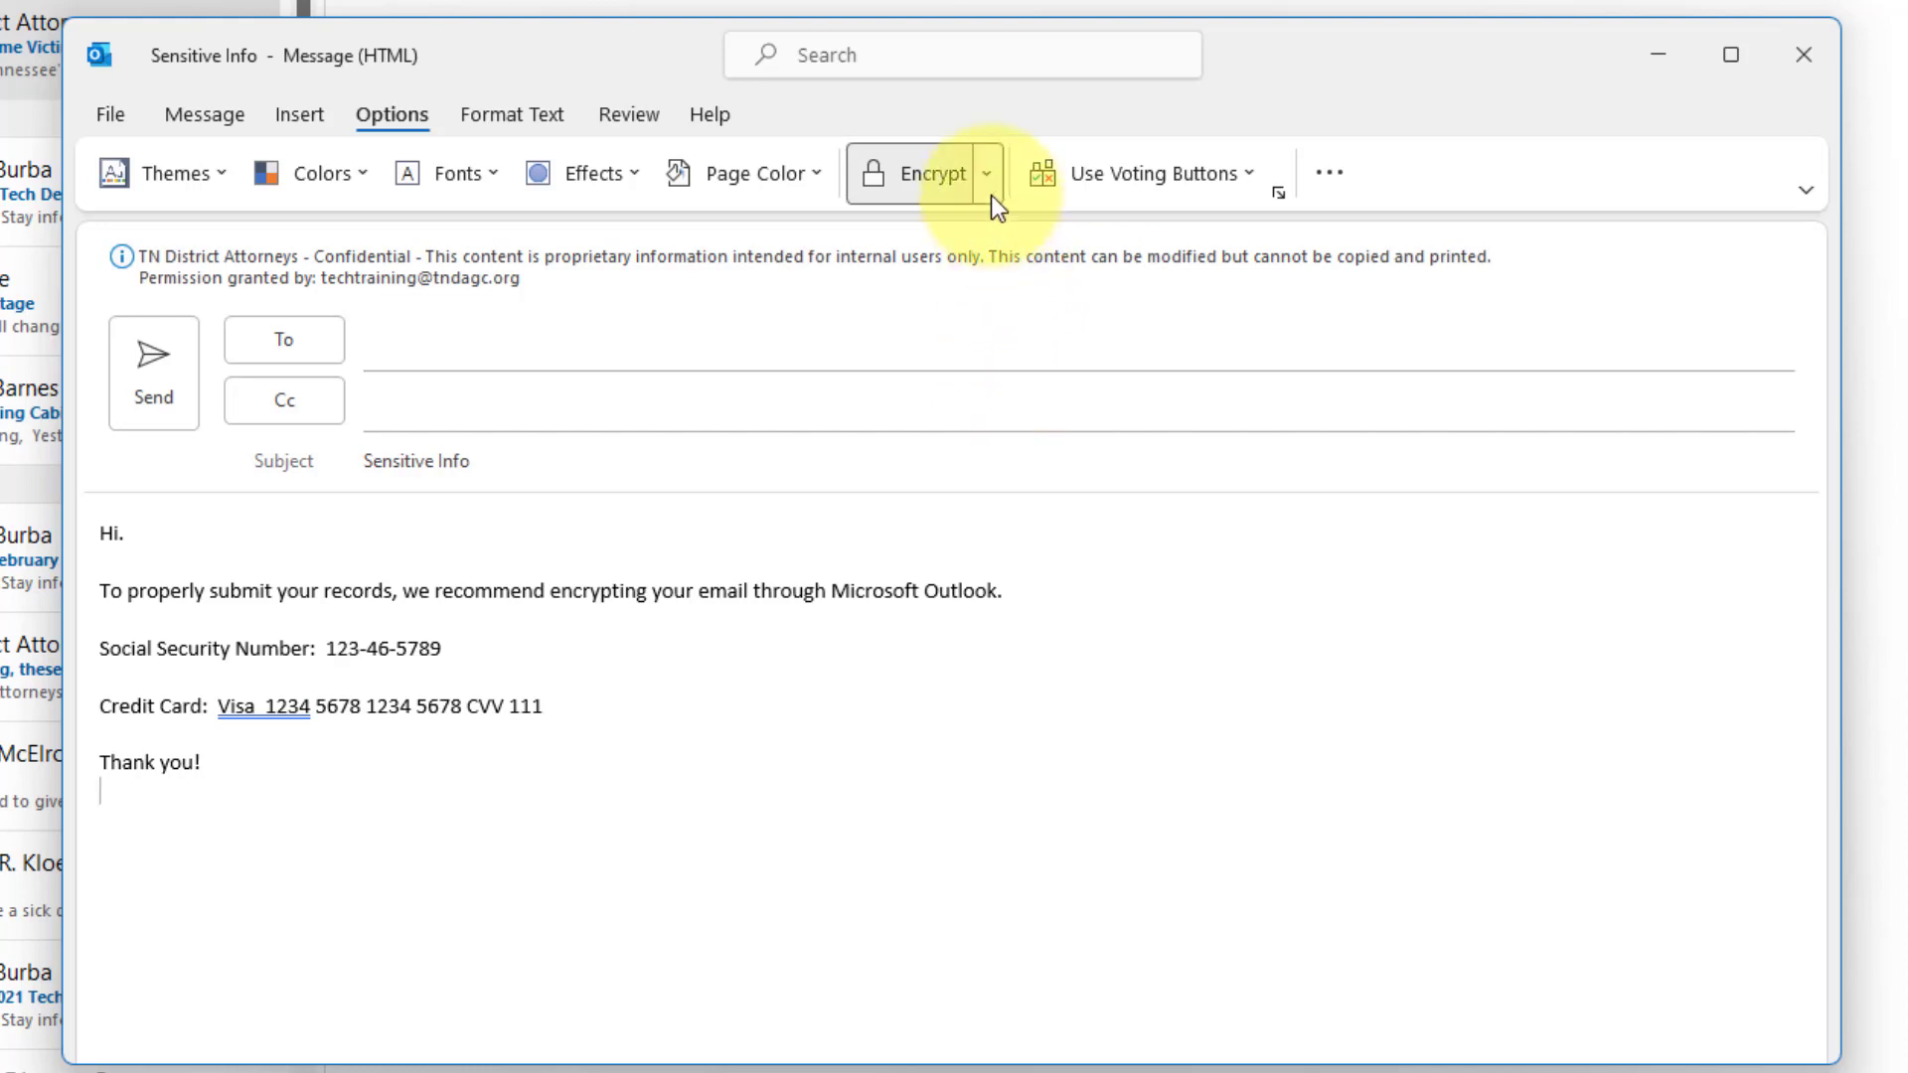
Apply the 'TN District Attorneys - Confidential View Only' permission from the Encrypt menu.
left_click(985, 173)
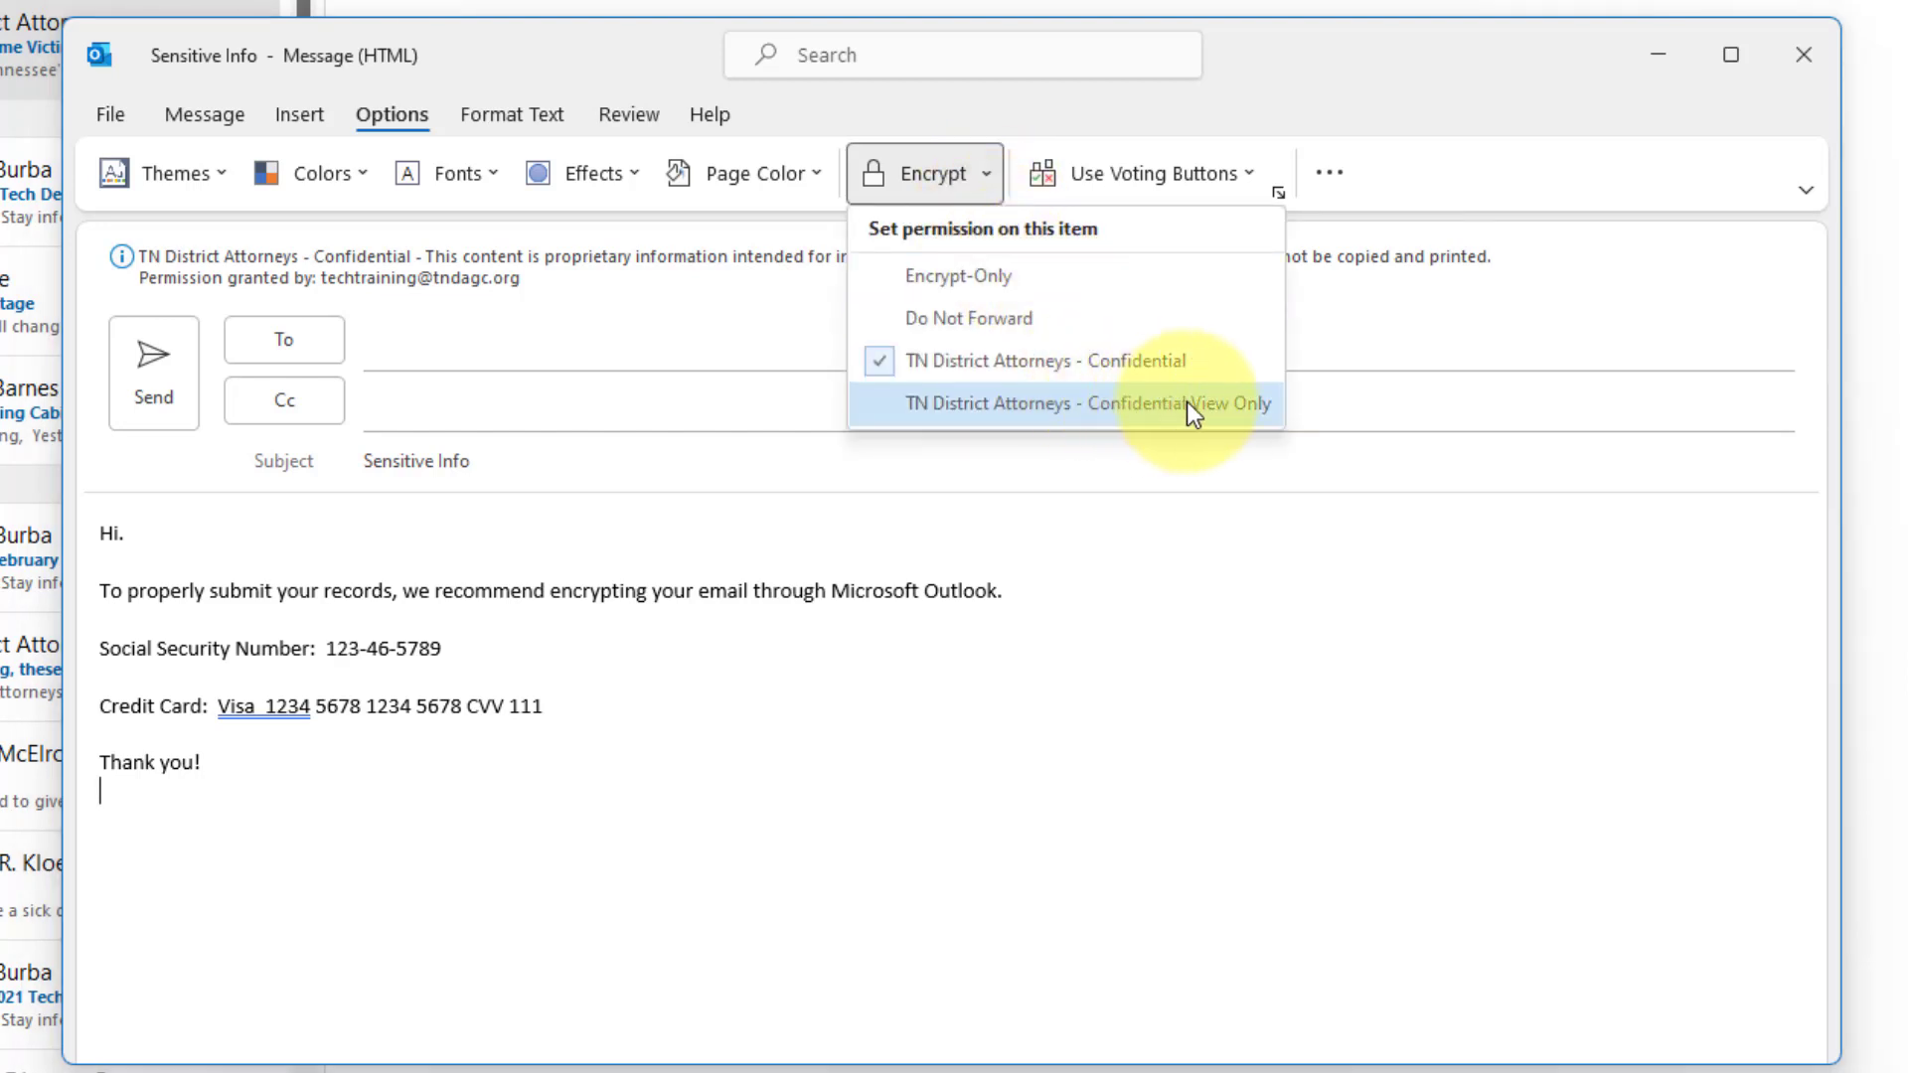
left_click(1084, 403)
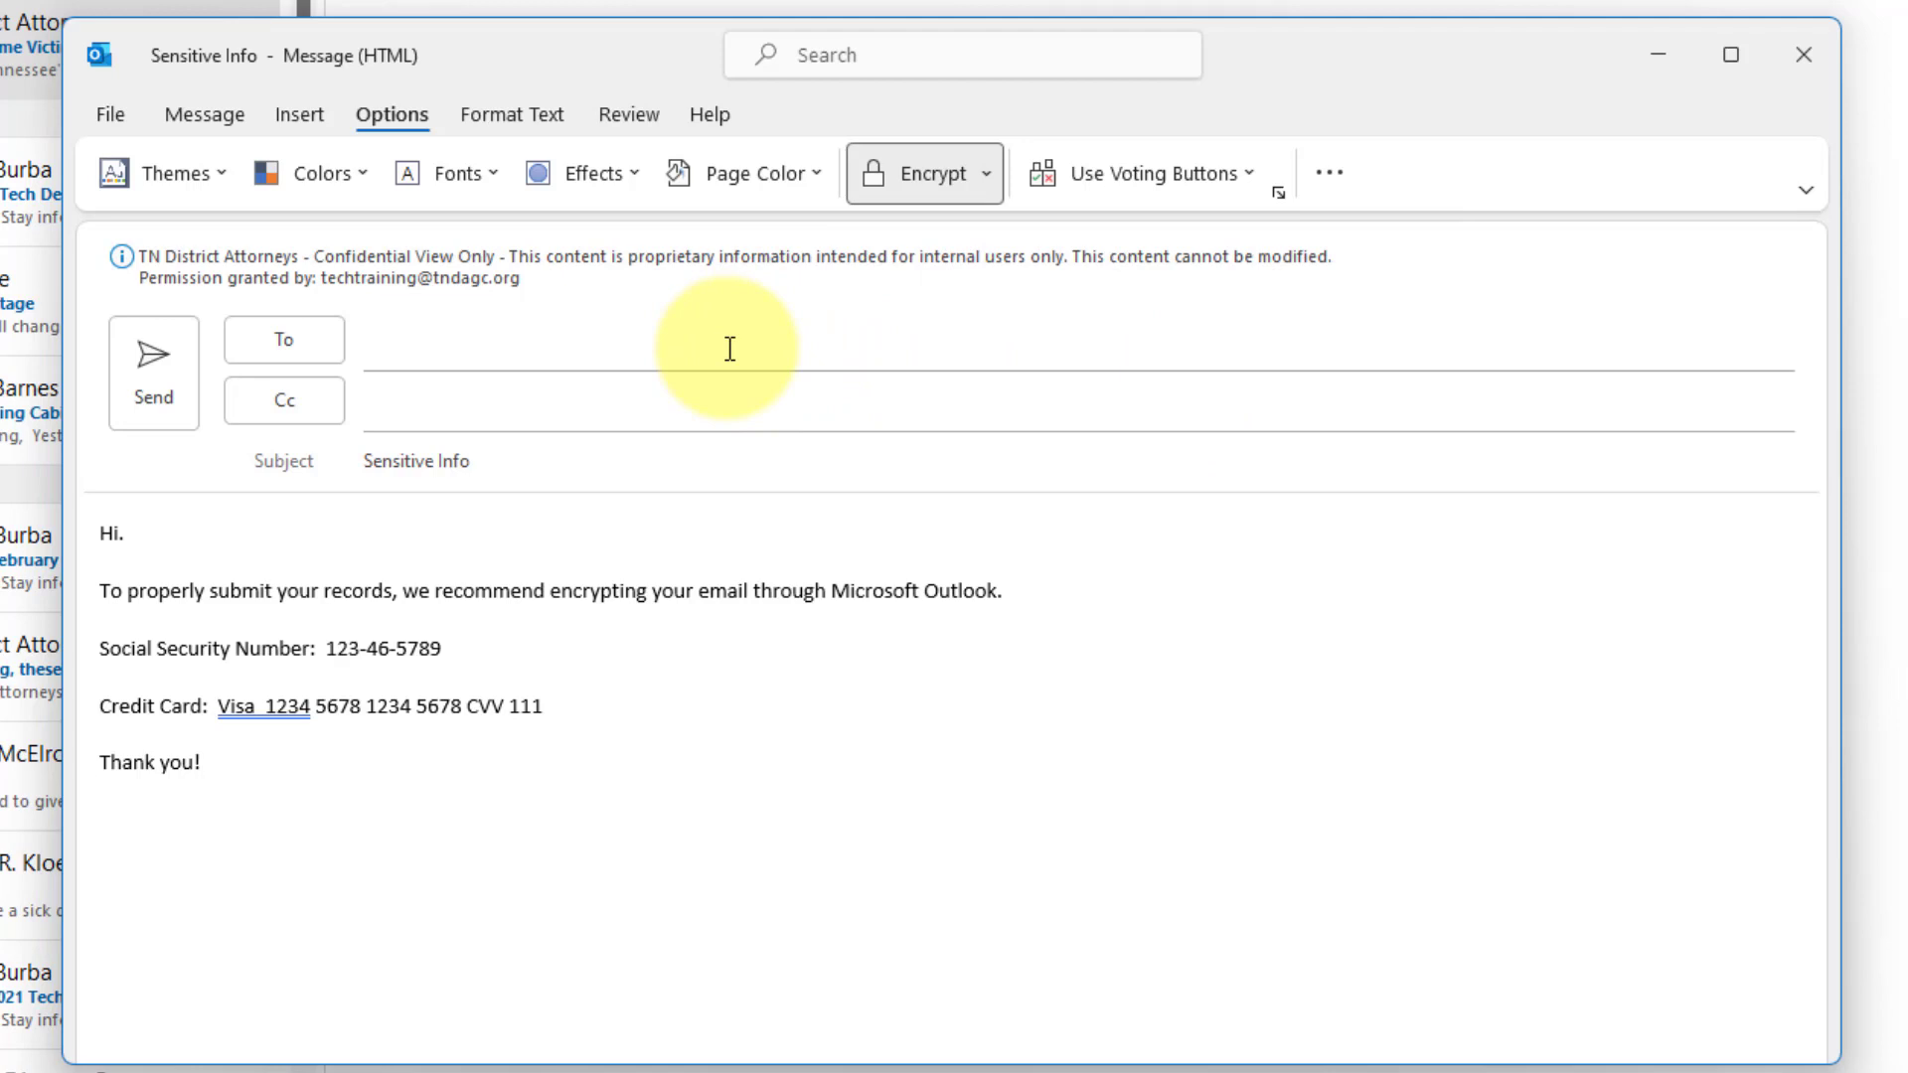
left_click(103, 797)
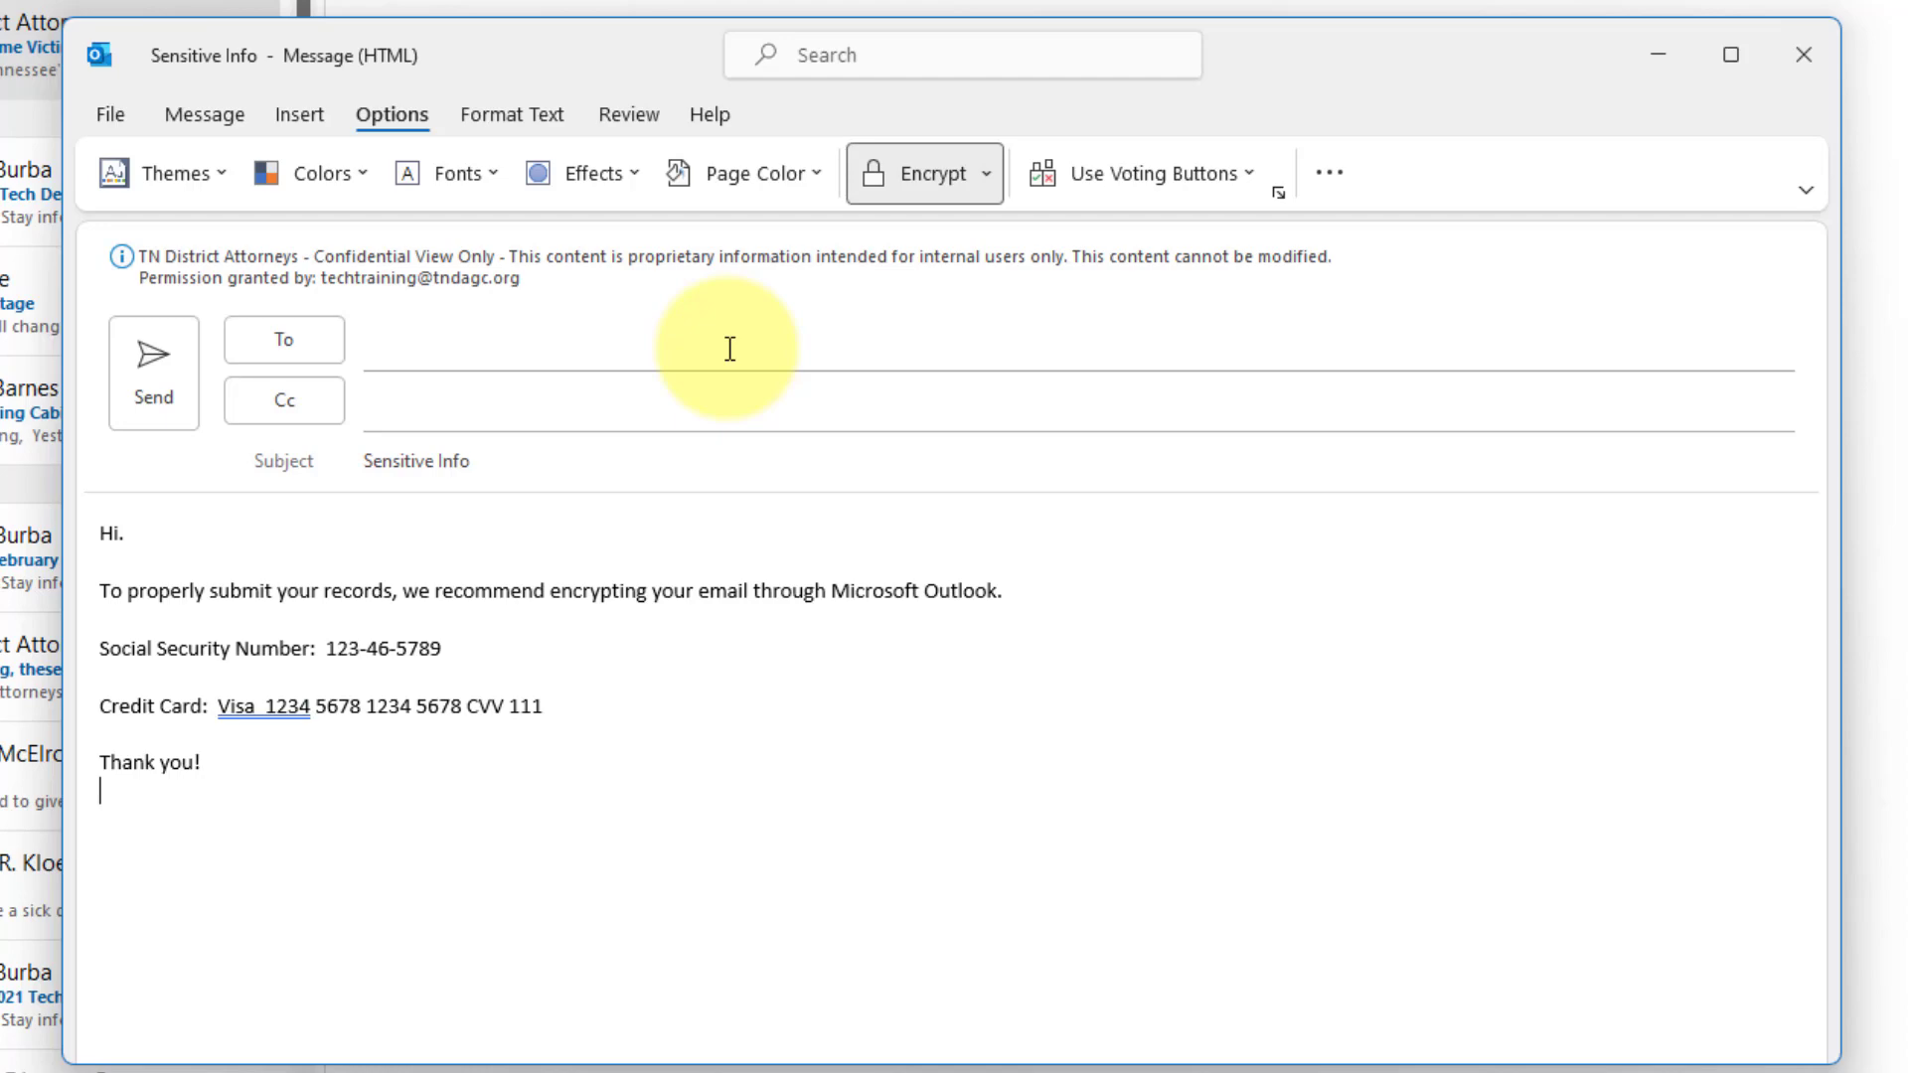